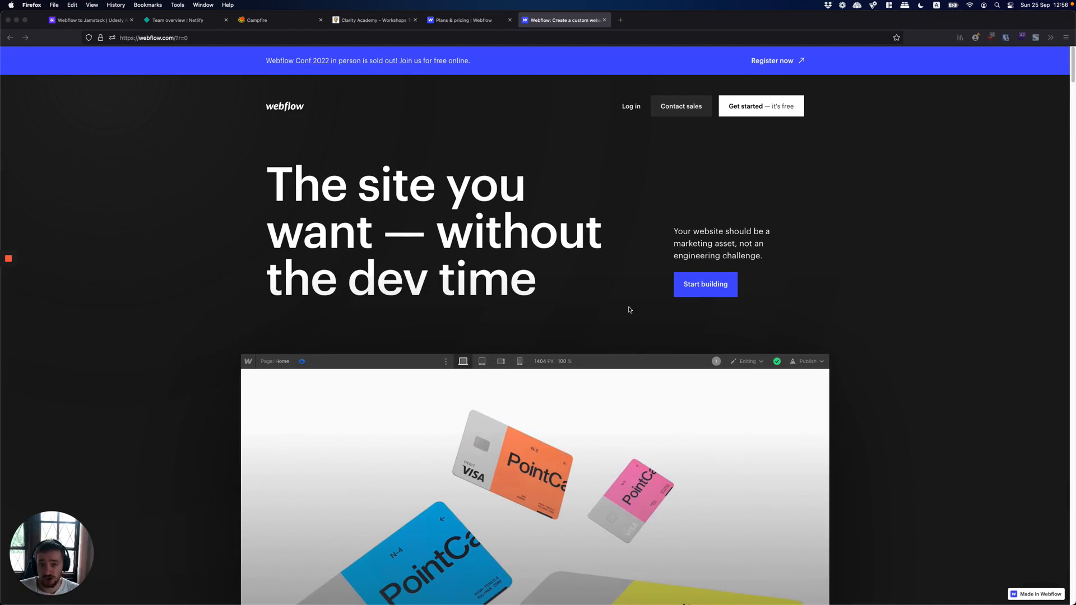
Show the Campfire chat screenshot of Webflow plan price increases (Basic $12→$14 to Business $45→$49).
click(278, 19)
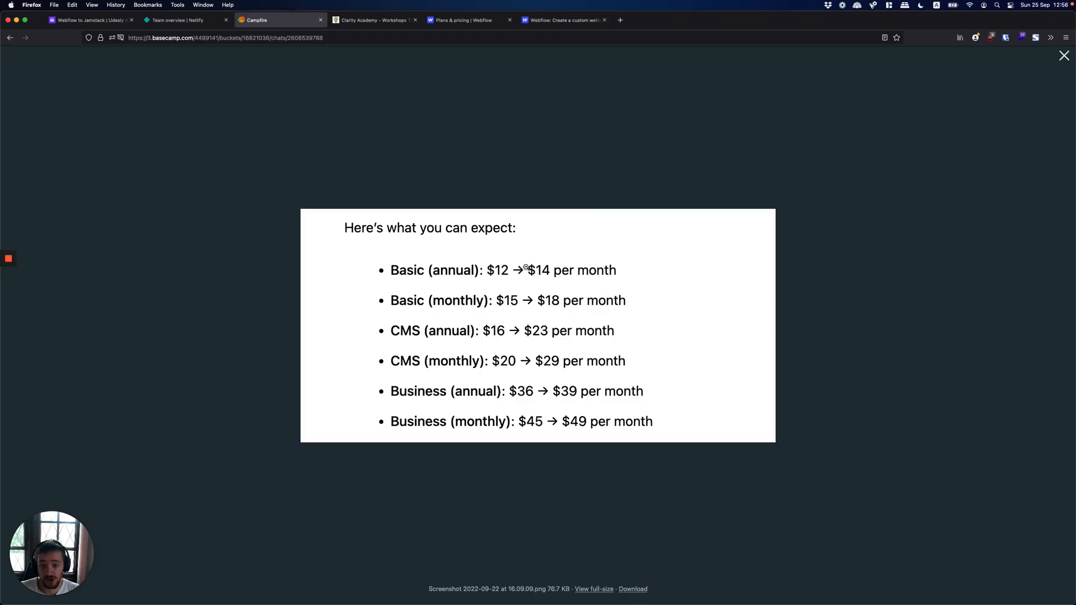
mouse_move(527, 265)
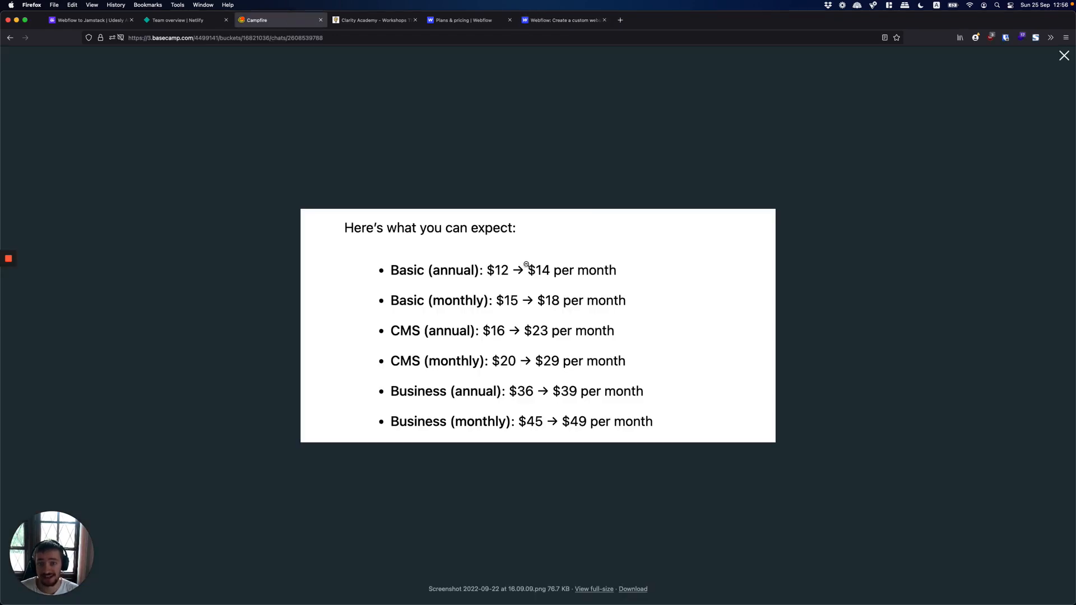
mouse_move(544, 341)
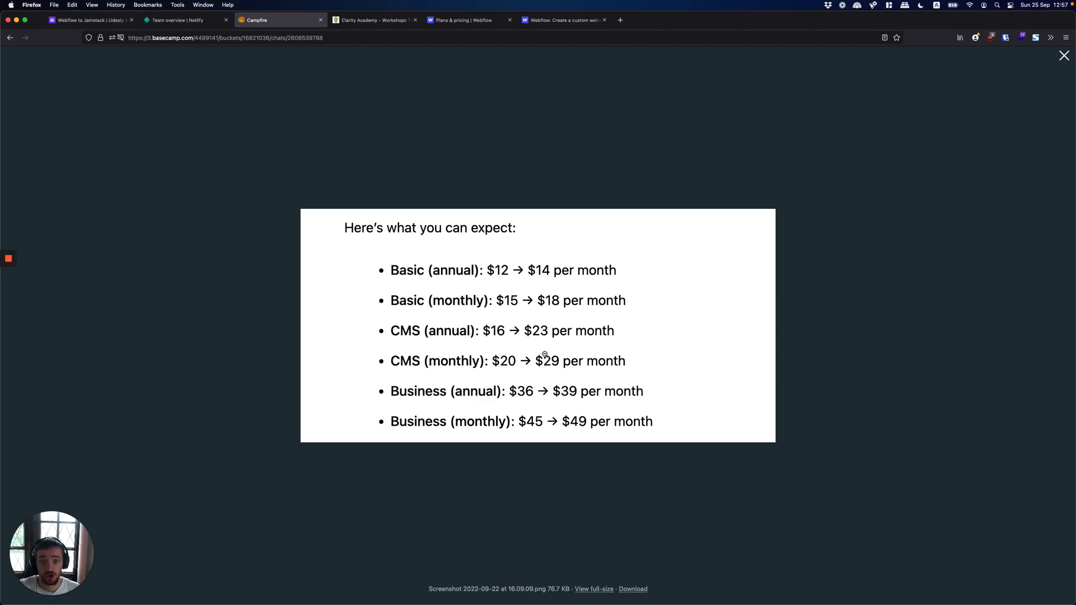
mouse_move(426, 360)
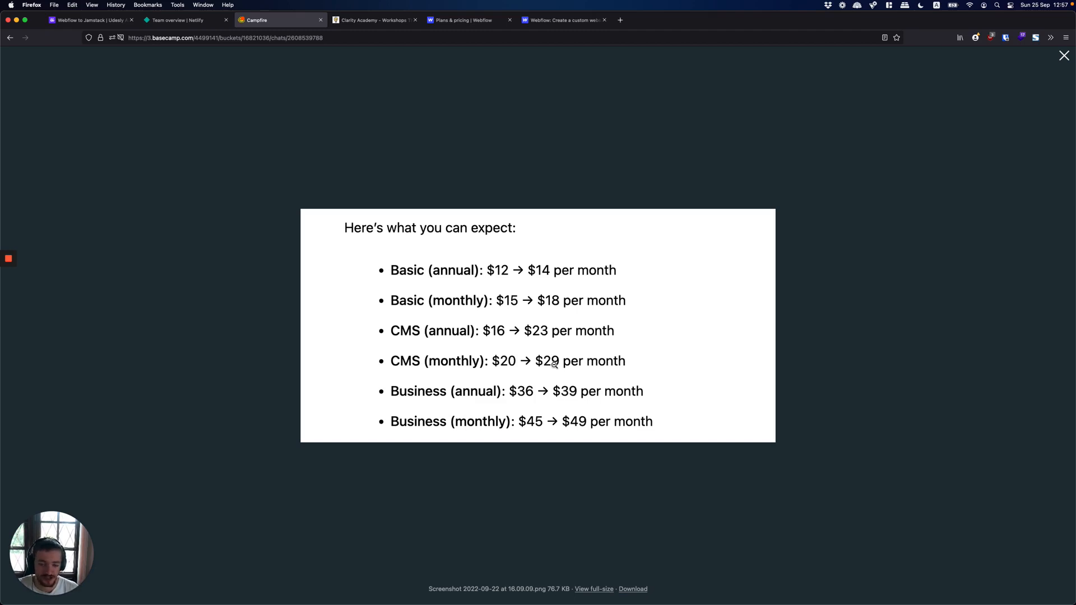
Review the Webflow Workspaces pricing plans, then bring up the Clarity Academy designer.
click(470, 20)
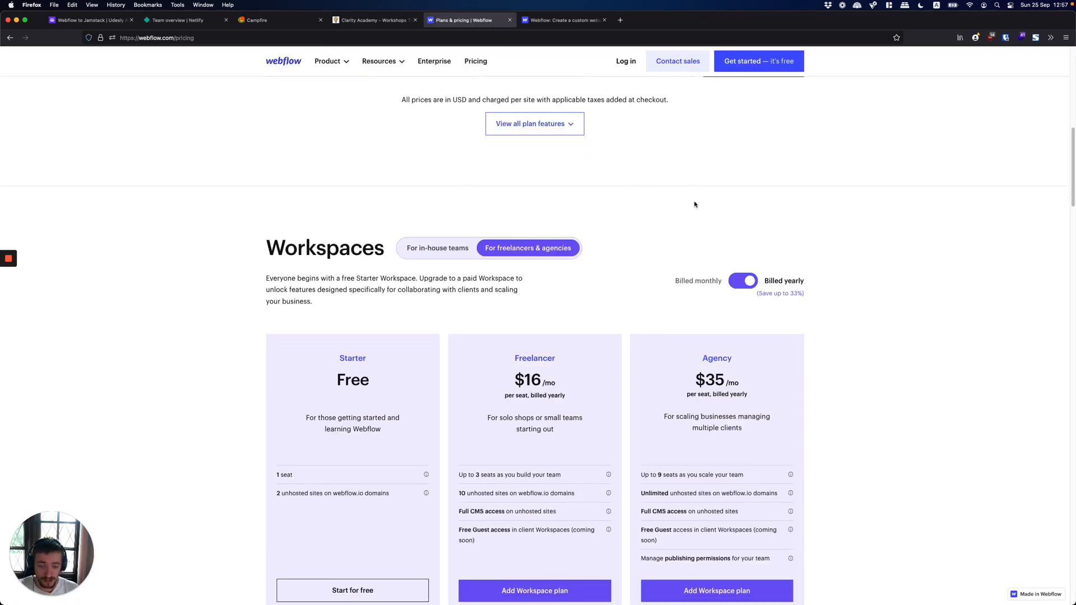
scroll(down, 3)
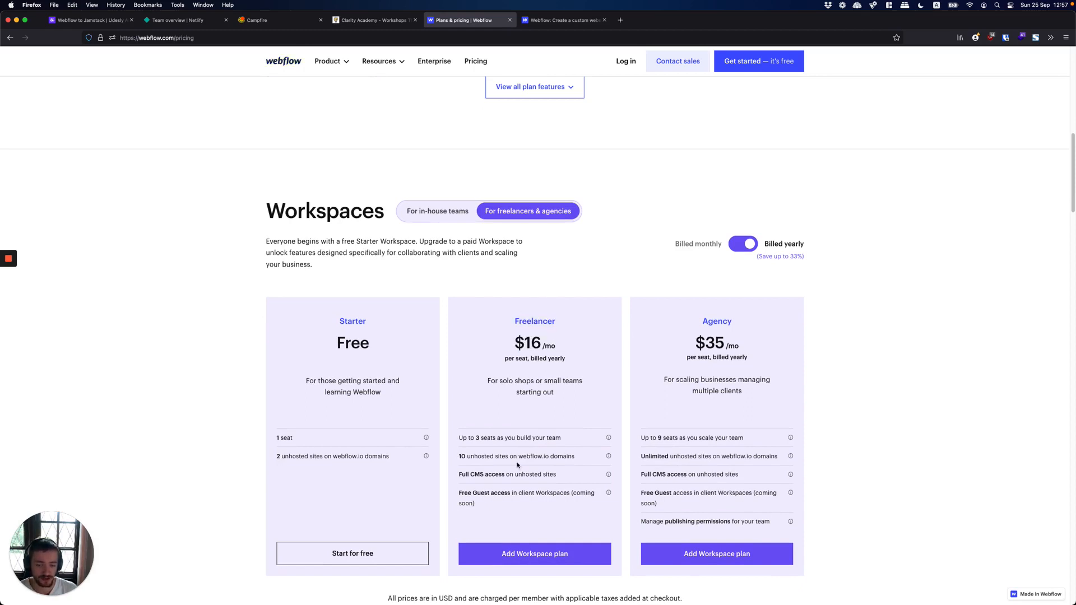
drag(458, 457, 575, 456)
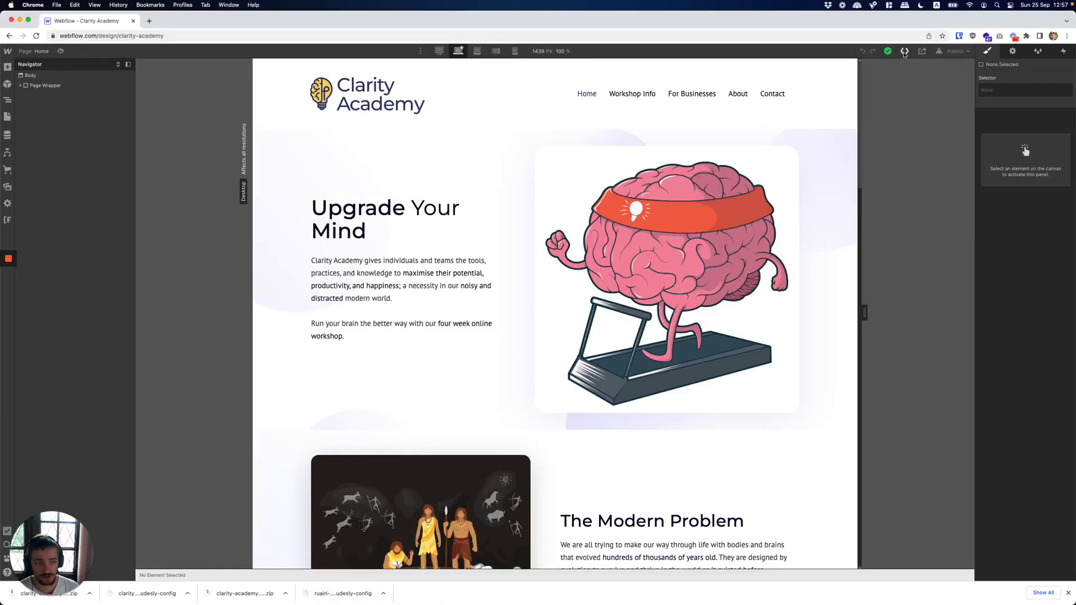
Start the Export Code dialog for the Clarity Academy site.
click(905, 50)
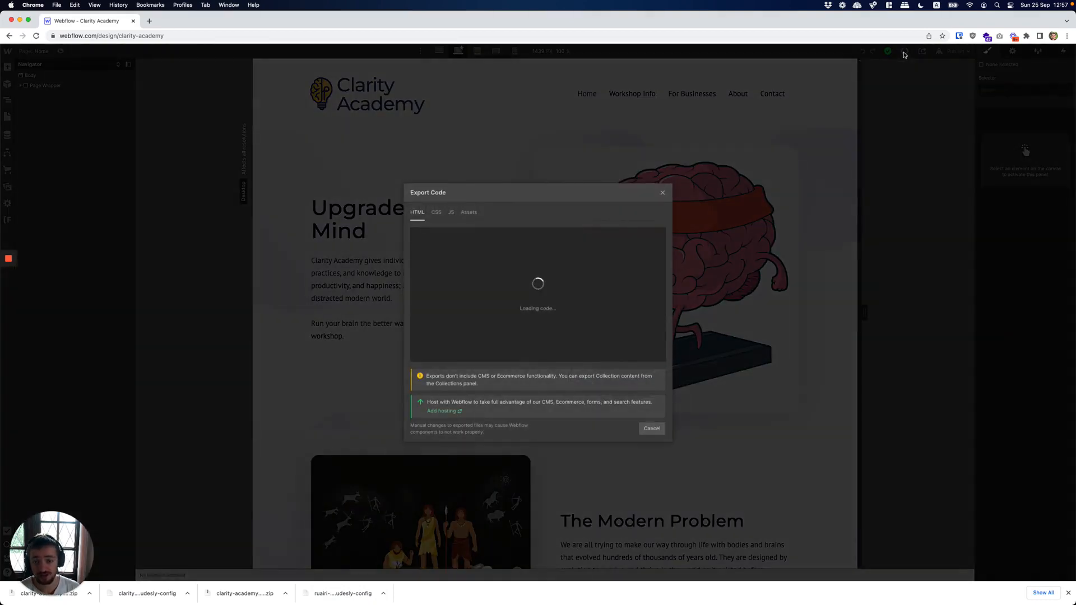
mouse_move(589, 219)
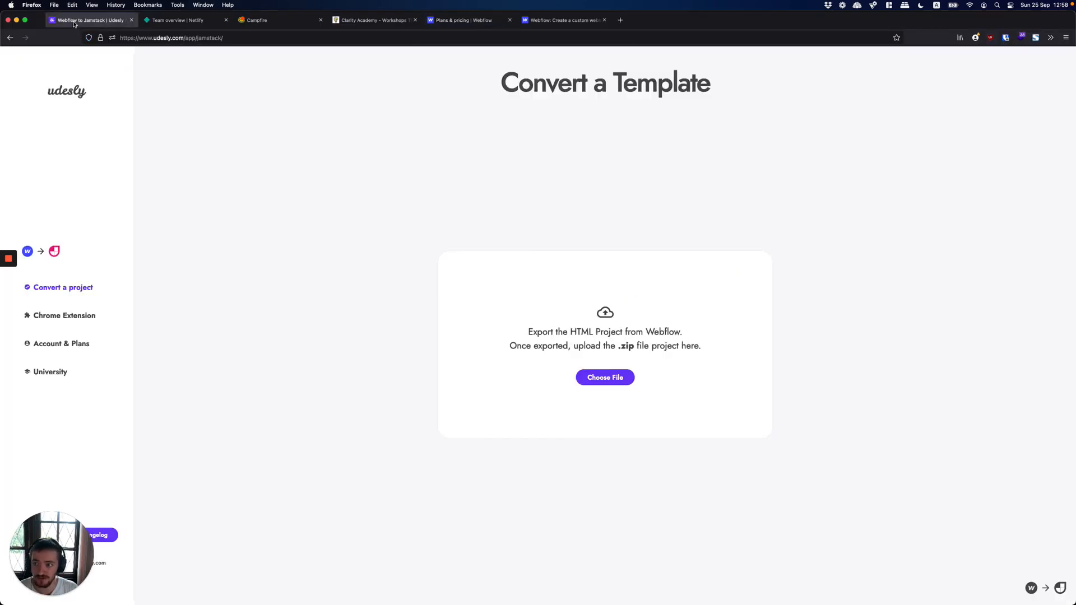
mouse_move(182, 154)
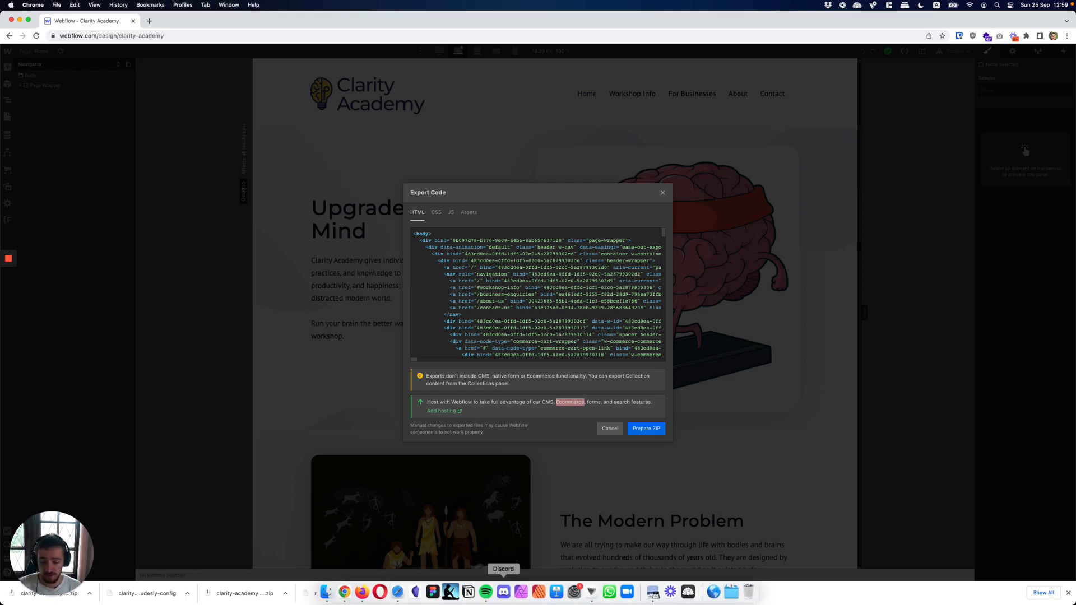
Prepare and download the Clarity Academy site export as a ZIP file.
click(646, 428)
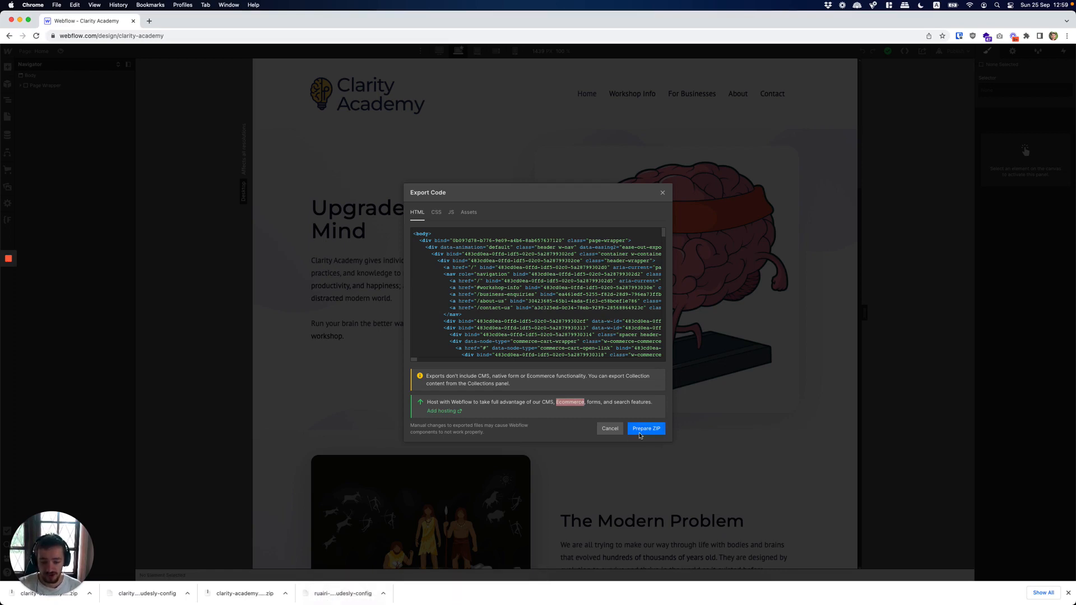
click(646, 429)
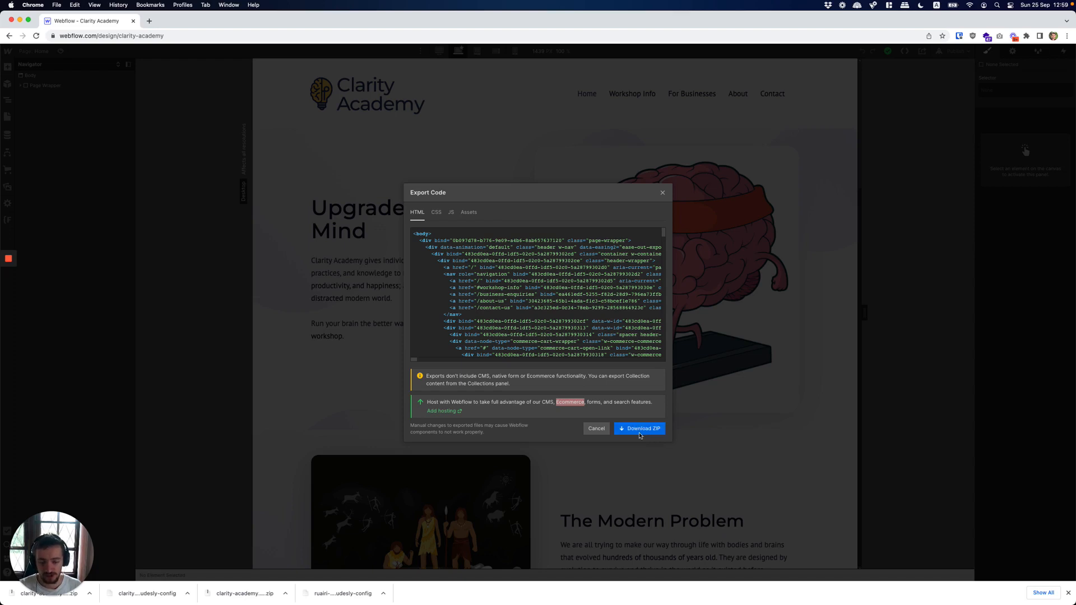
click(639, 428)
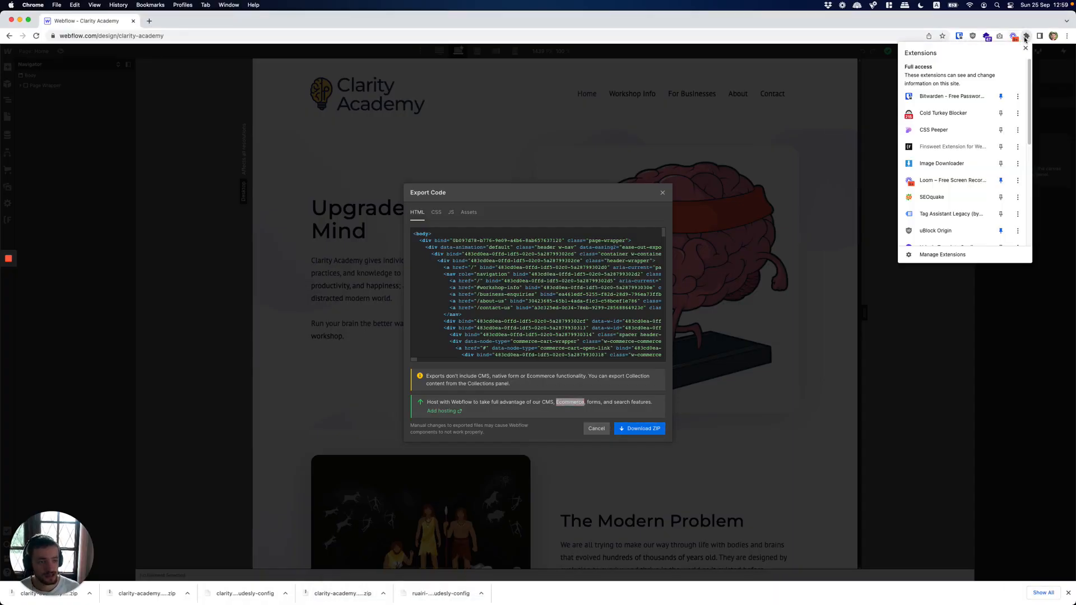
Begin Configure Attributes for the Webflow to Jamstack conversion in Udesly.
scroll(down, 3)
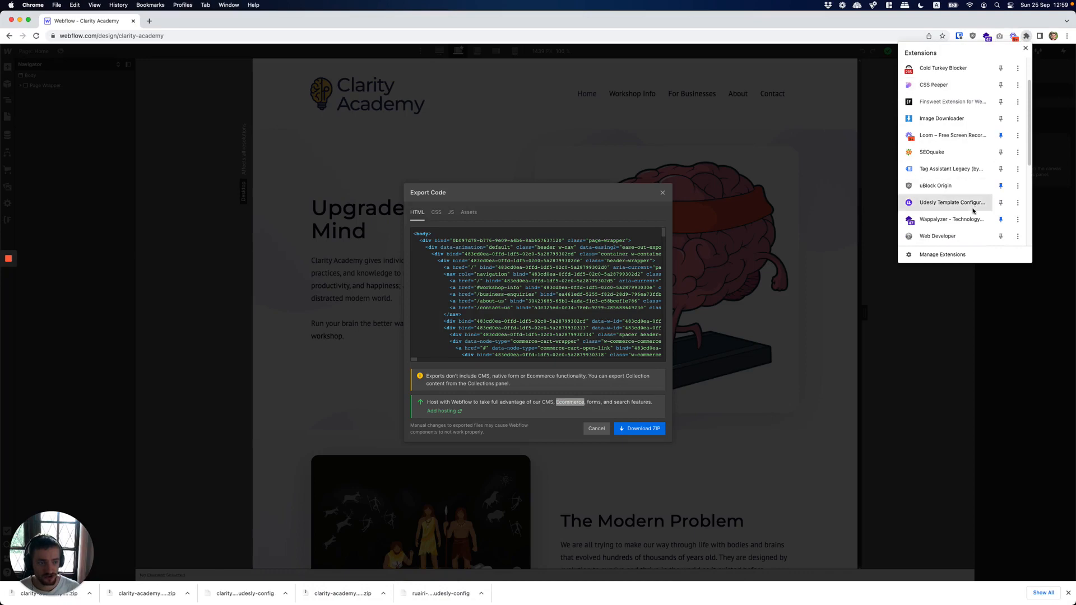
mouse_move(953, 202)
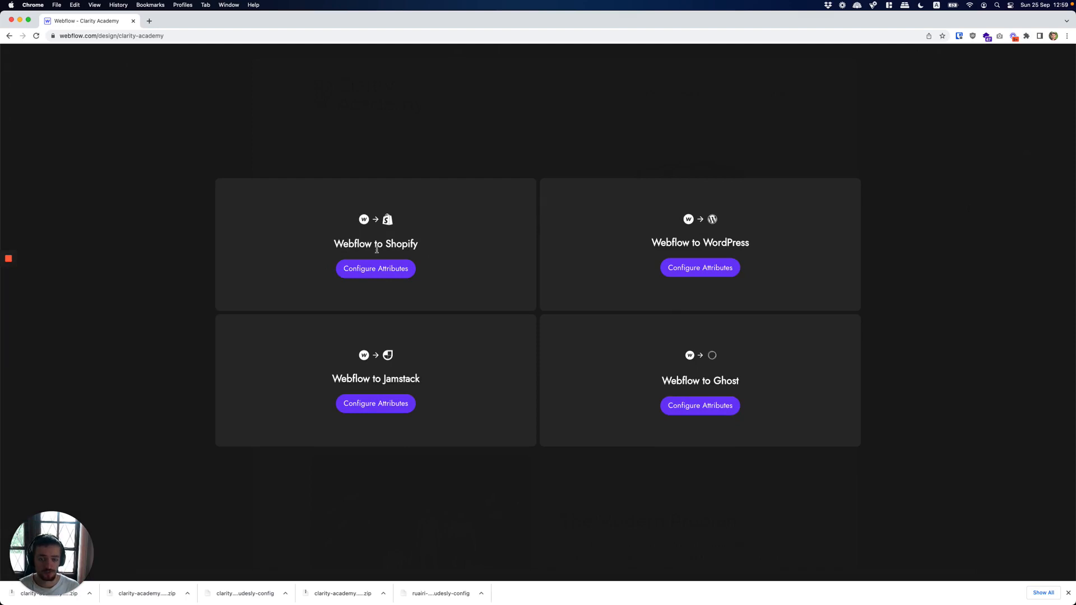
mouse_move(459, 286)
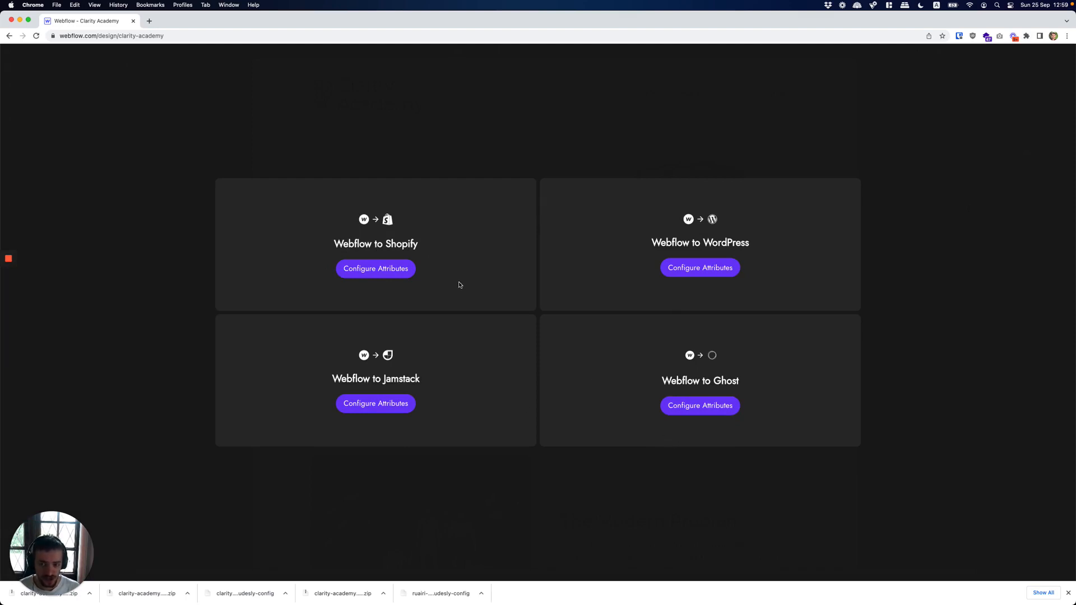
mouse_move(426, 260)
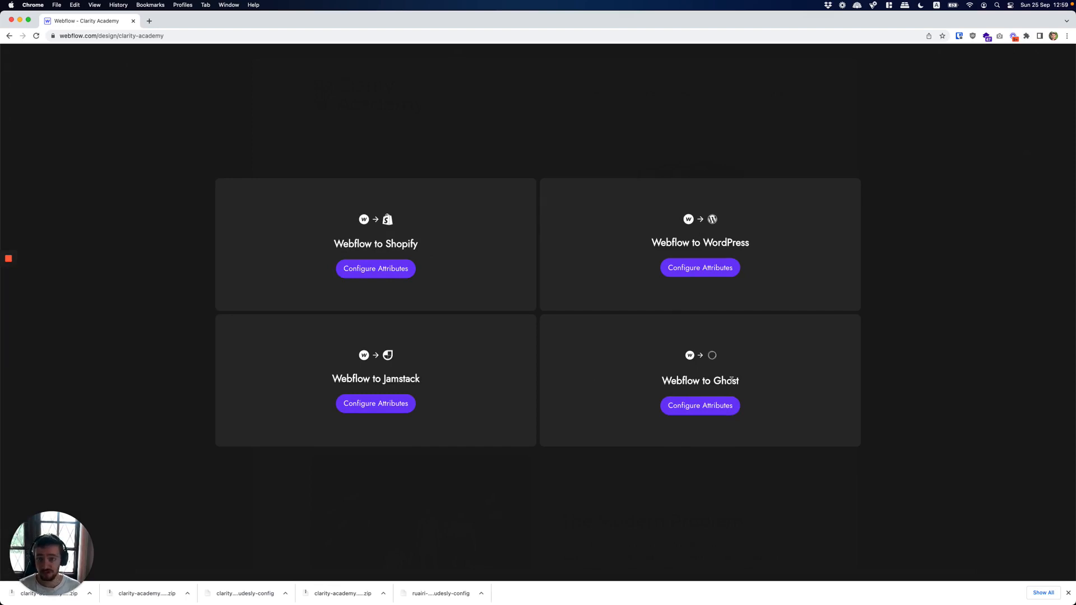
mouse_move(420, 249)
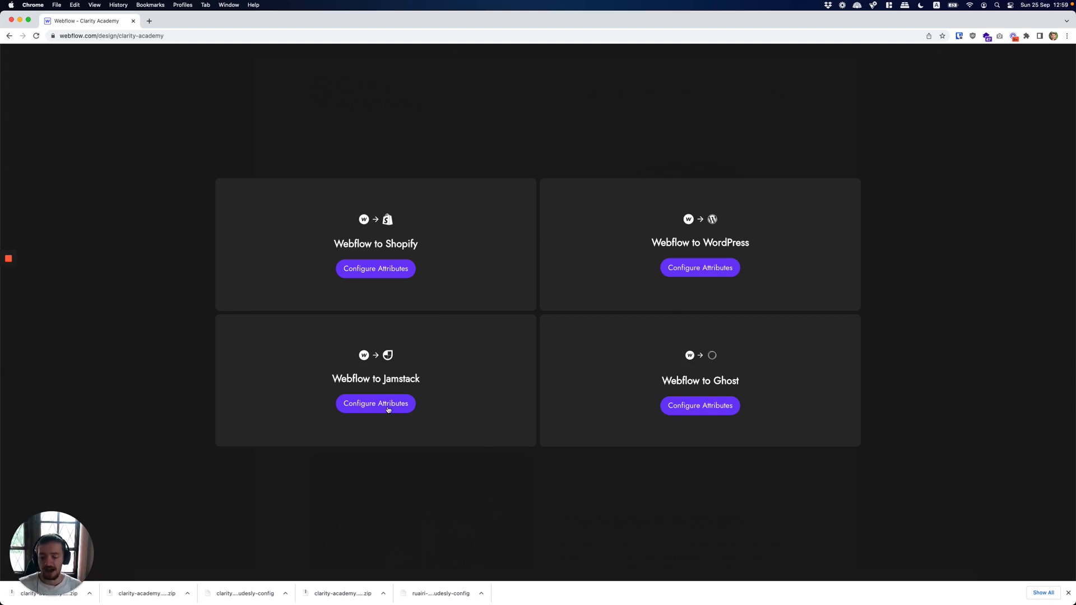
click(375, 403)
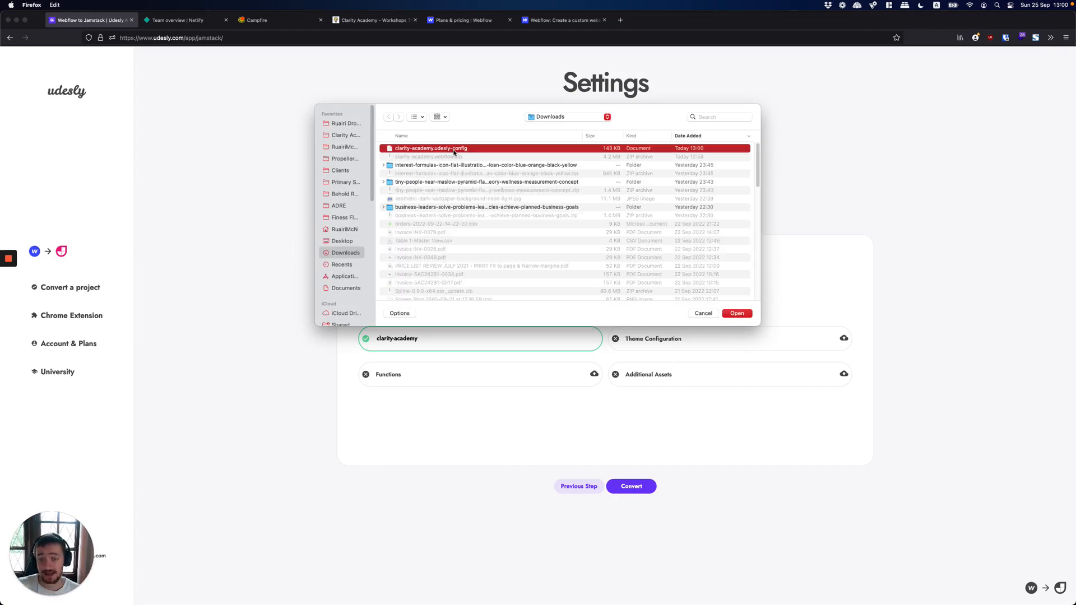
Load clarity-academy.udesly-config from Downloads and convert the Clarity Academy template.
click(736, 314)
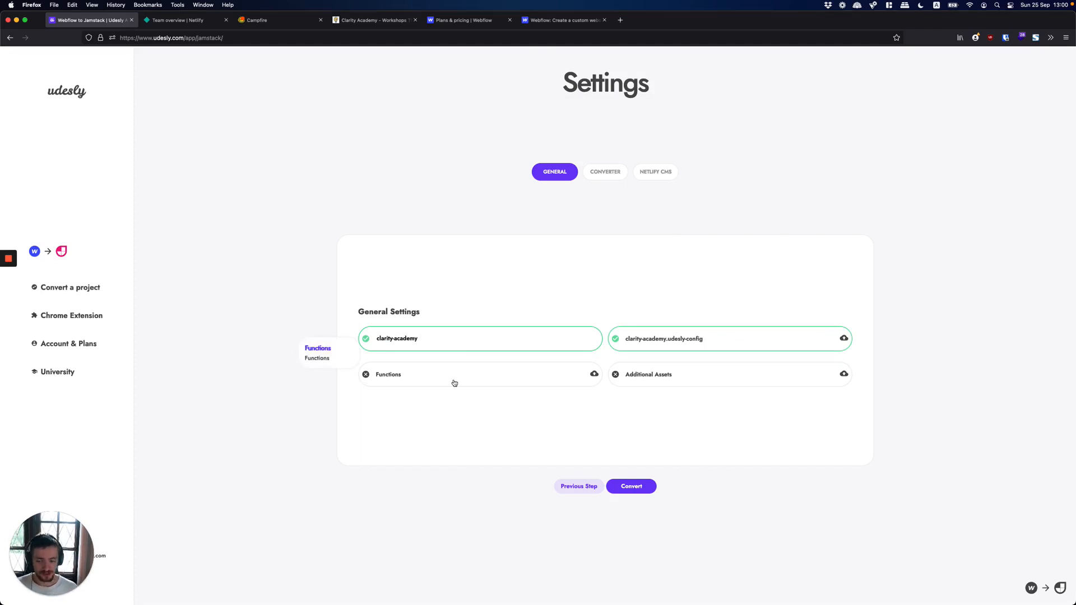
mouse_move(718, 386)
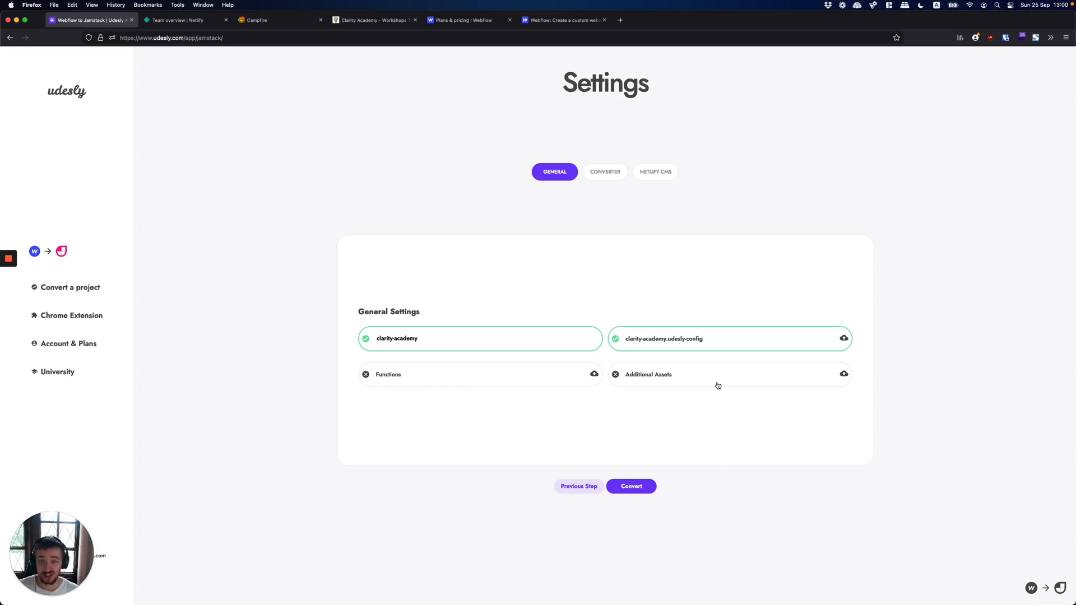
mouse_move(655, 498)
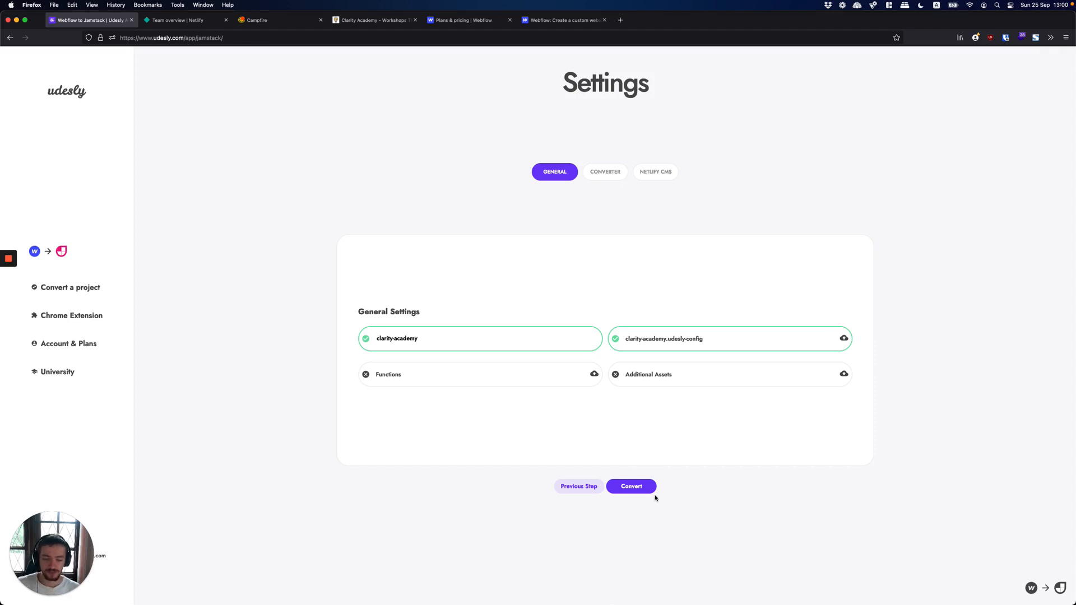
click(631, 485)
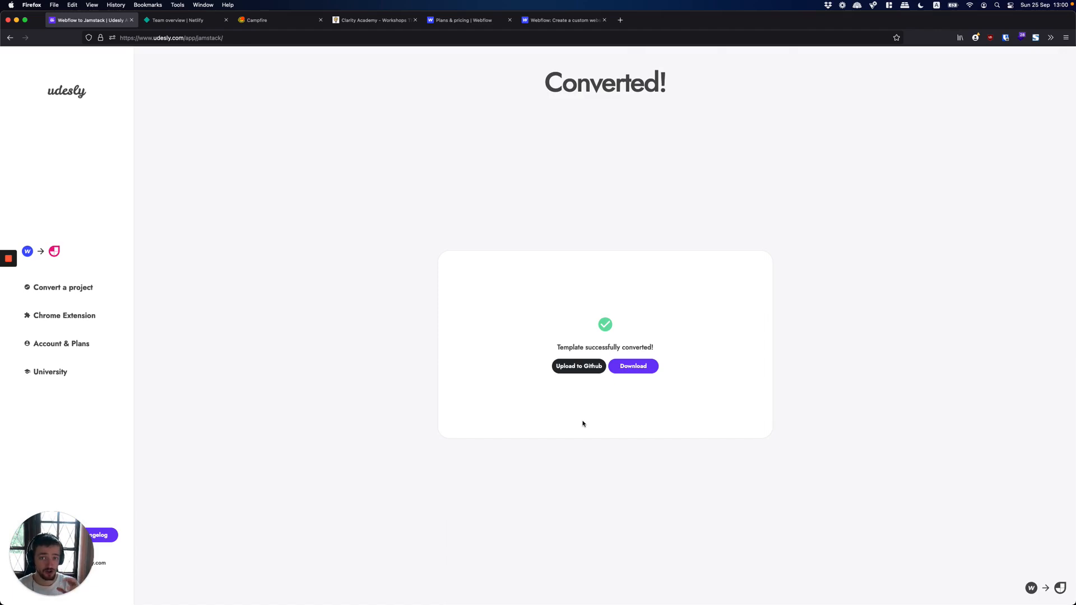
Upload the converted site to a private GitHub repository named clarity-academy.
click(579, 365)
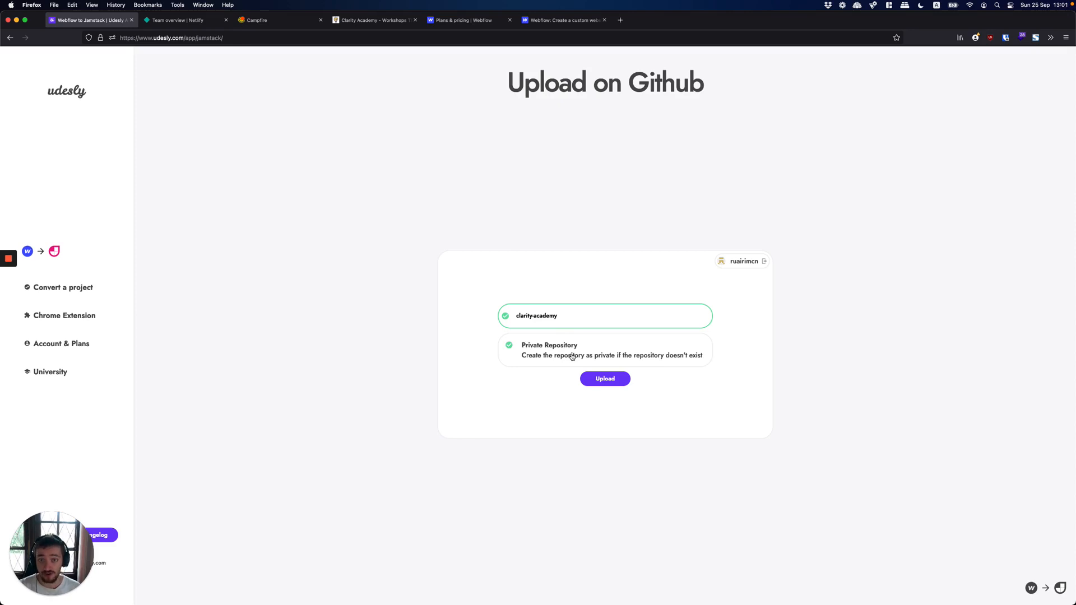
click(604, 378)
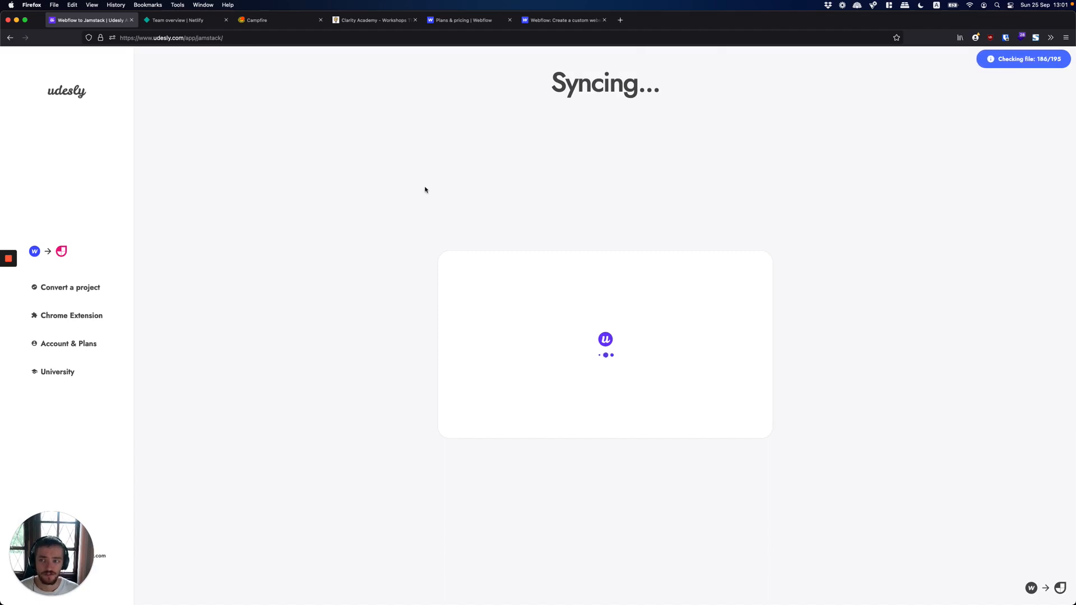
click(185, 20)
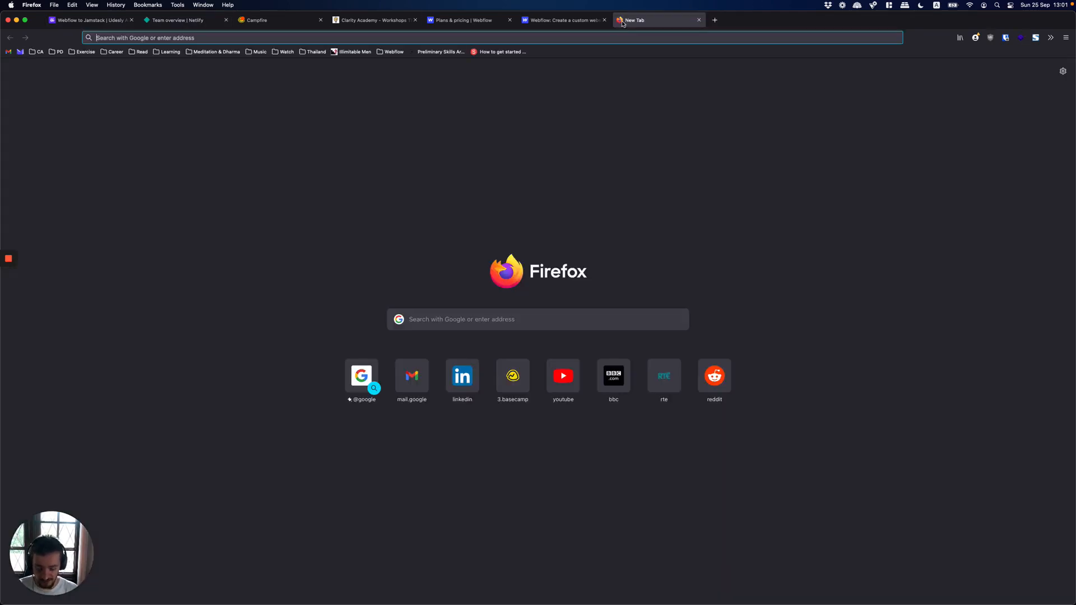
Load netlify.com and show its pricing page comparing Starter, Pro, Business and Enterprise plans.
text(netflix.com/)
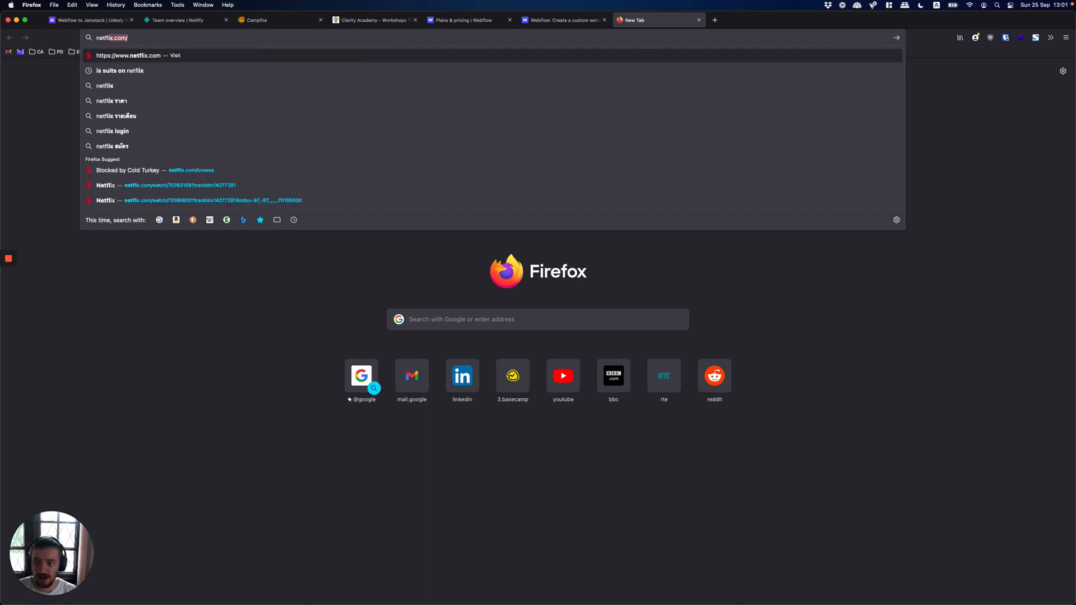
key(backspace)
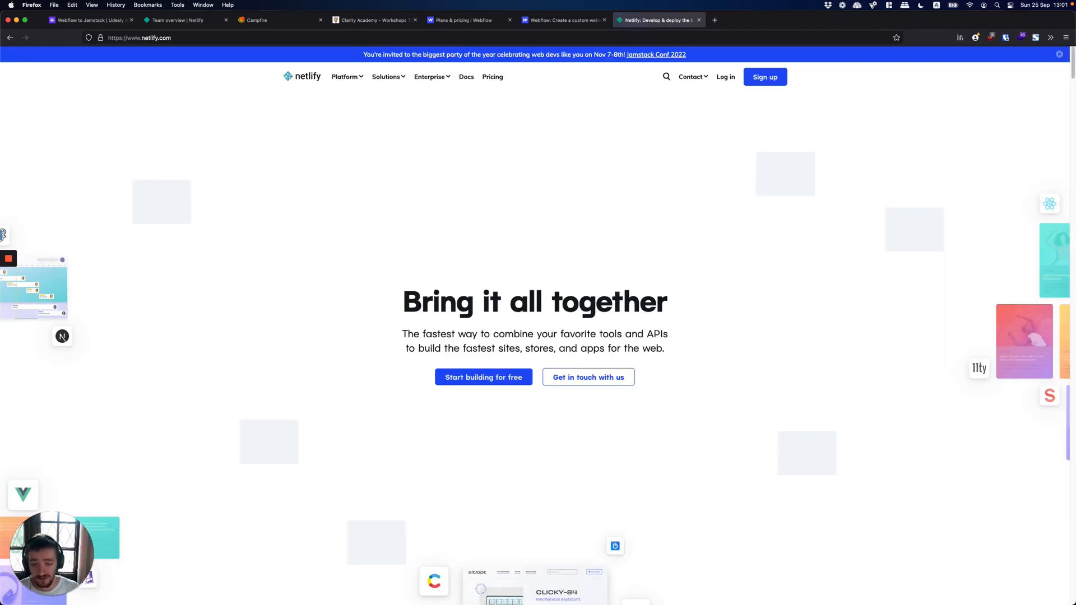
click(493, 76)
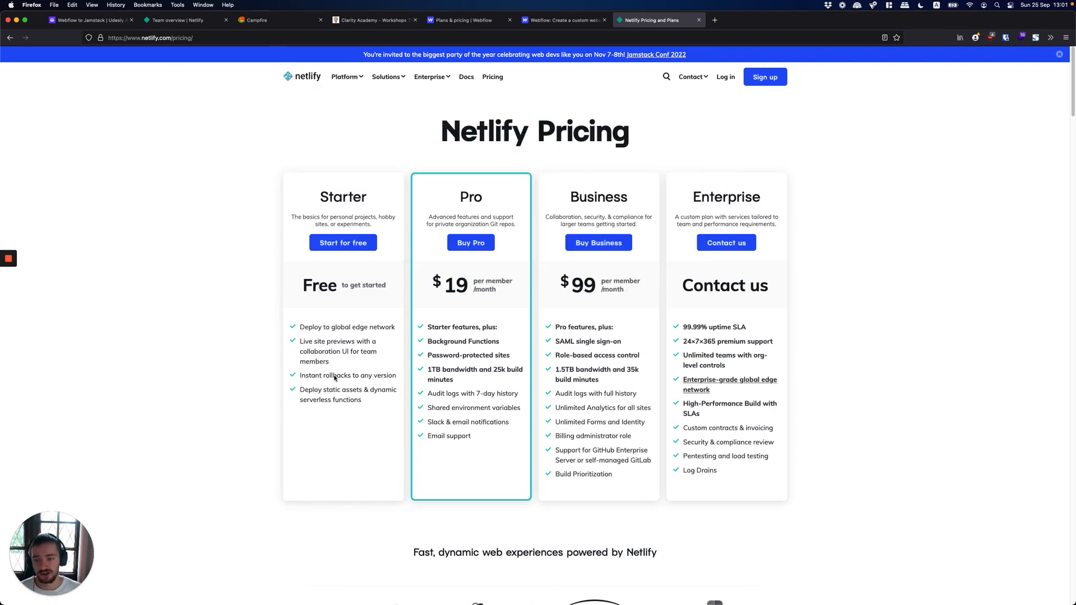
double_click(343, 197)
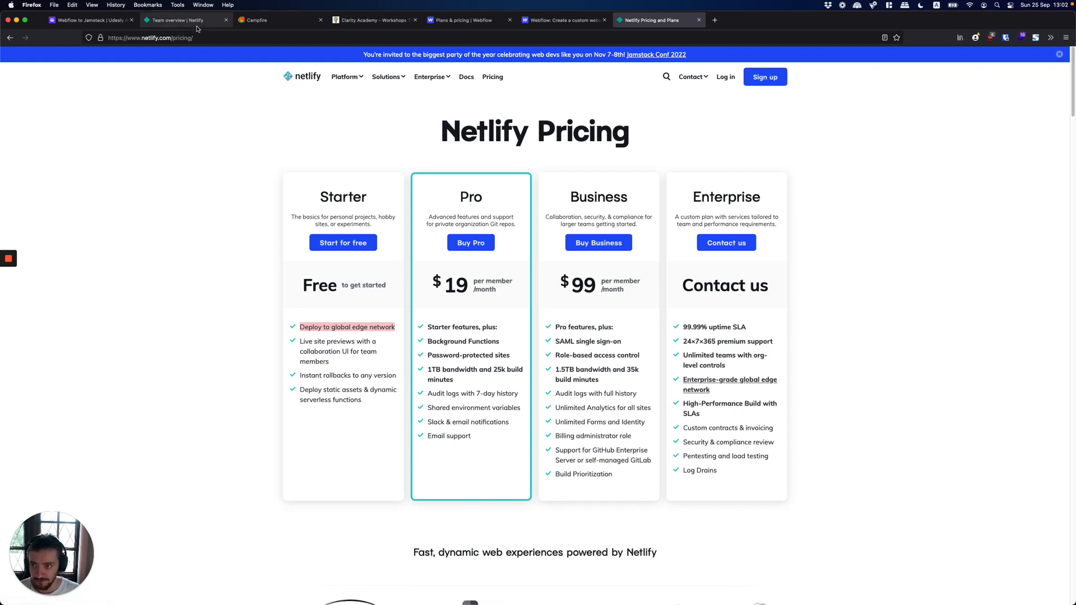
Look over the Netlify team overview dashboard and the pricing page.
click(185, 19)
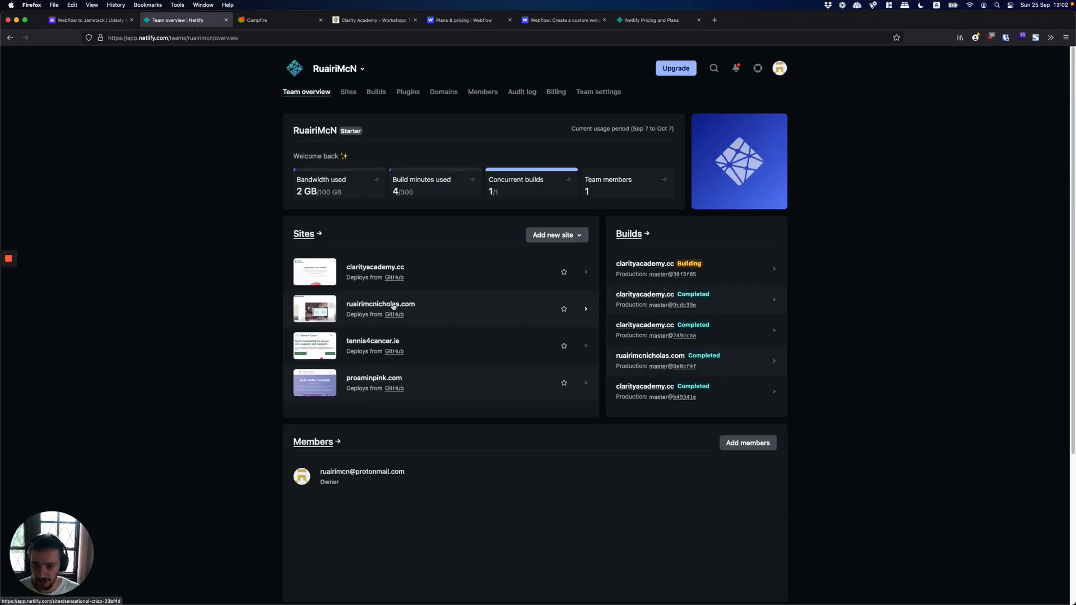
scroll(down, 3)
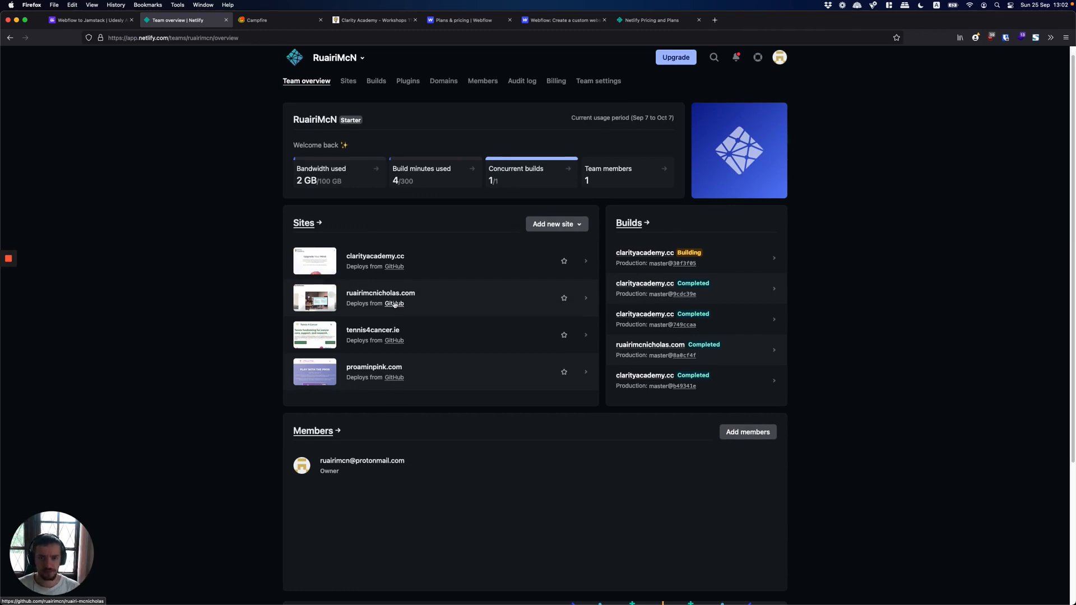
click(656, 20)
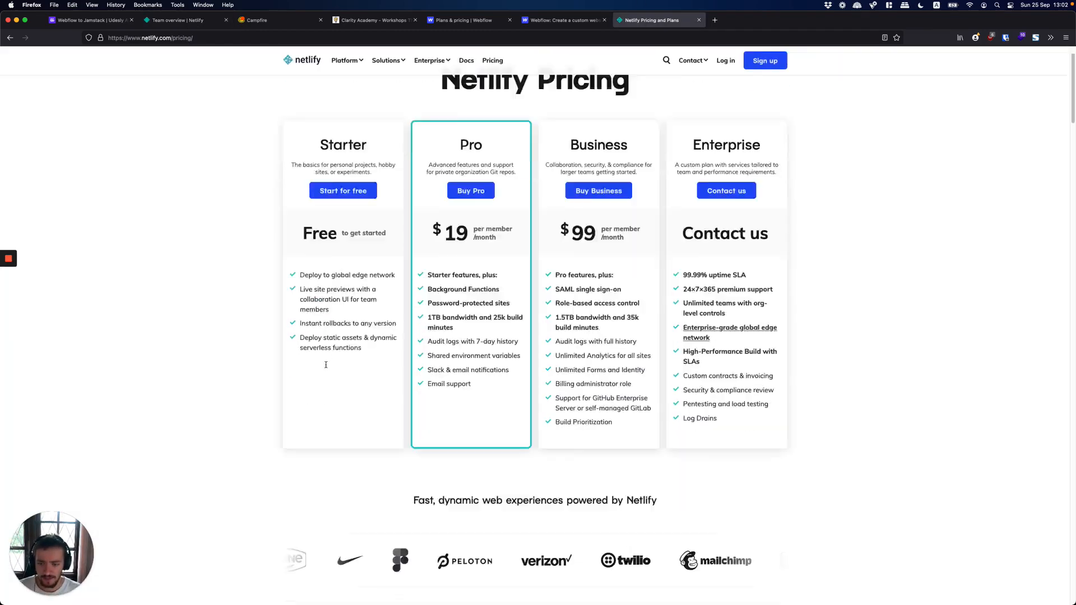
scroll(down, 3)
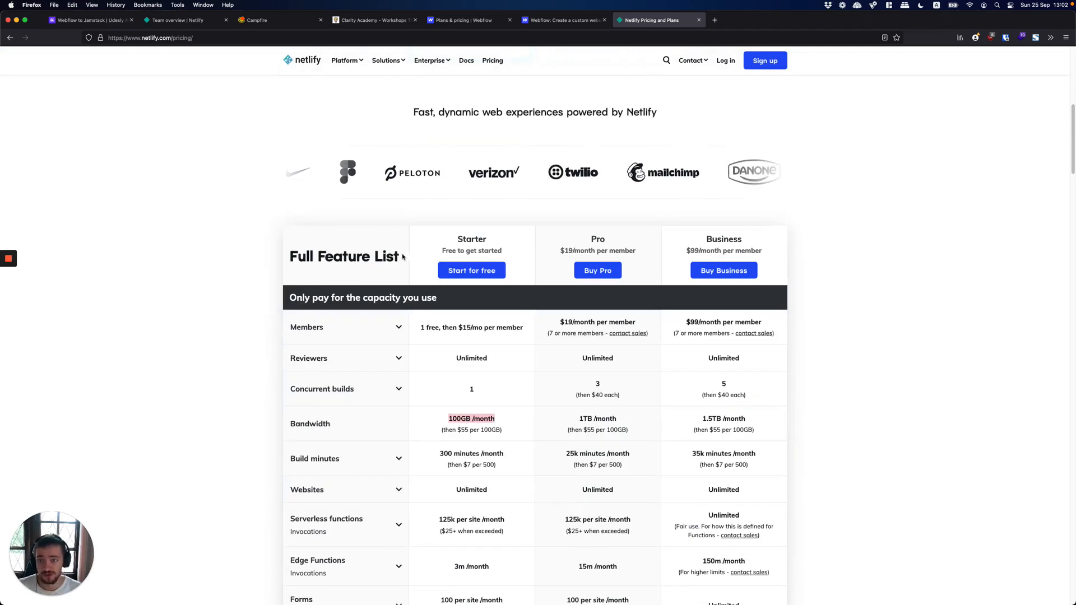
click(182, 19)
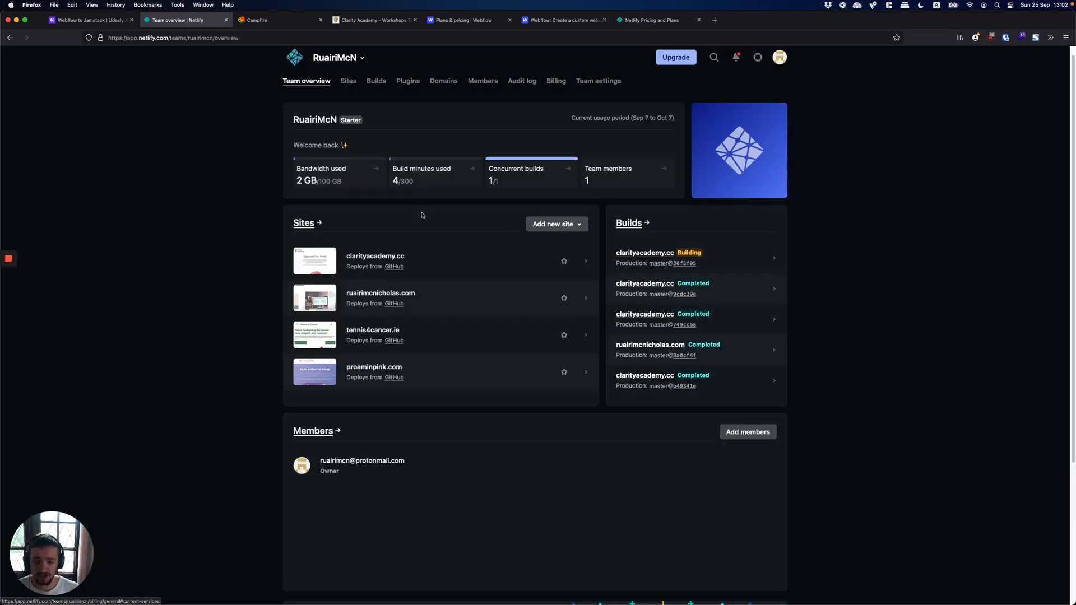
Add a new site by importing an existing project from a Git repository.
click(556, 224)
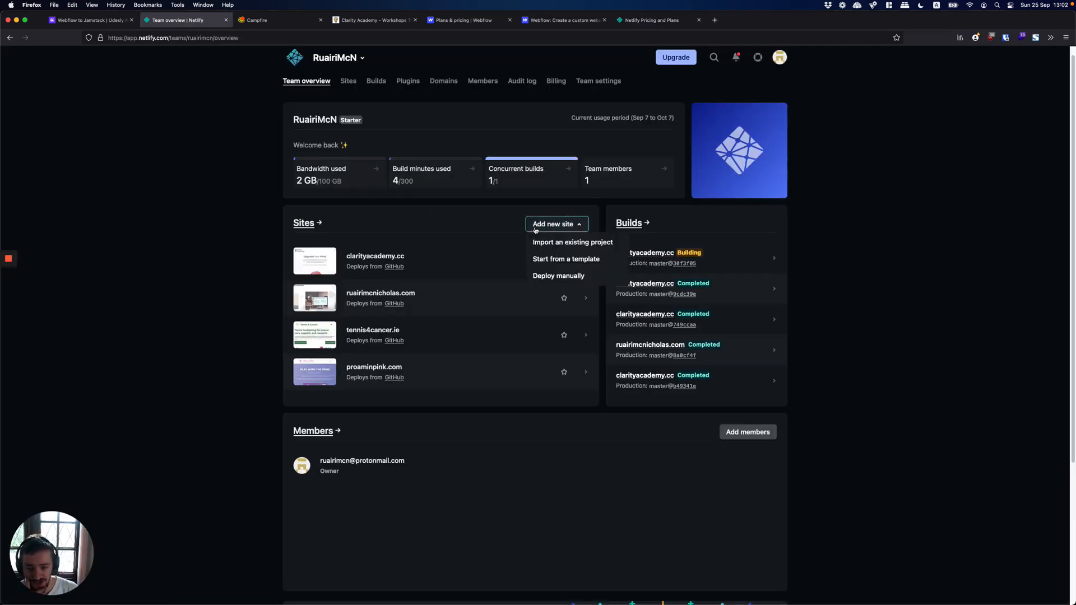
mouse_move(573, 242)
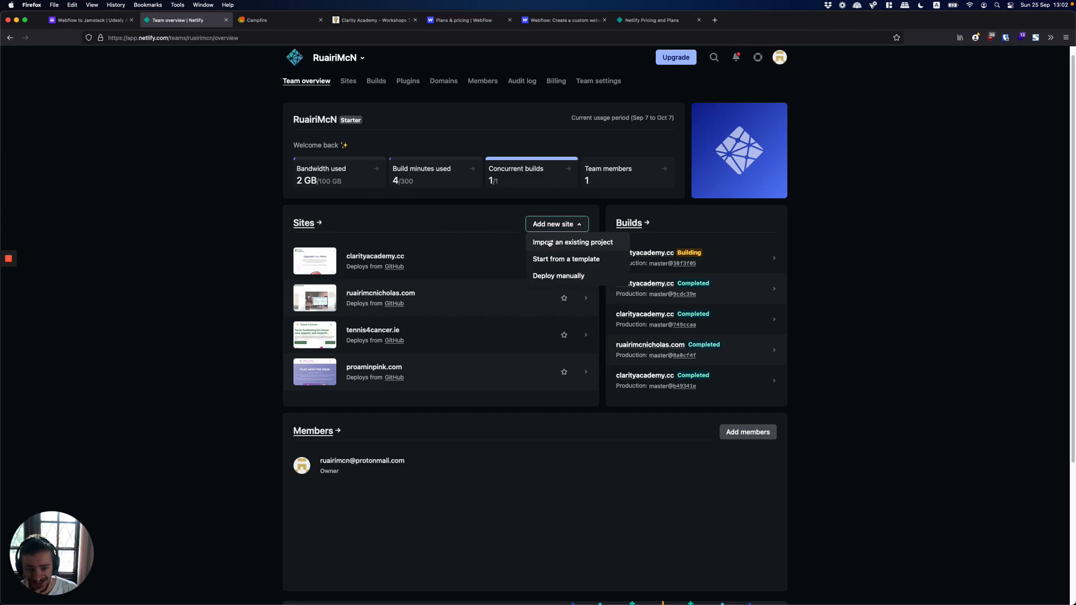
click(572, 242)
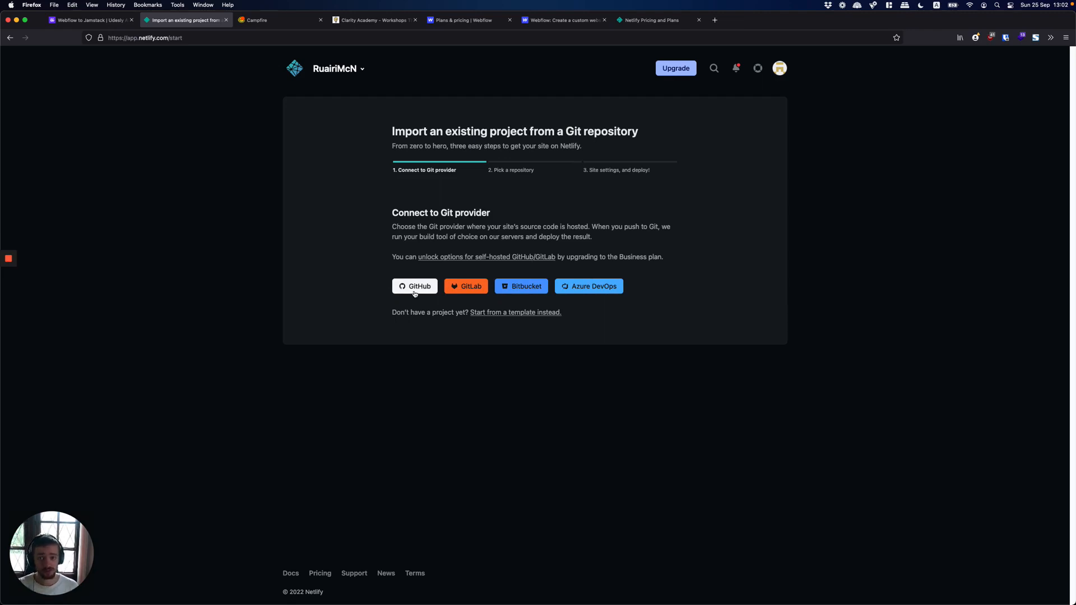
mouse_move(326, 586)
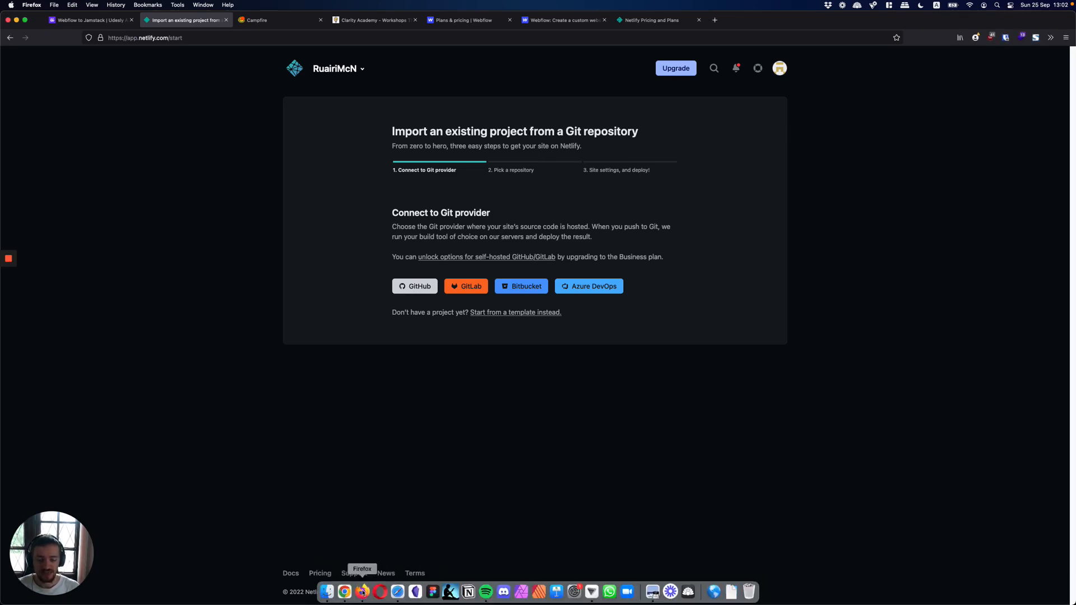
mouse_move(400, 394)
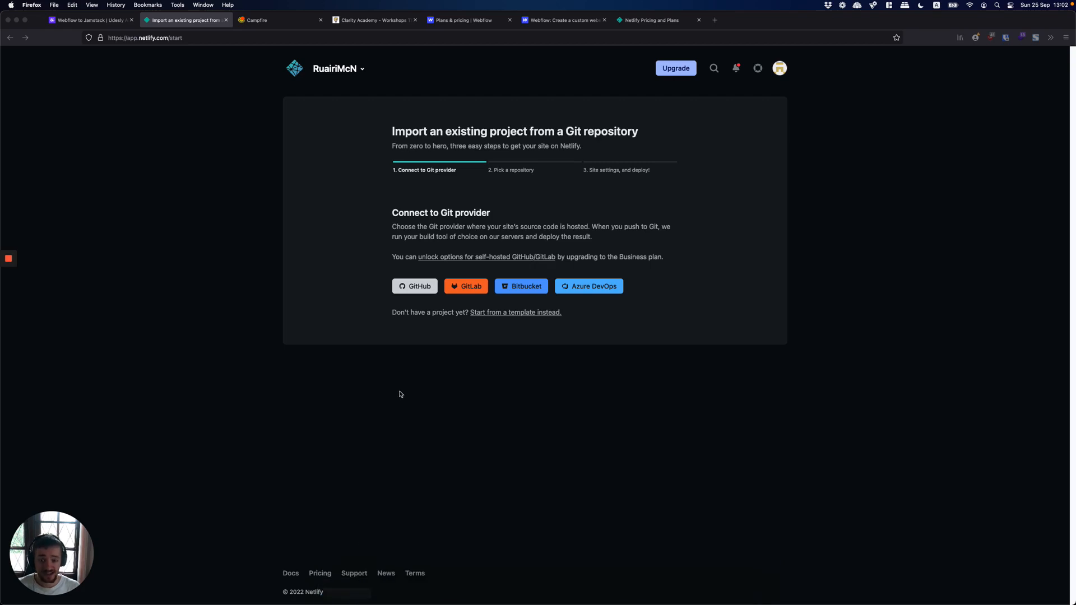
mouse_move(392, 410)
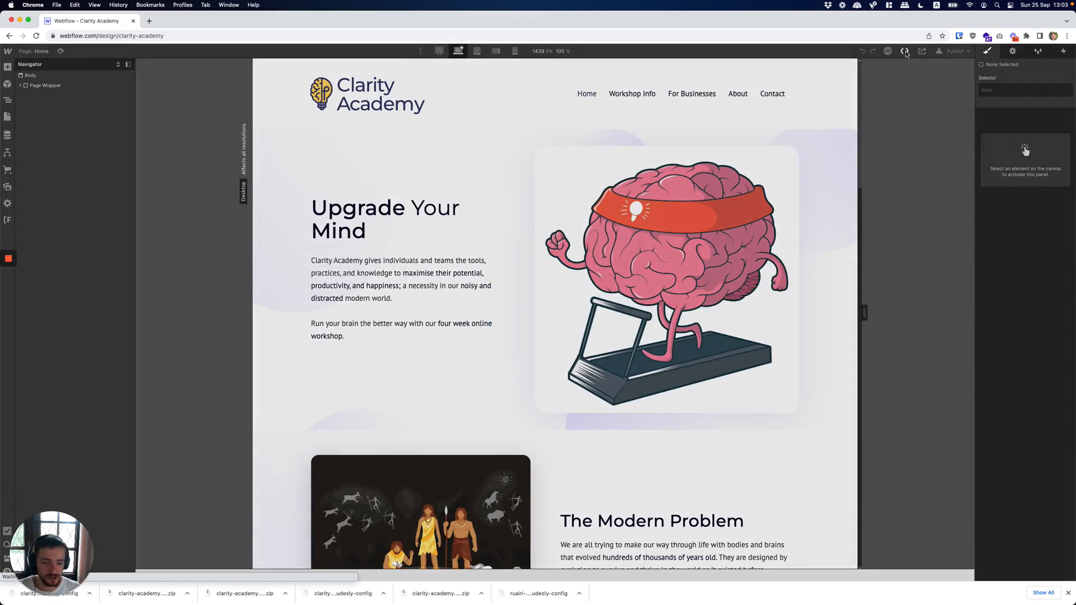
Leave the Clarity Academy Webflow design and return to Netlify's Git provider import page.
click(905, 50)
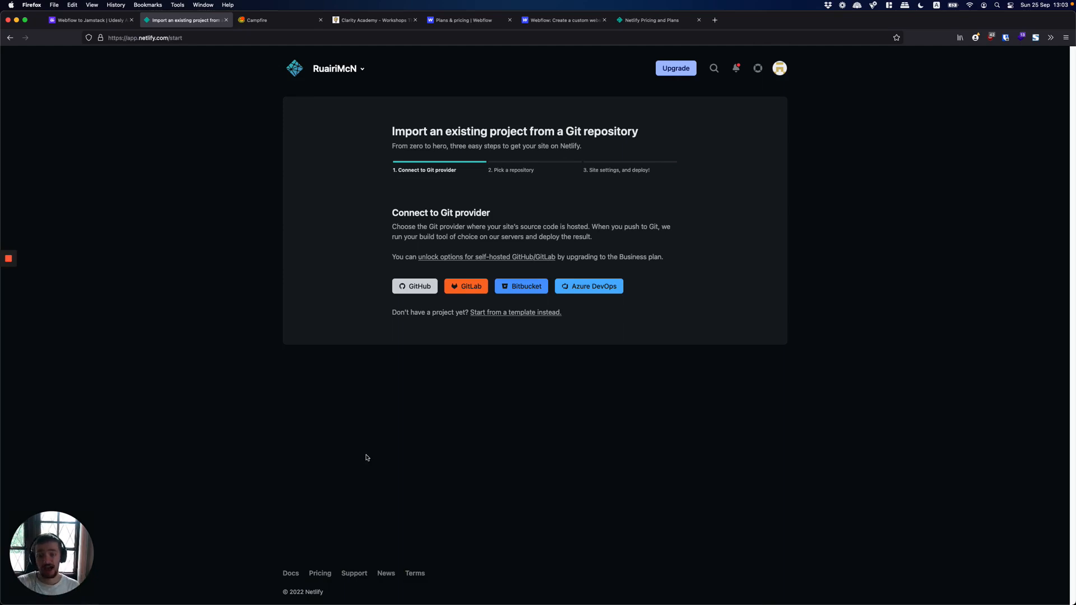
From the team overview, go into the clarityacademy.cc site's overview and its live published site.
click(337, 68)
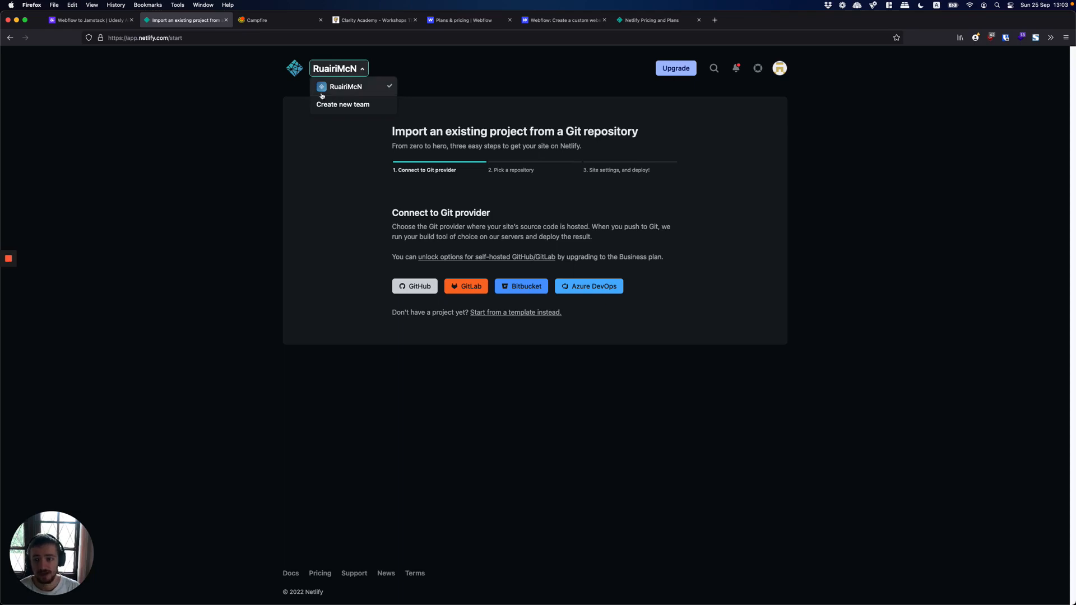
click(347, 87)
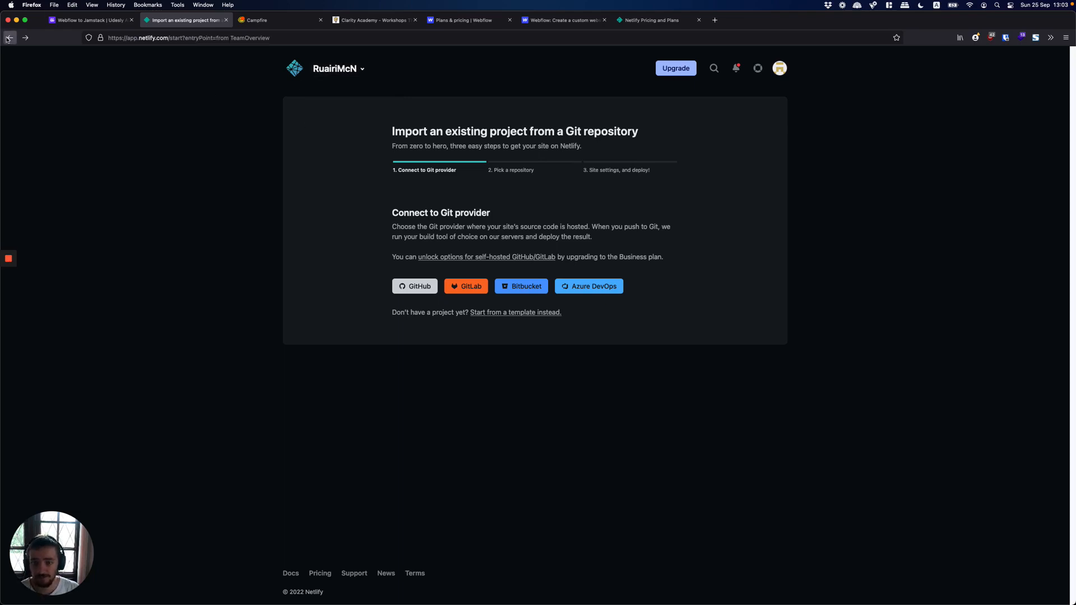
click(10, 38)
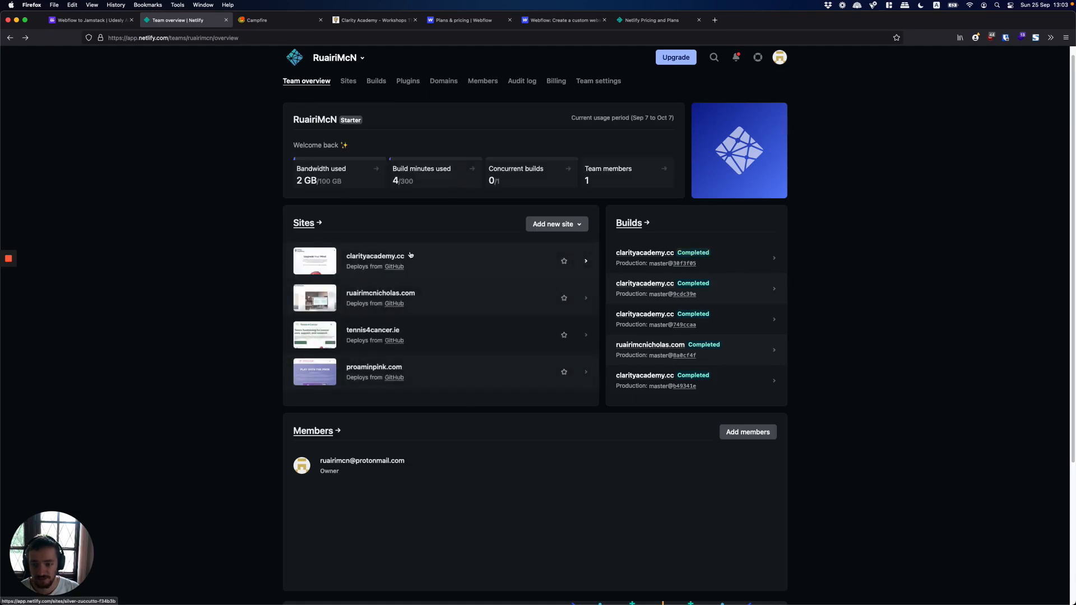
click(375, 255)
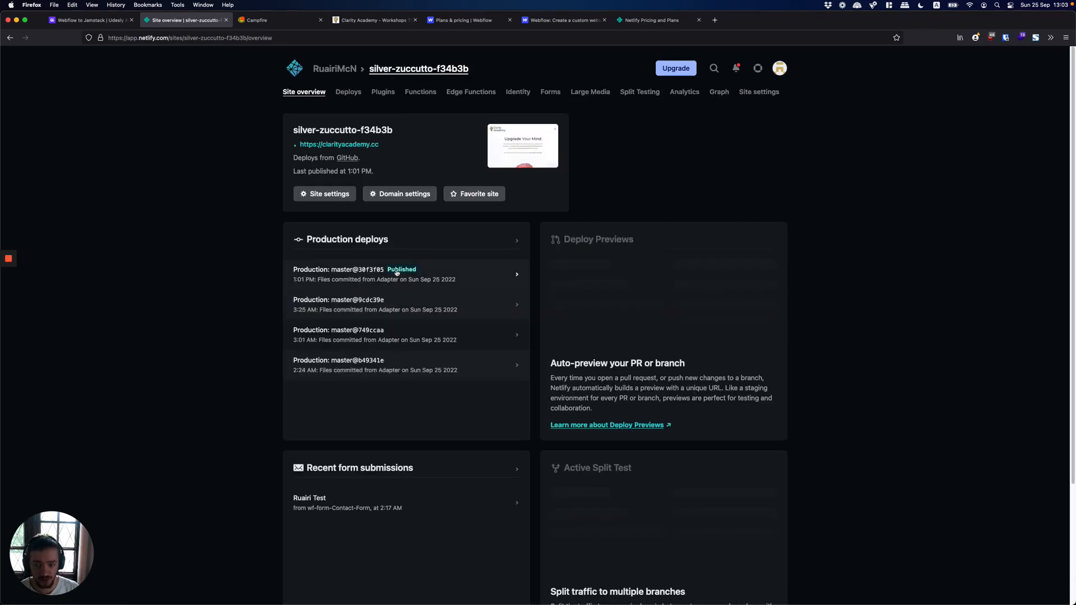
mouse_move(397, 274)
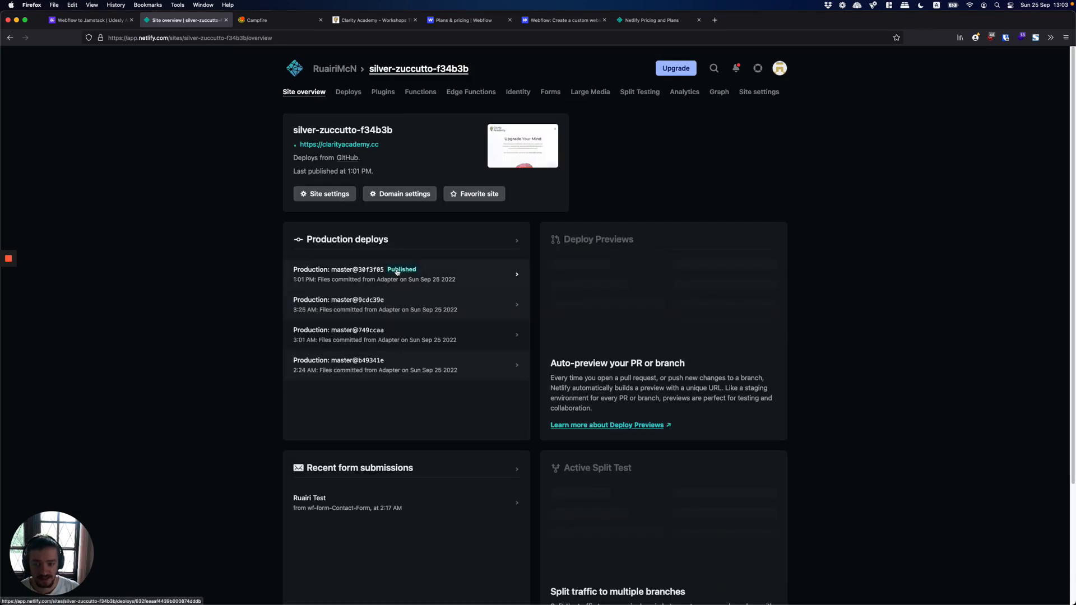
mouse_move(398, 275)
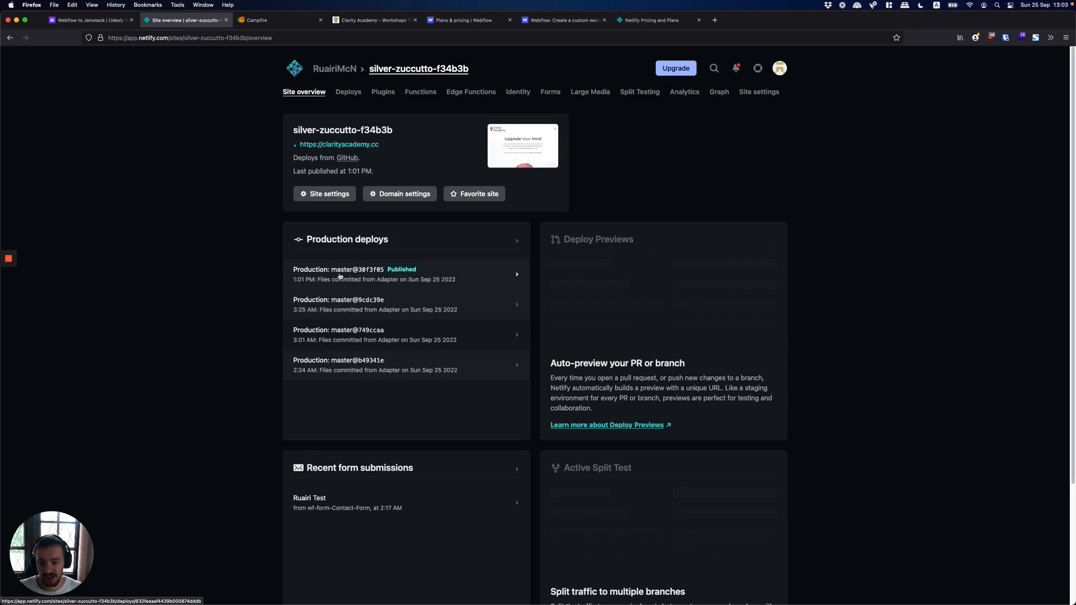
mouse_move(364, 276)
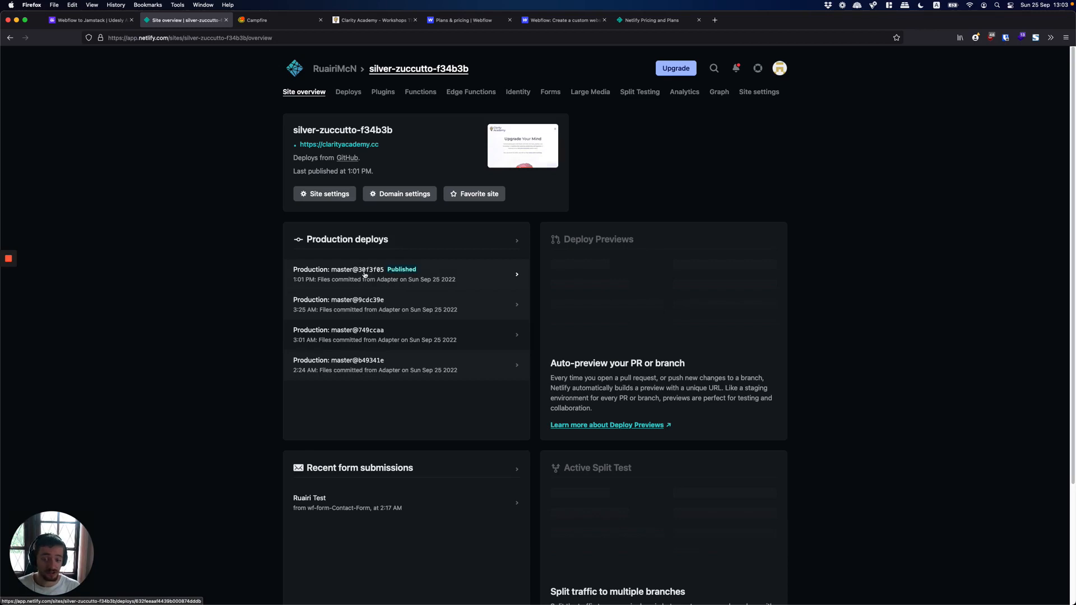
mouse_move(363, 274)
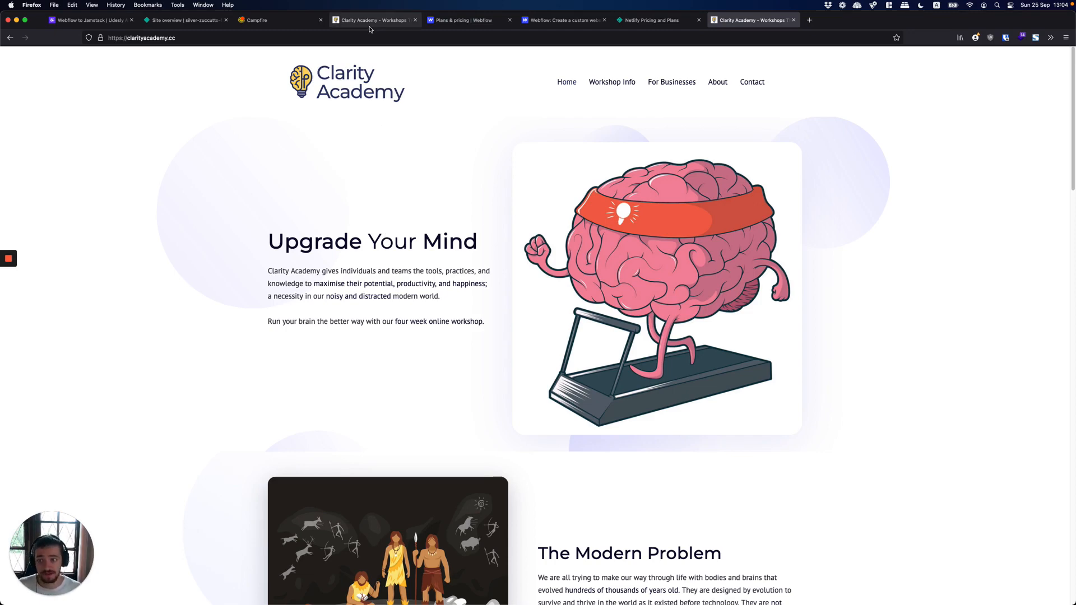
Return to the Netlify dashboard to reach the site's domain management settings.
click(185, 19)
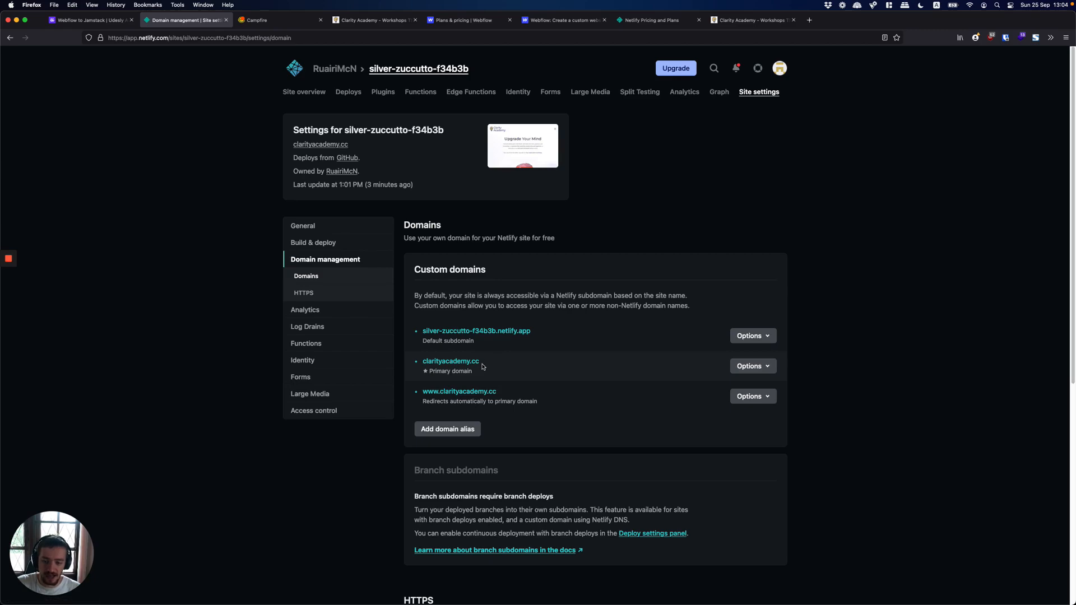
scroll(down, 3)
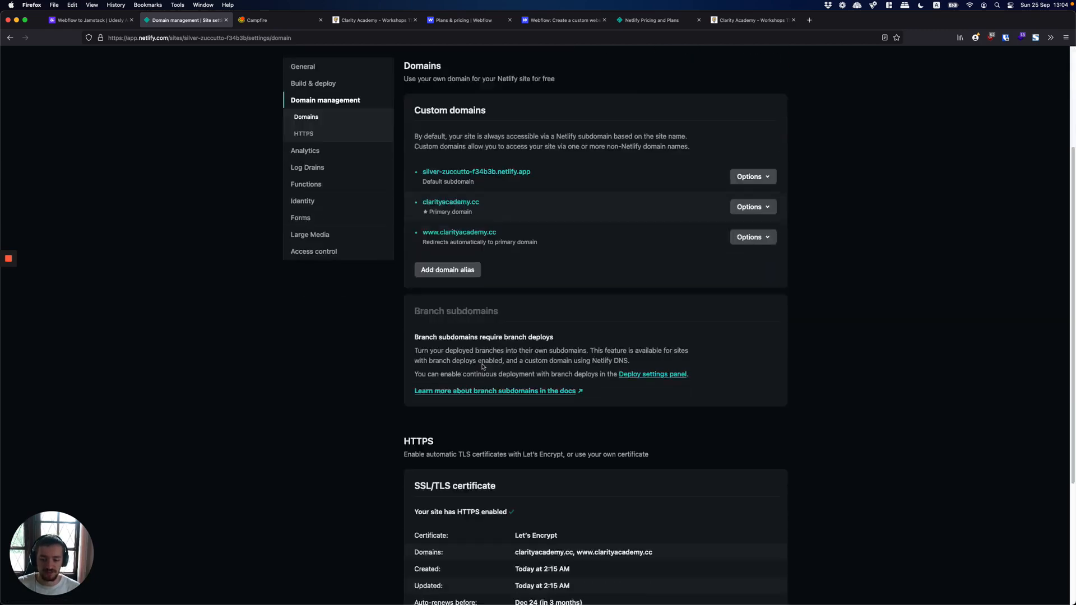
scroll(down, 3)
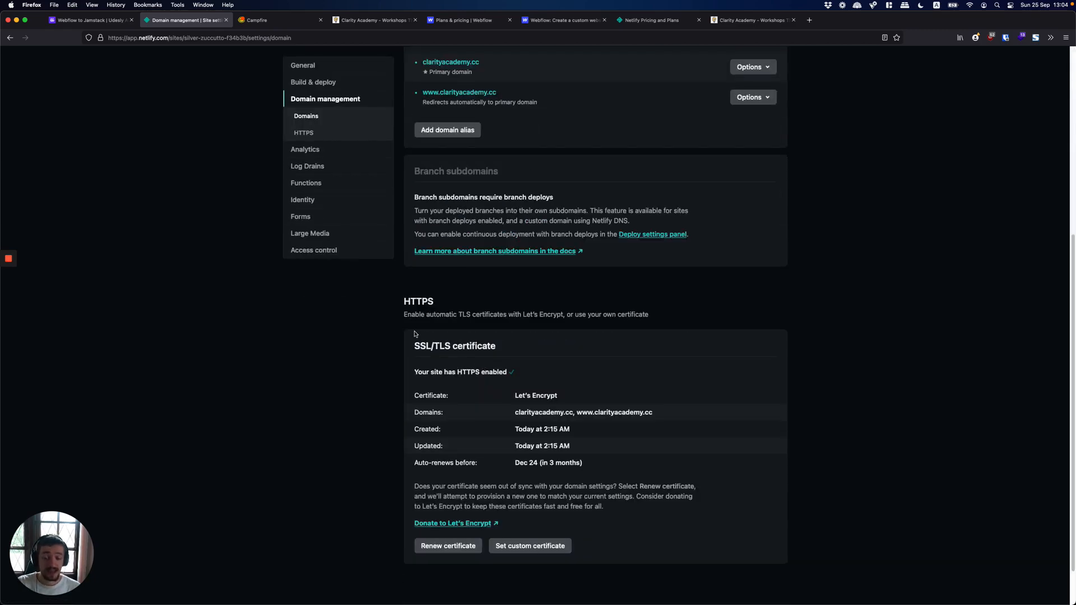
scroll(up, 3)
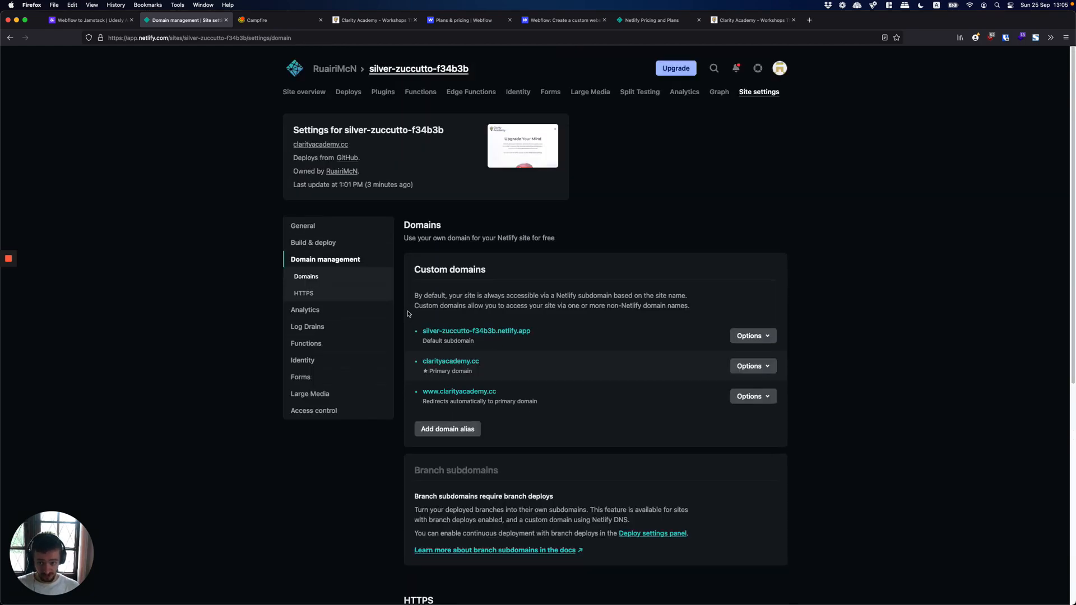
mouse_move(408, 314)
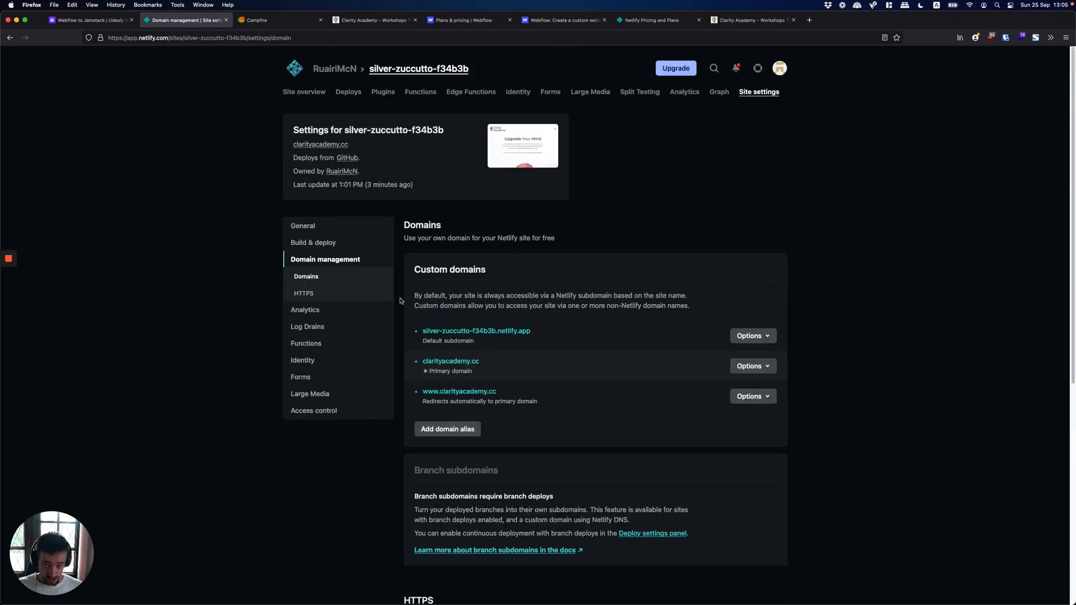
mouse_move(598, 145)
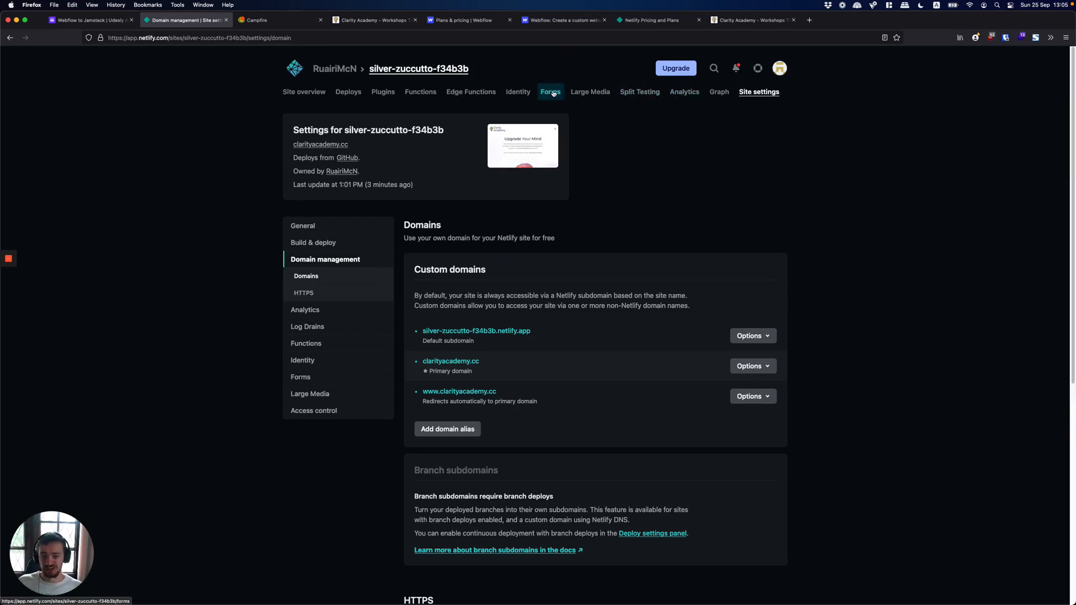
Review the site's active forms and the wf-form-Blog-Newsletter submissions, then switch to Netlify's pricing page.
click(549, 90)
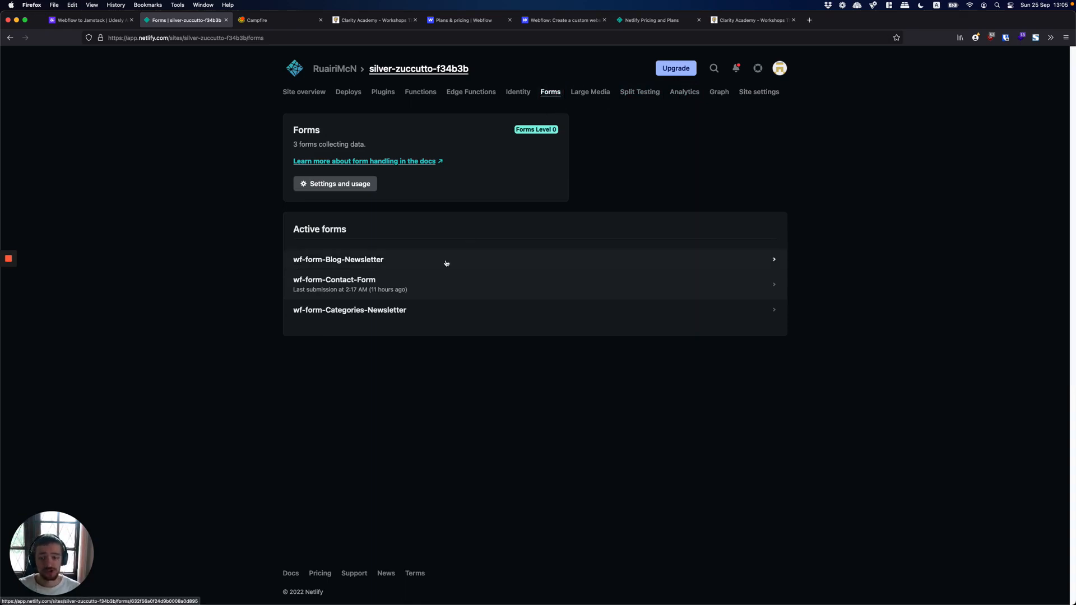
click(338, 259)
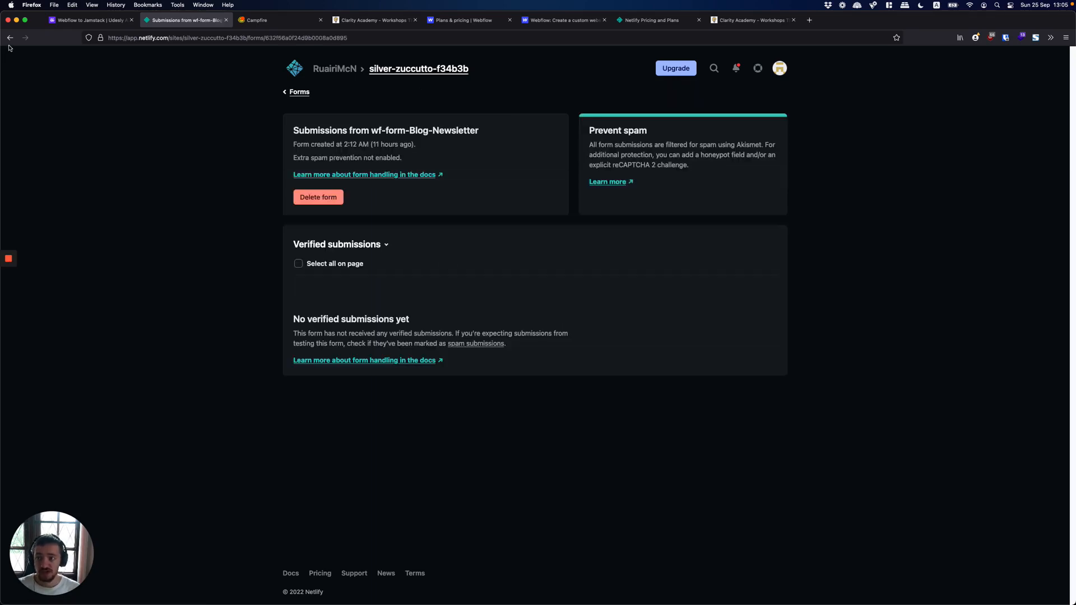
click(10, 38)
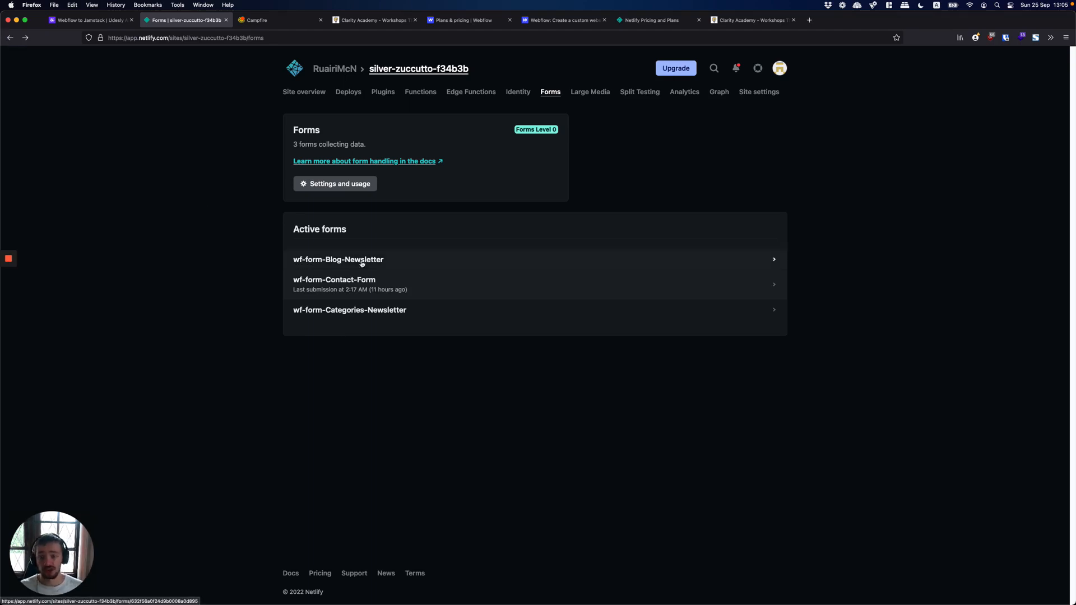
click(656, 19)
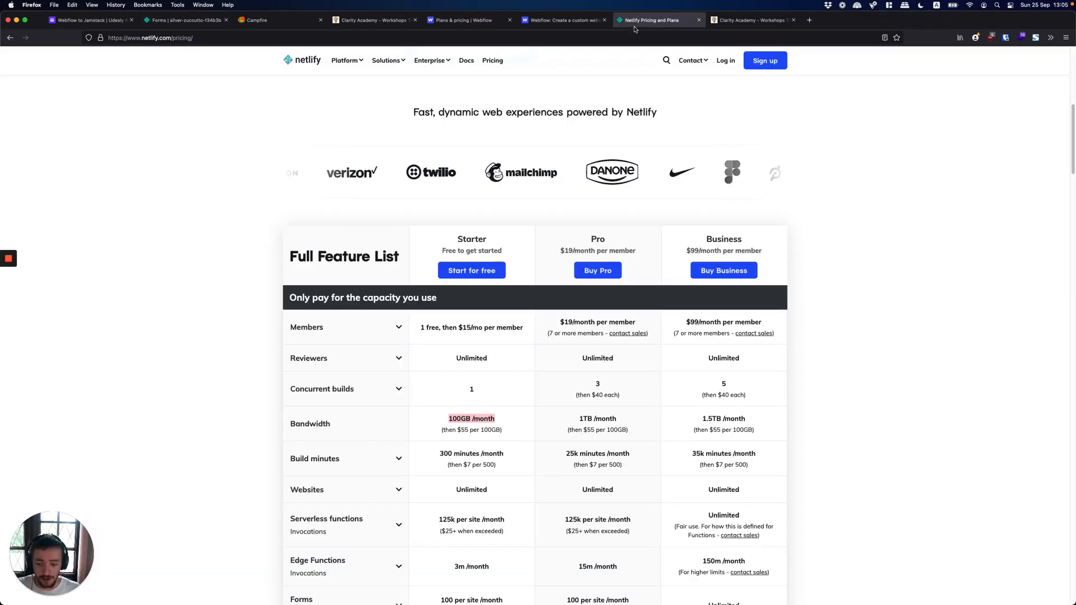
Check the Forms row in Netlify's pricing table, then switch to Webflow's pricing page.
scroll(down, 3)
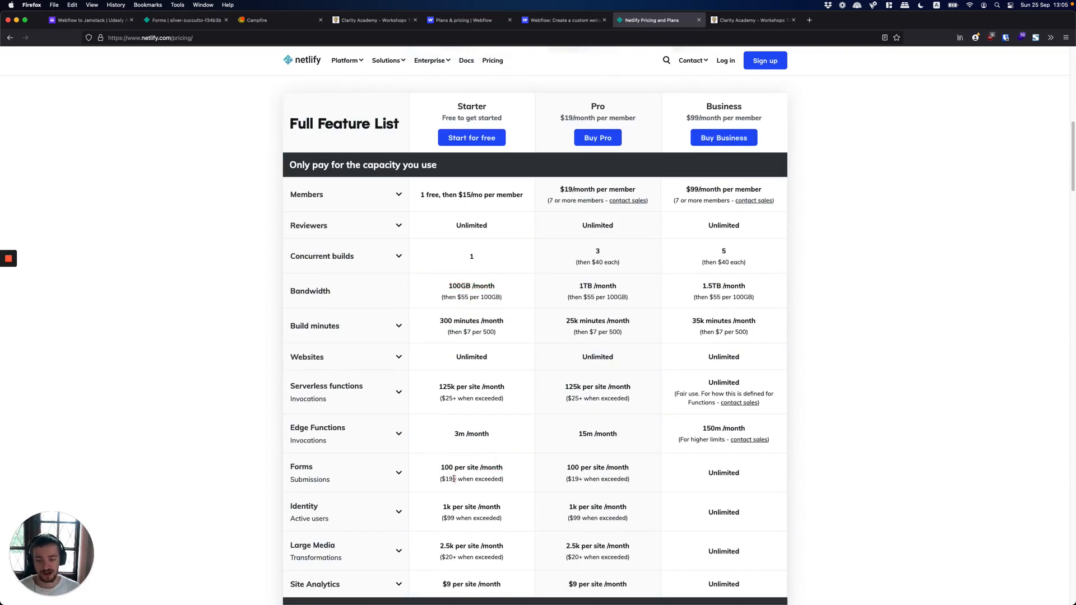
click(467, 21)
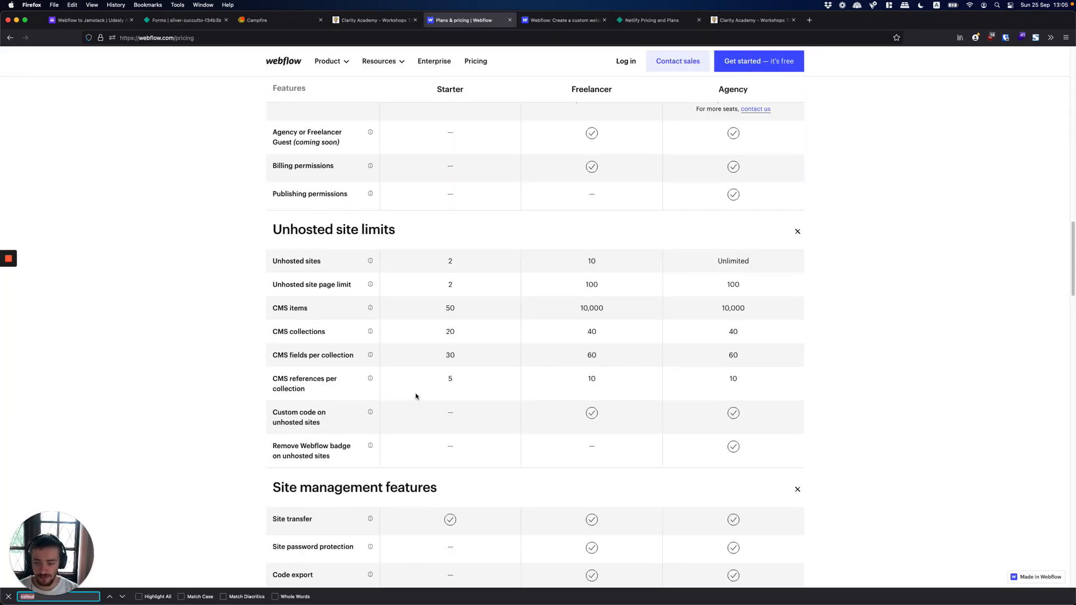
Search Webflow's pricing page for 'form' to compare submission limits, then switch to the live Clarity Academy site.
text(form)
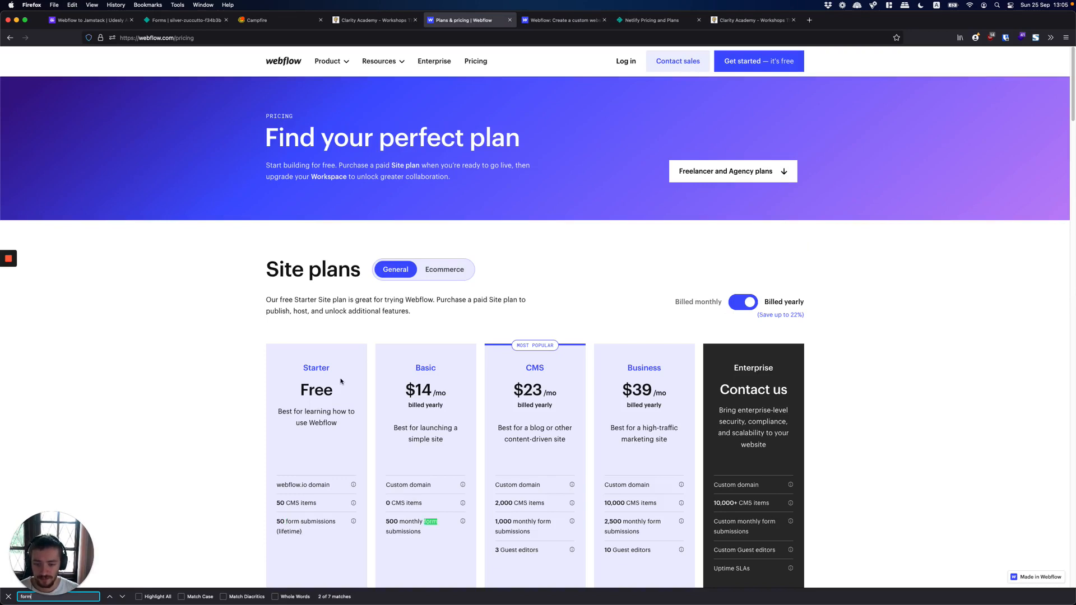
scroll(down, 3)
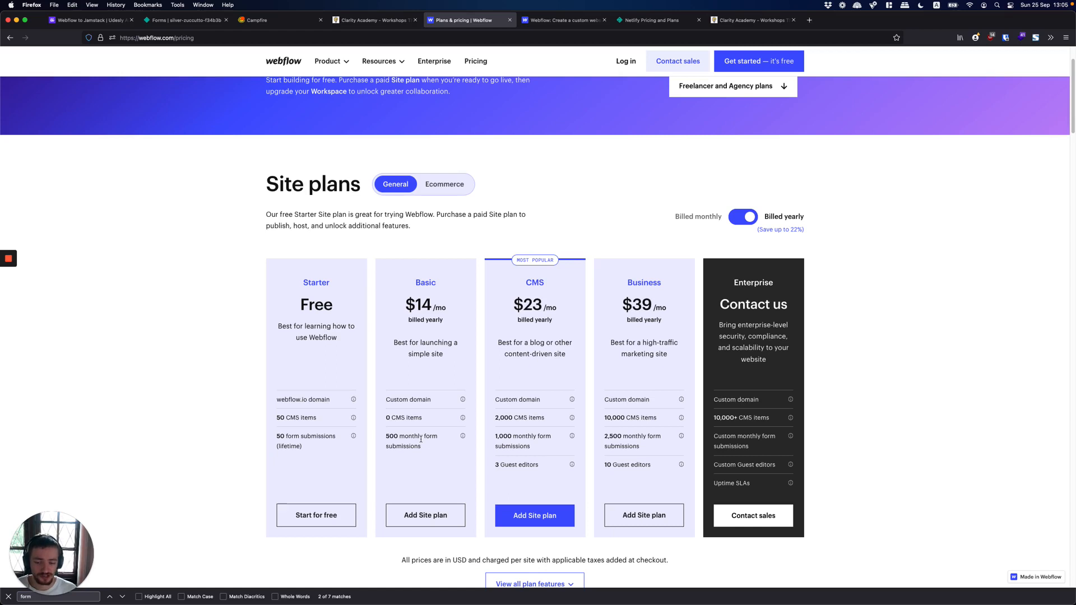
mouse_move(521, 433)
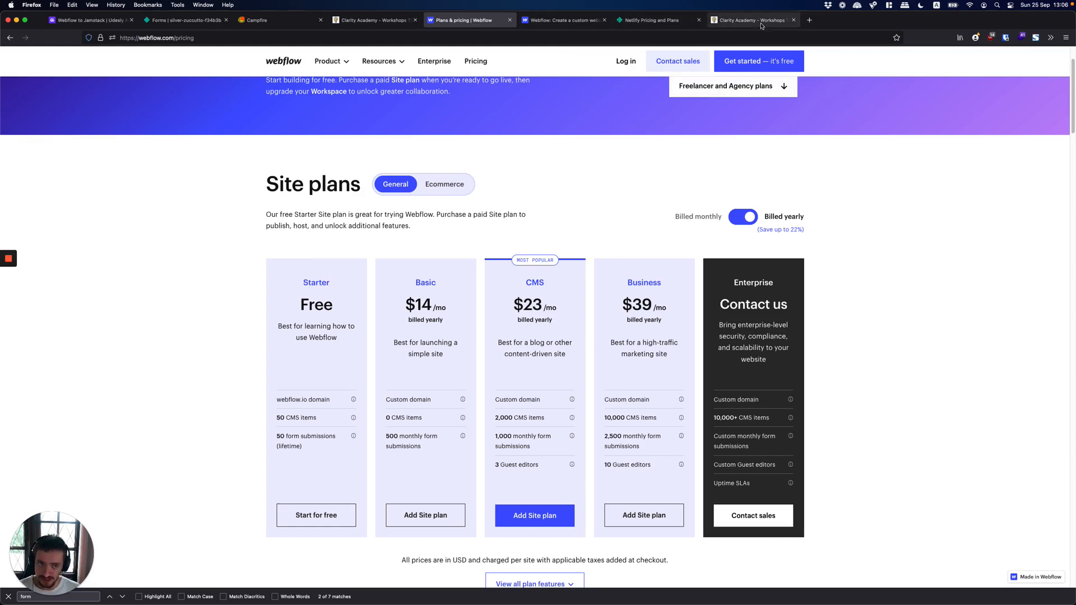
click(750, 21)
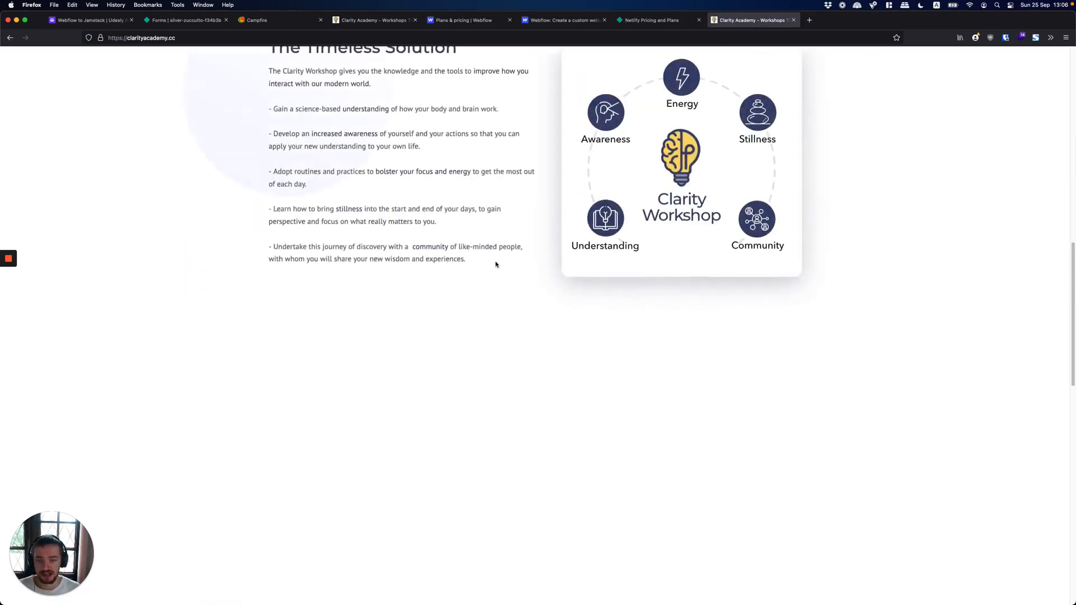
Scroll through the live Clarity Academy curriculum and format sections.
scroll(down, 3)
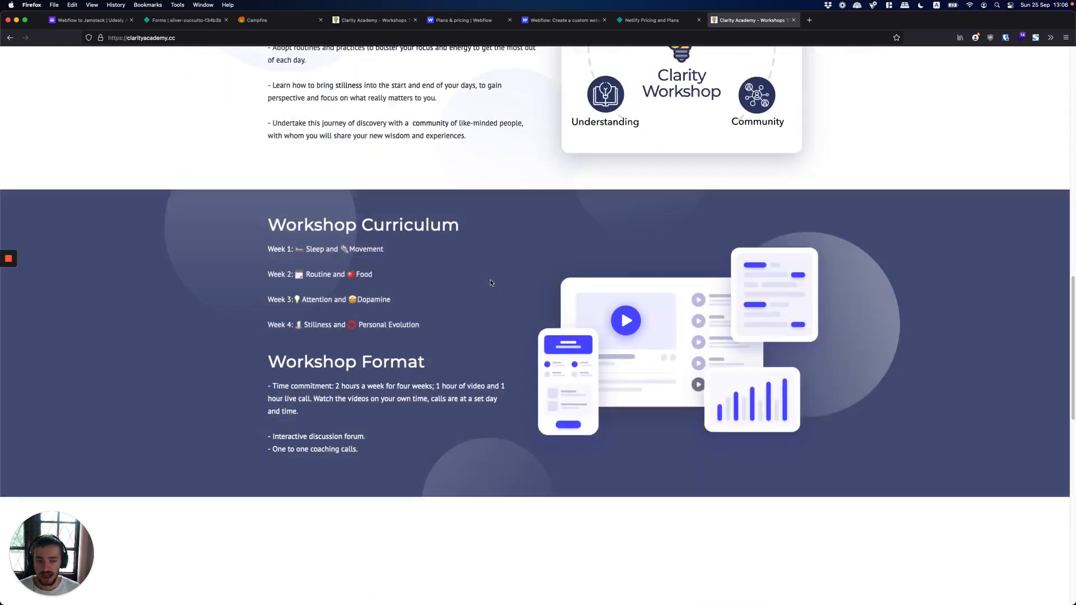
scroll(down, 3)
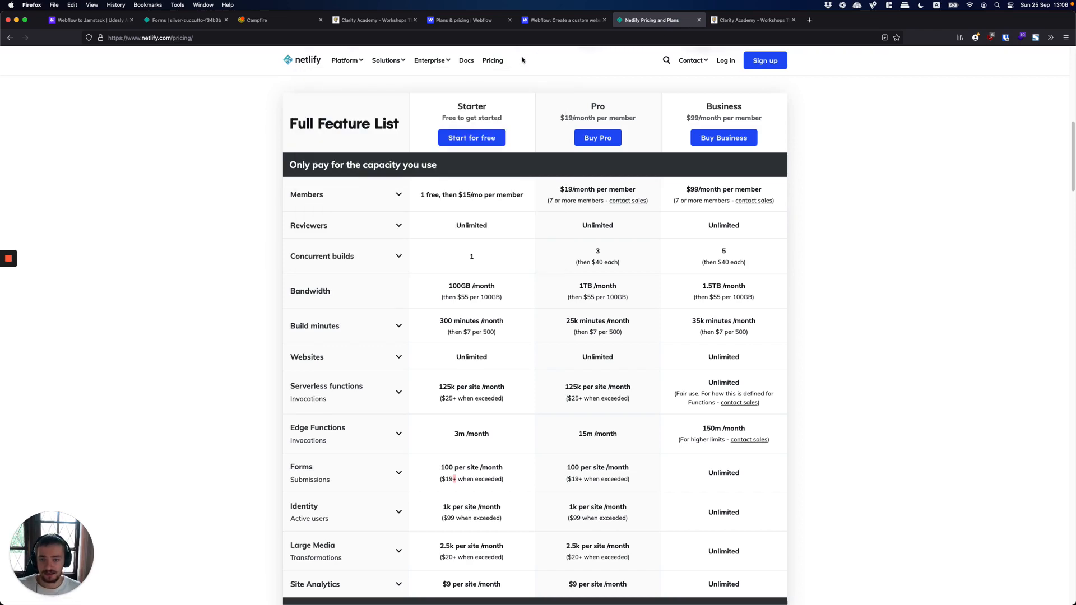
Return to the site's forms list and move to its Identity section.
click(185, 20)
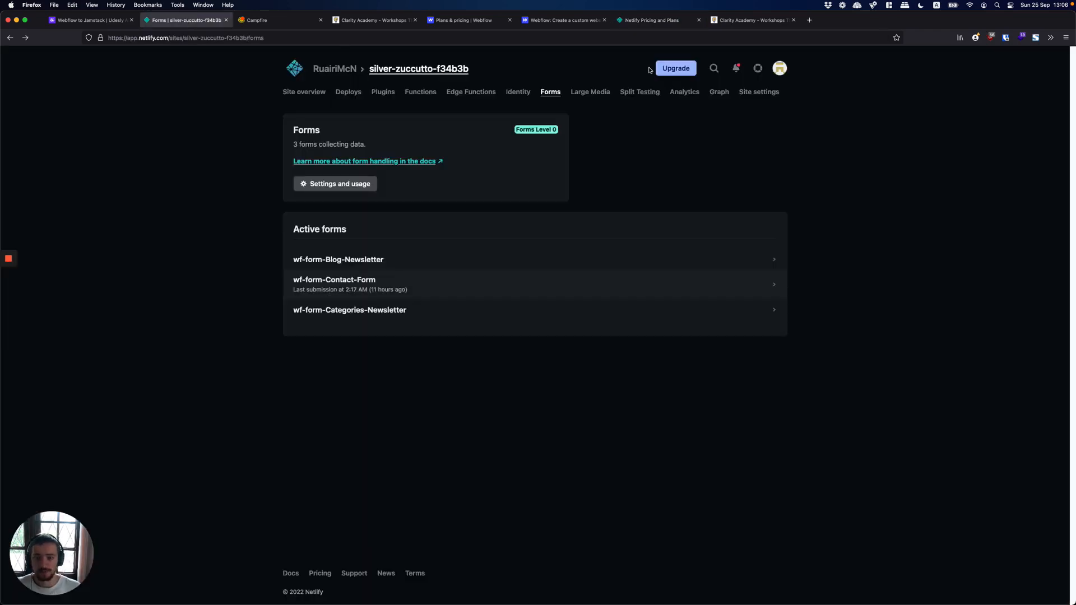
mouse_move(585, 167)
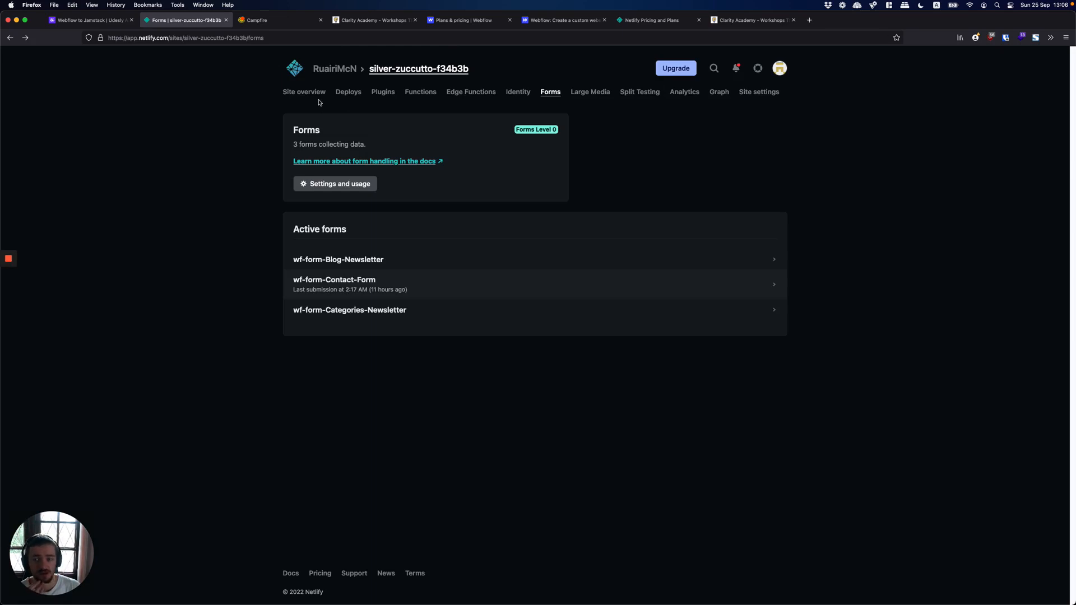
mouse_move(304, 91)
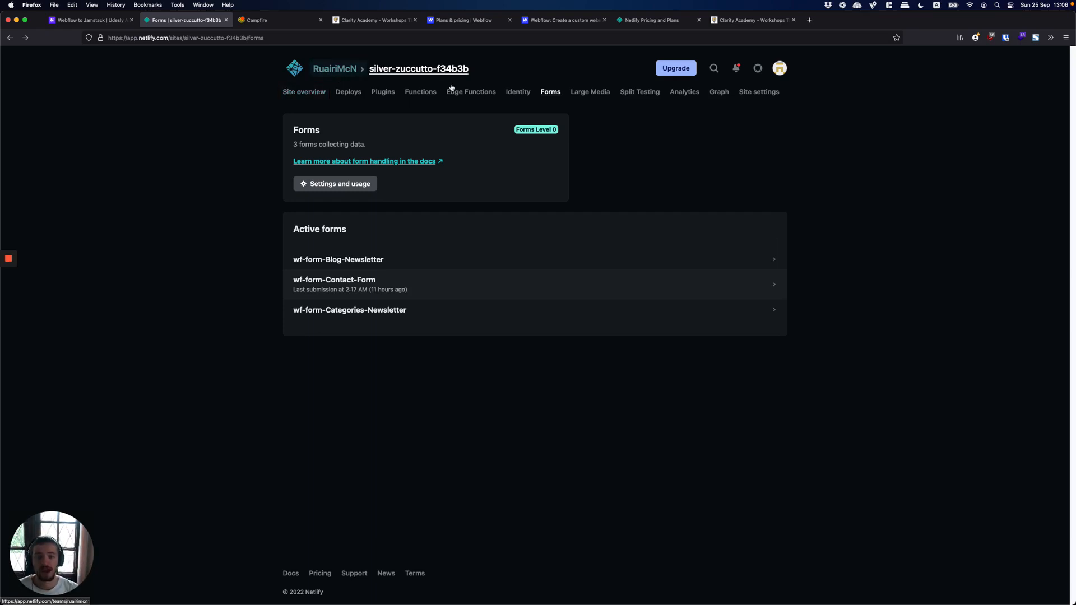
click(518, 91)
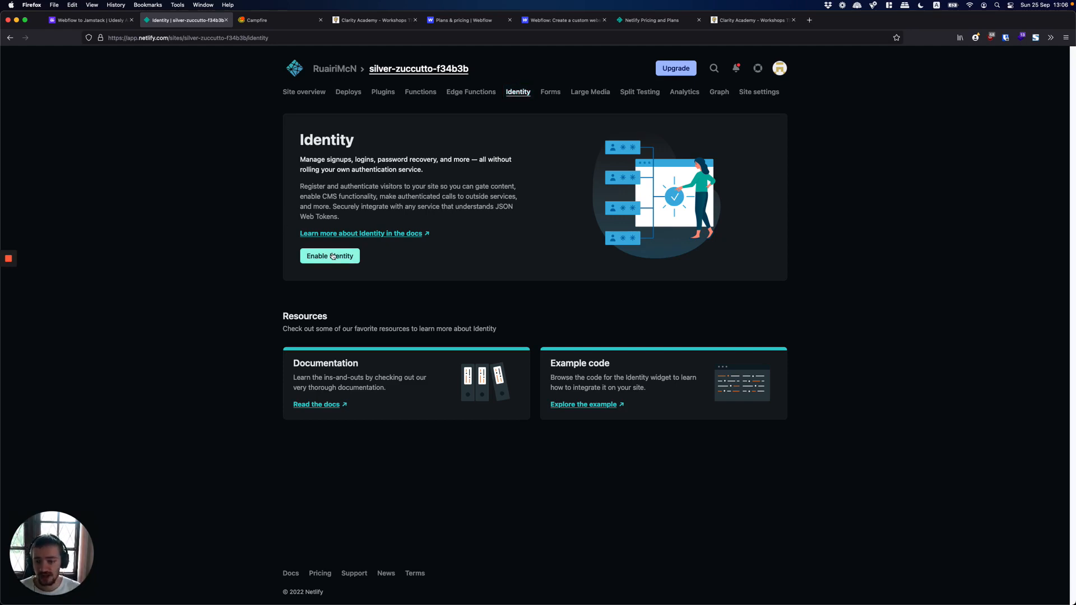
Enable Identity for the site and send a user invitation to the owner's 'ruairi' email address.
click(330, 256)
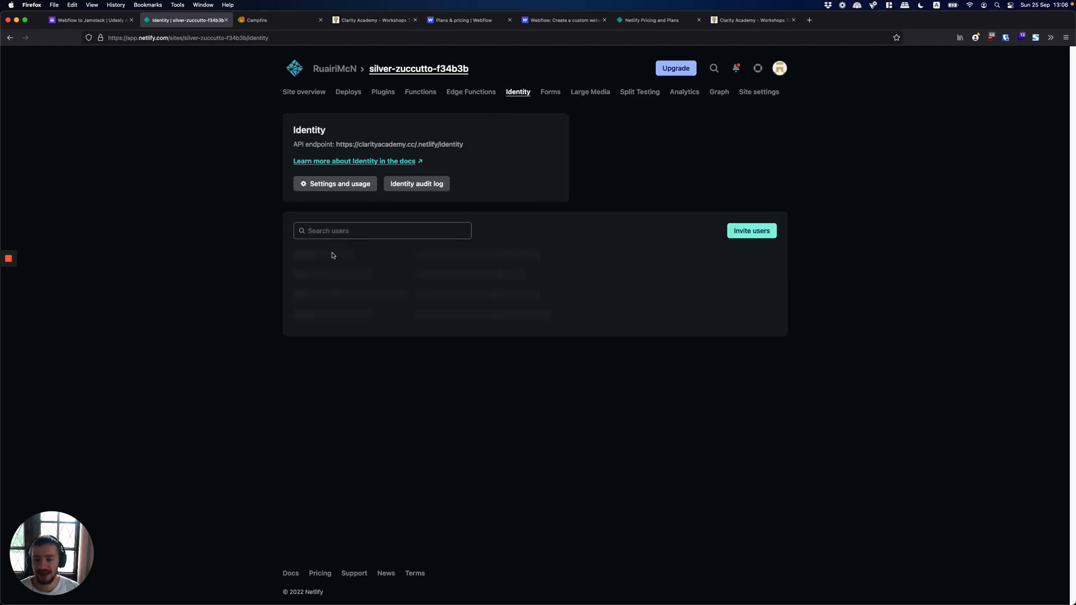
click(751, 231)
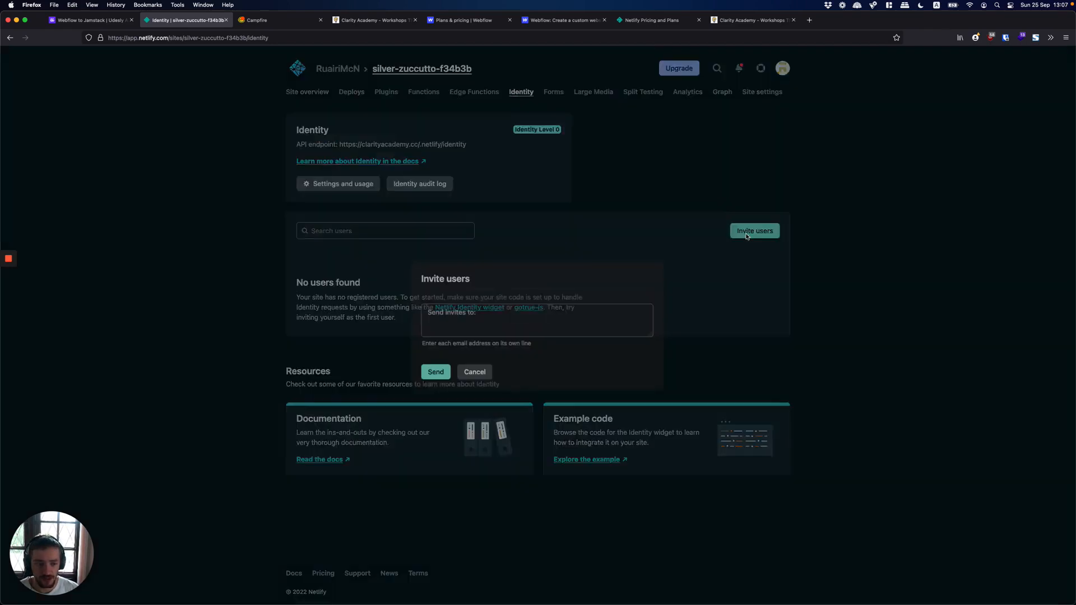
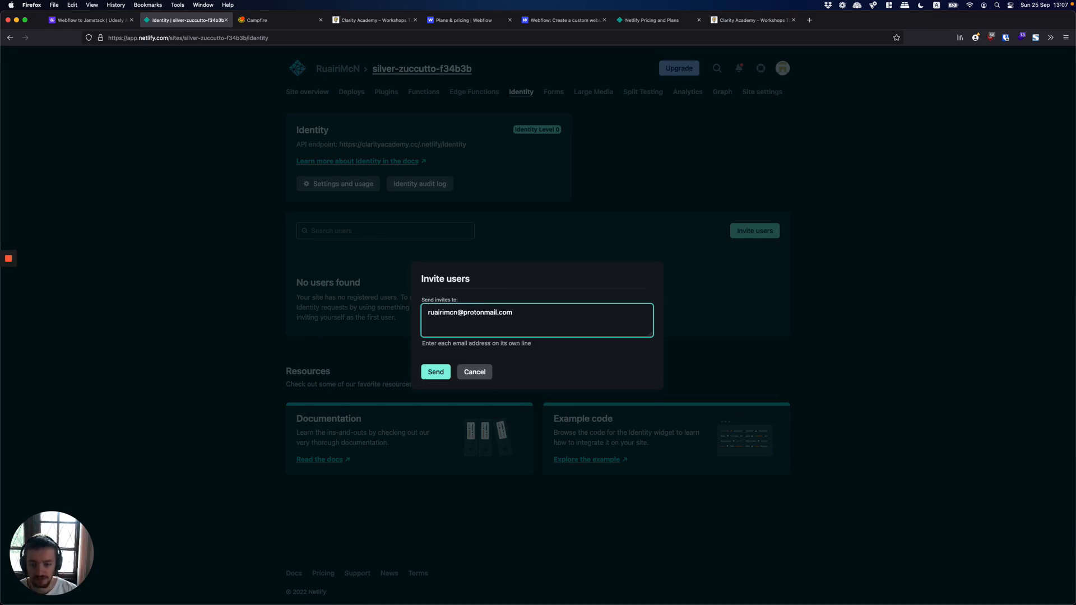
click(436, 372)
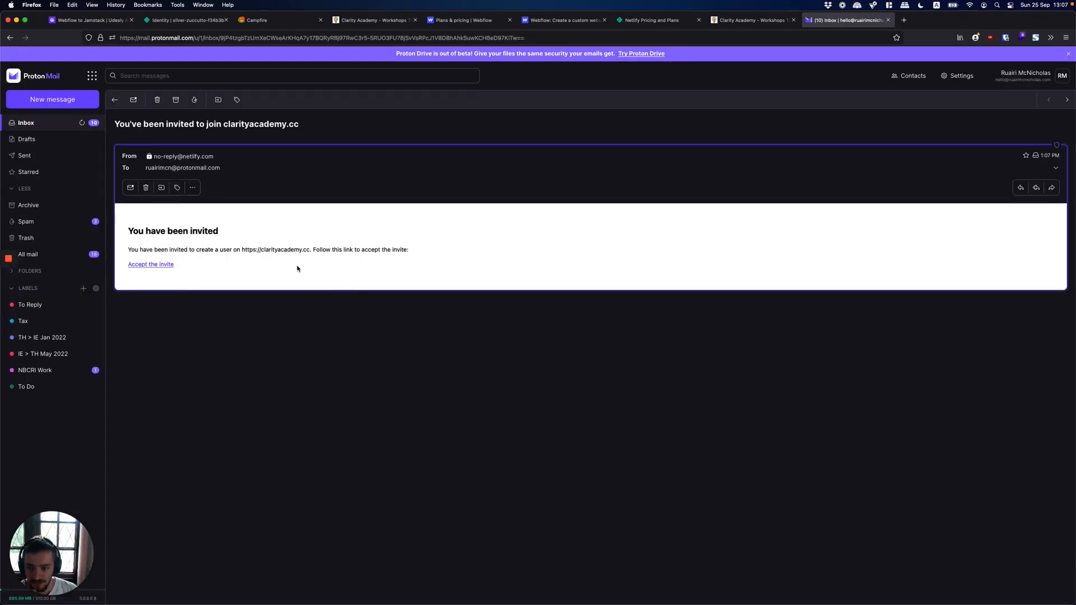
Accept the invitation link from the email, confirm it, and complete the account signup with a password.
click(150, 264)
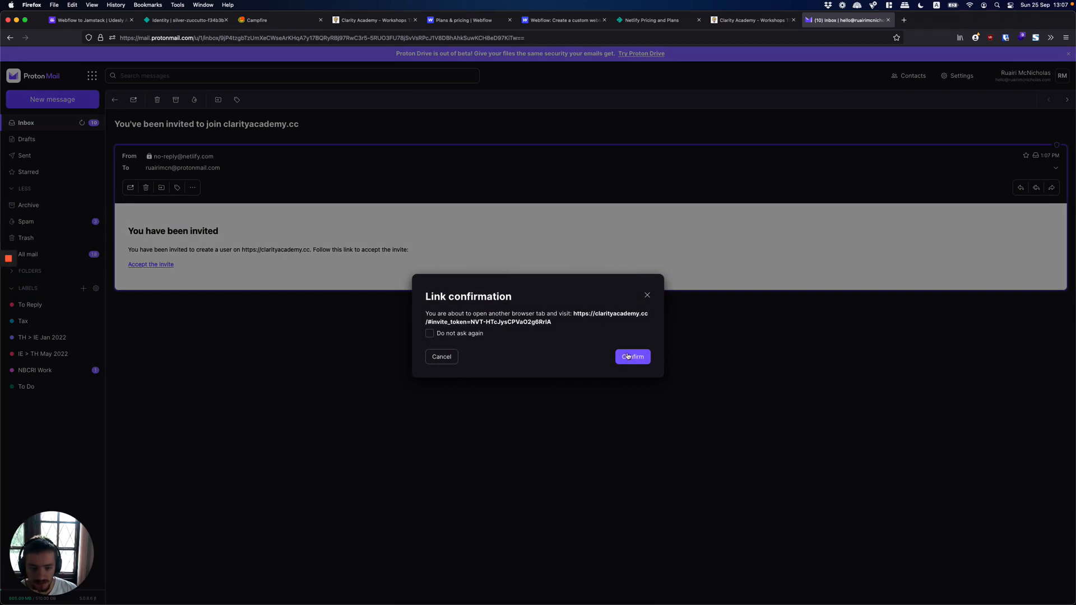
click(632, 357)
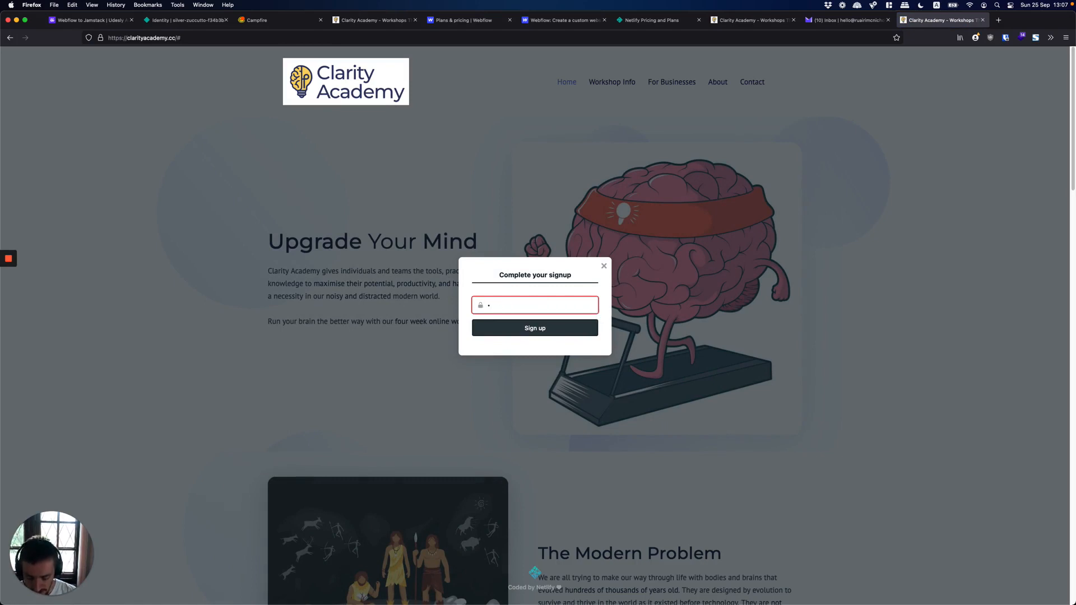
click(535, 328)
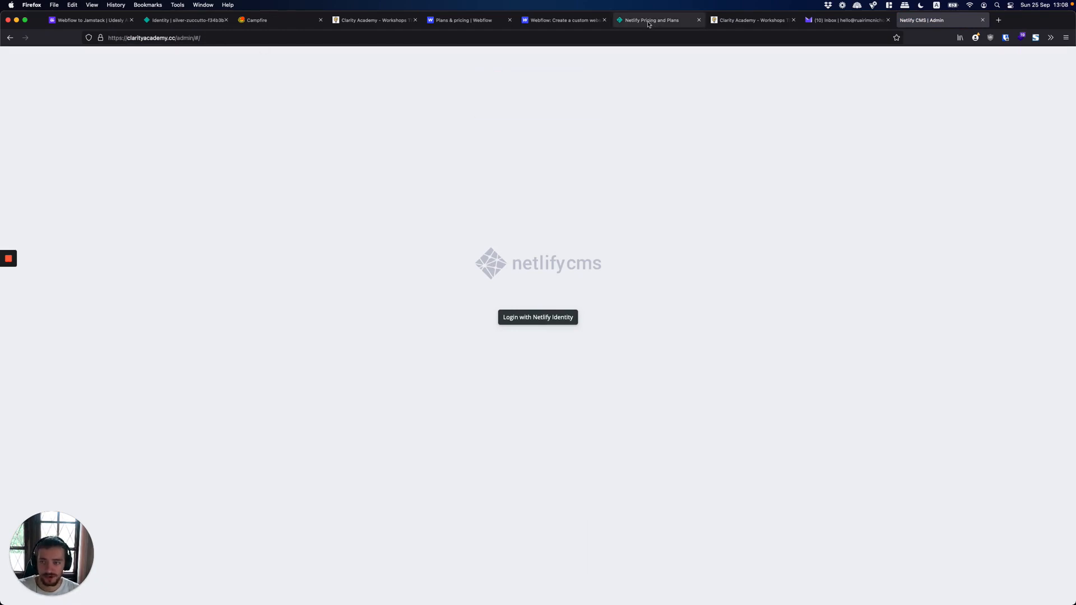
Enable Git Gateway under Identity services, linking the clarity-academy GitHub repository, and return to the CMS admin.
click(185, 19)
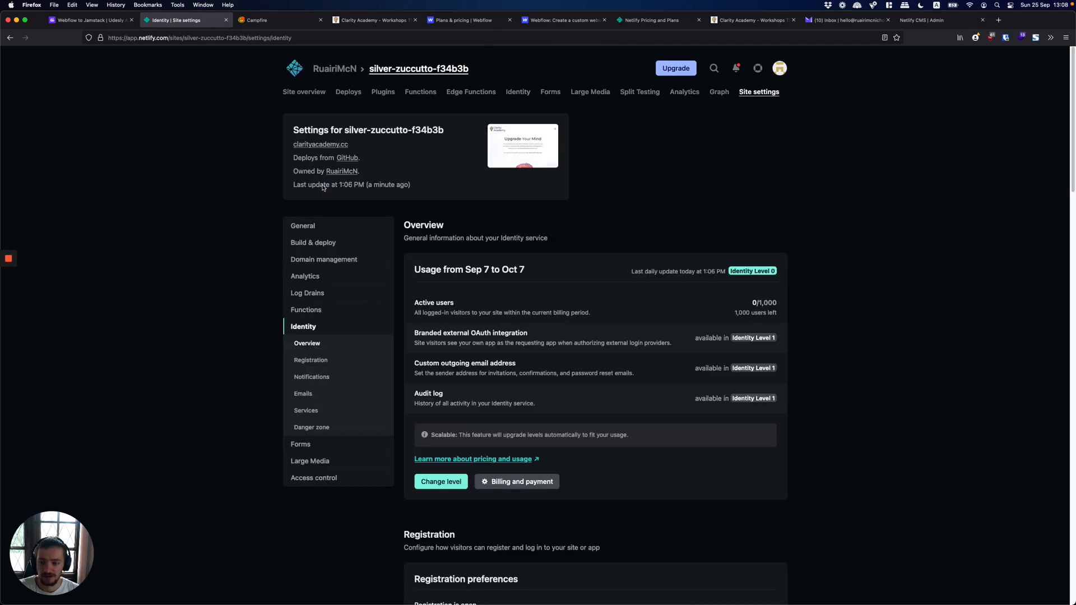
scroll(down, 3)
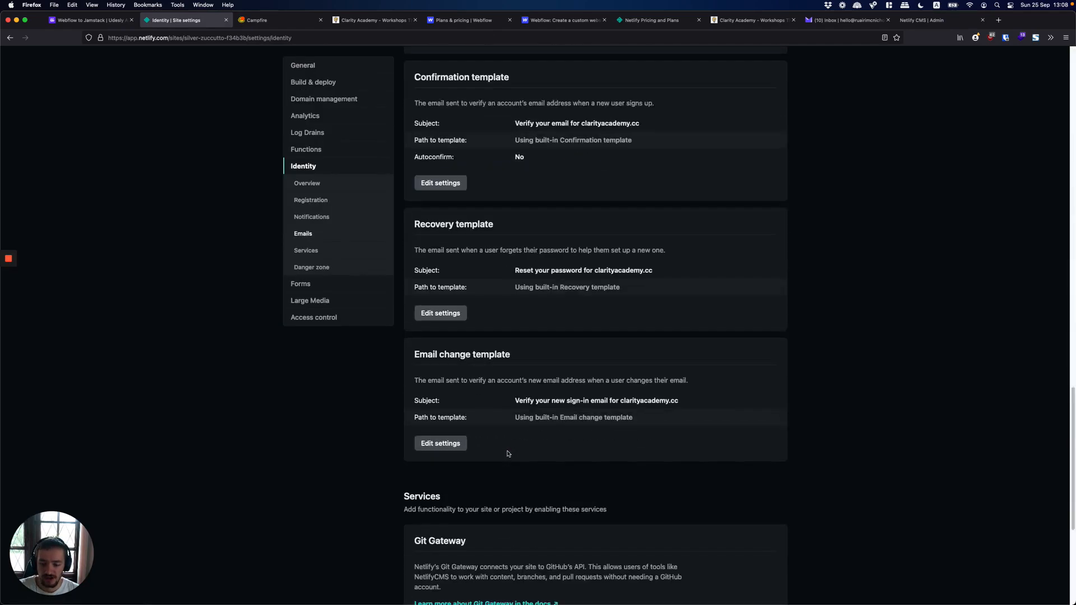
scroll(down, 3)
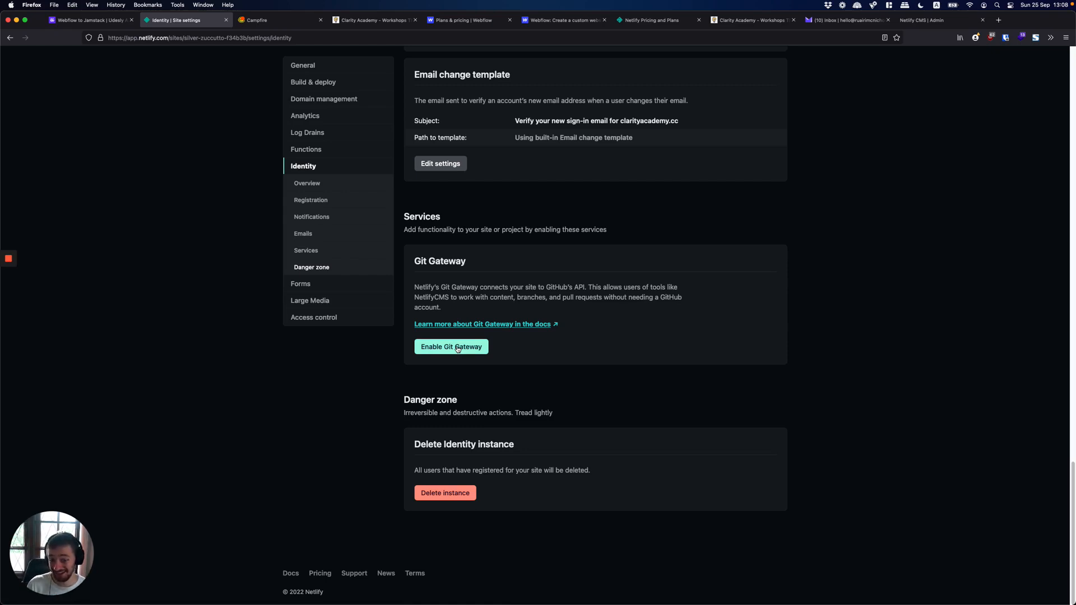
click(451, 347)
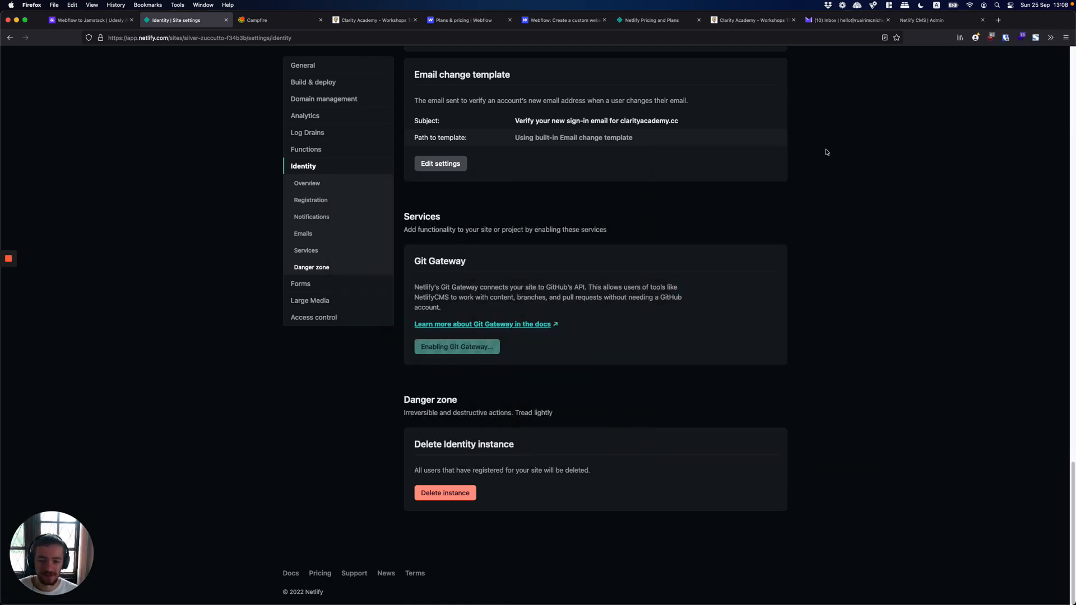
click(456, 346)
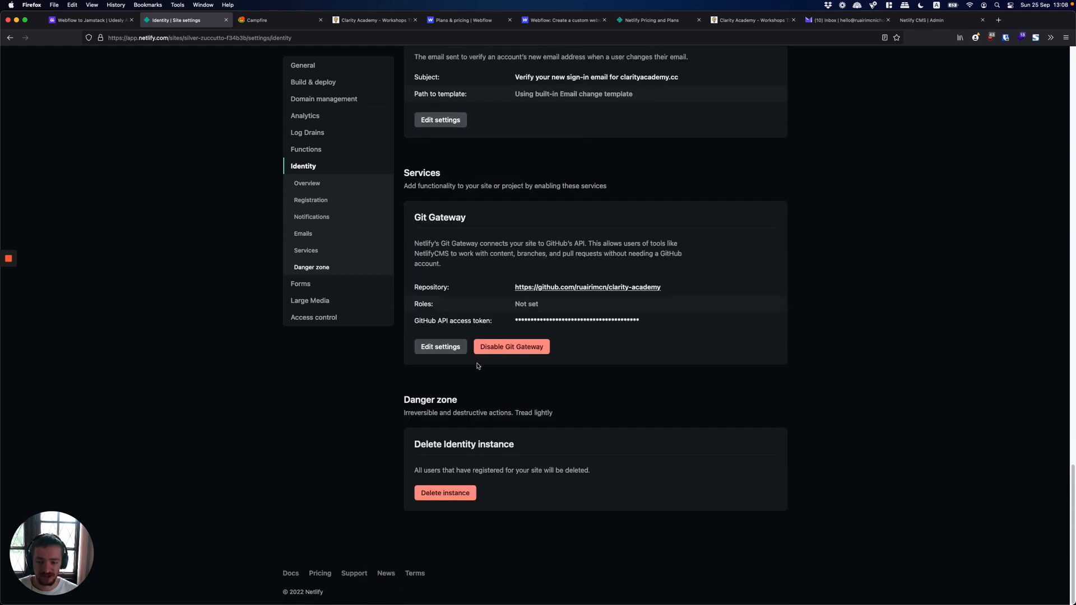
mouse_move(868, 28)
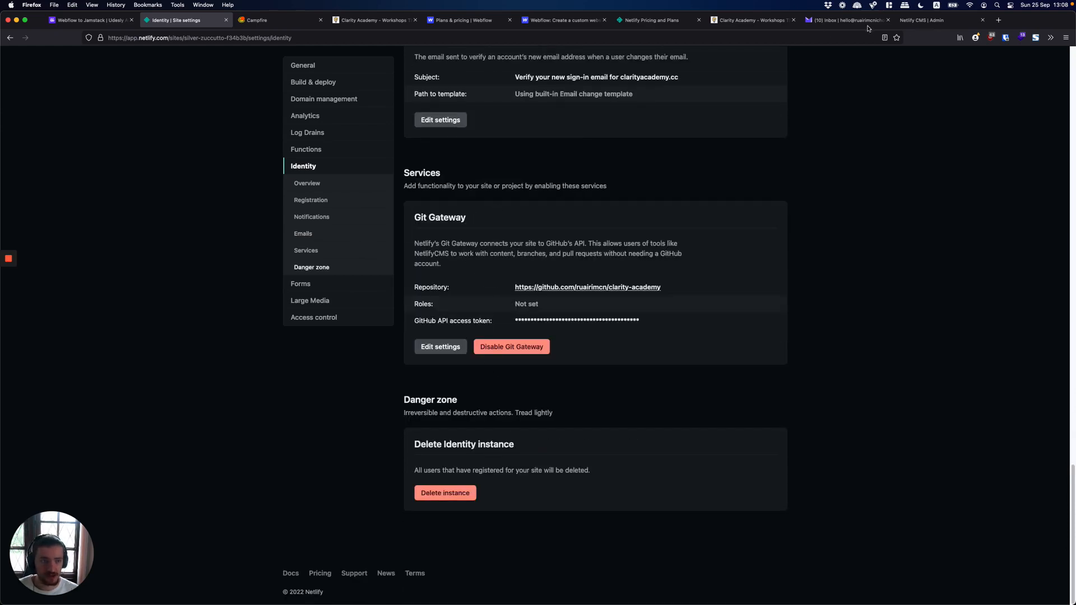
click(940, 20)
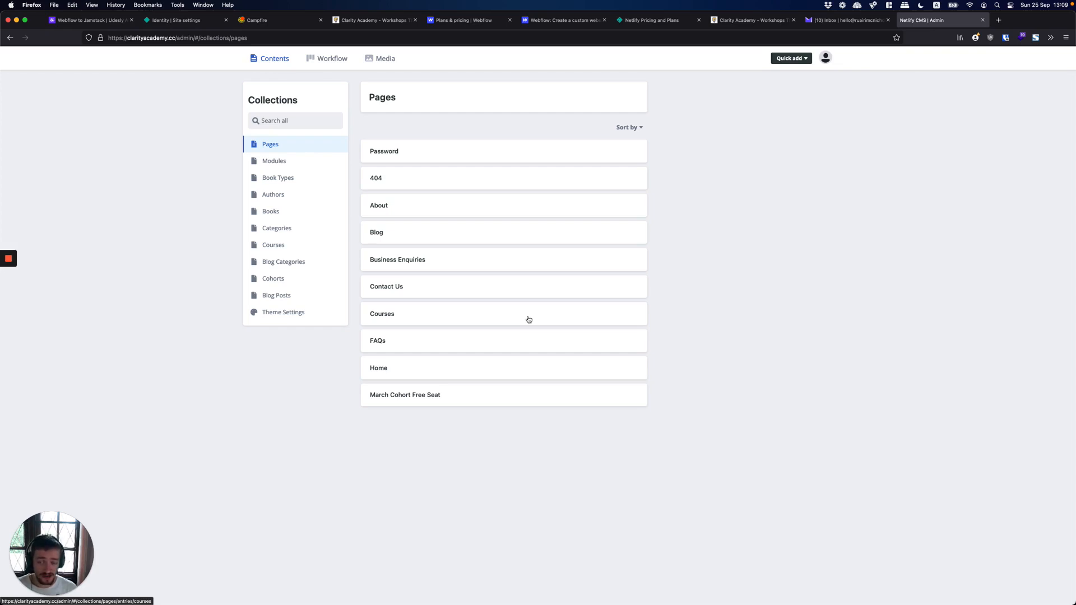
mouse_move(381, 144)
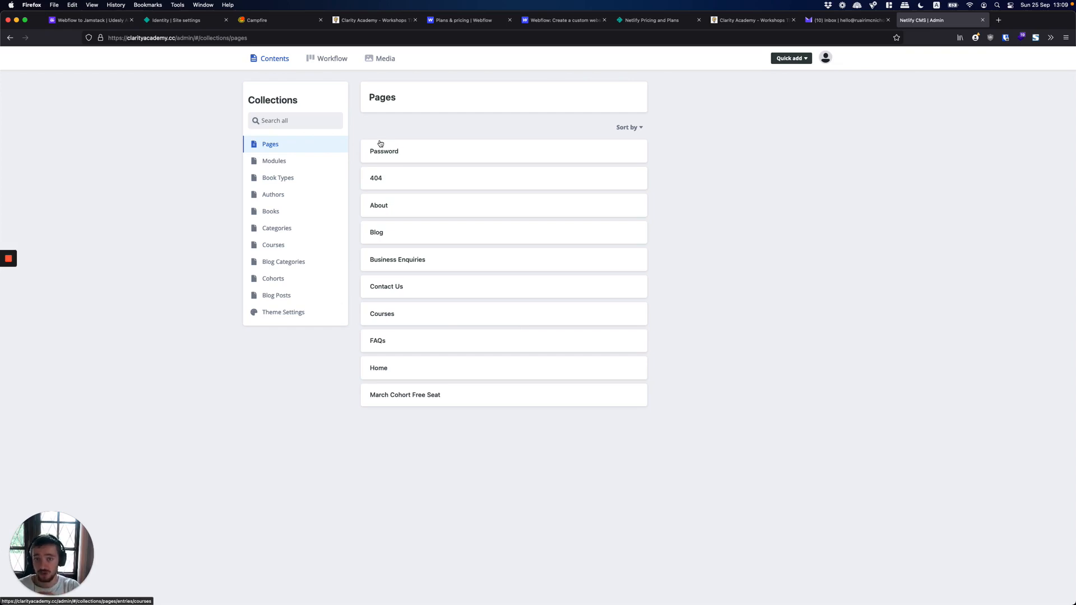
mouse_move(486, 53)
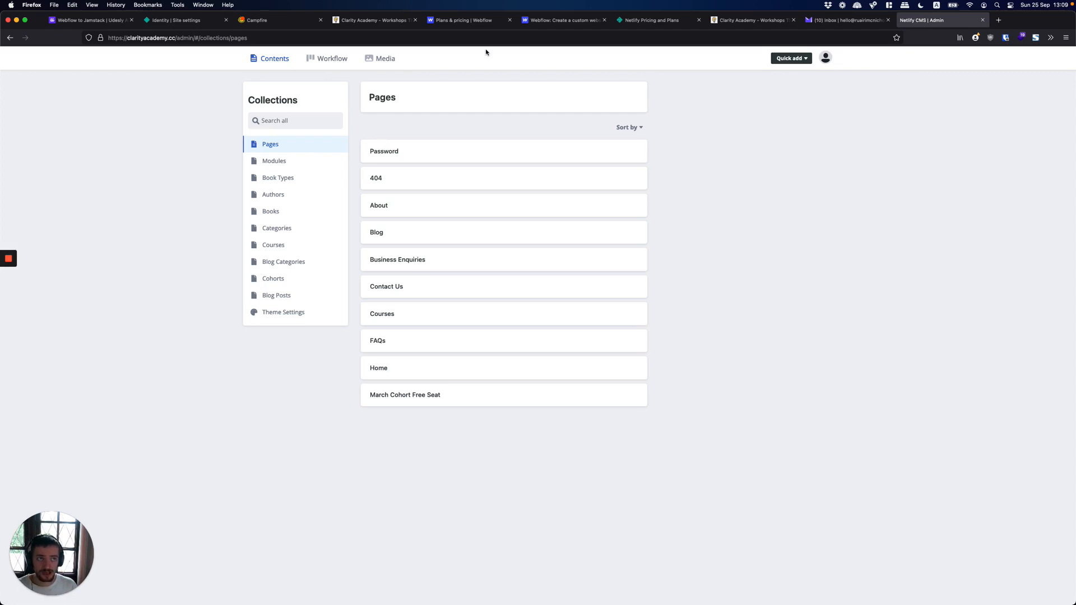
Return to the Webflow pricing page after viewing the Pages collection.
click(467, 20)
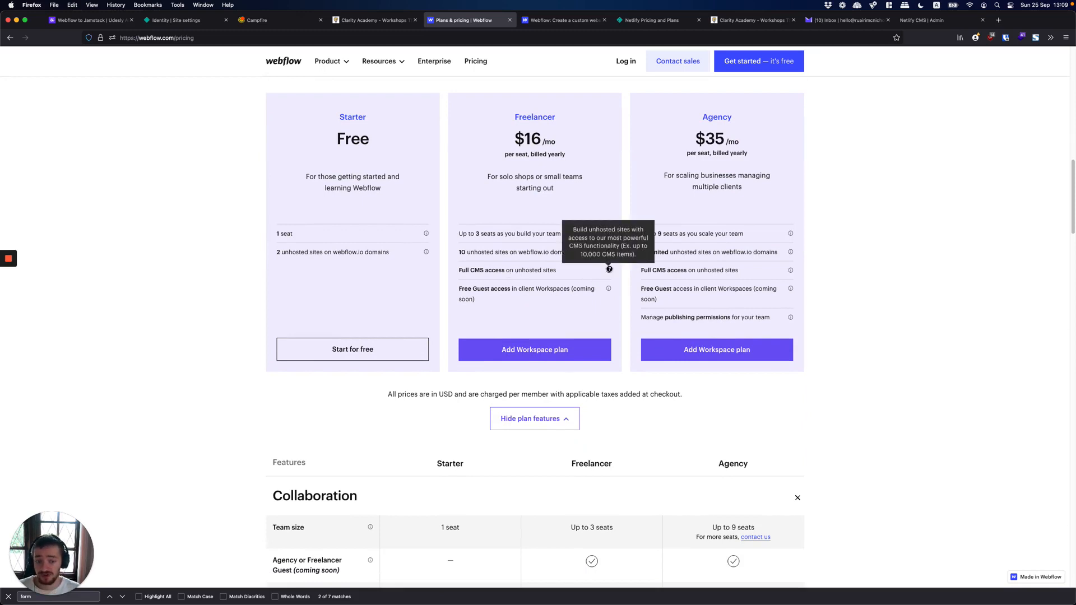
mouse_move(501, 302)
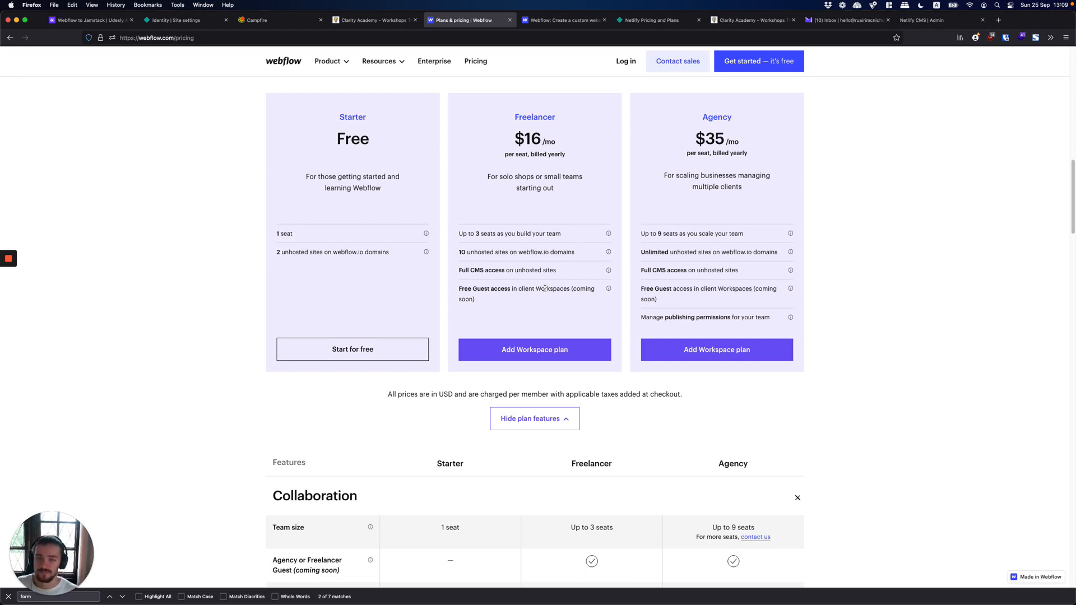
click(649, 19)
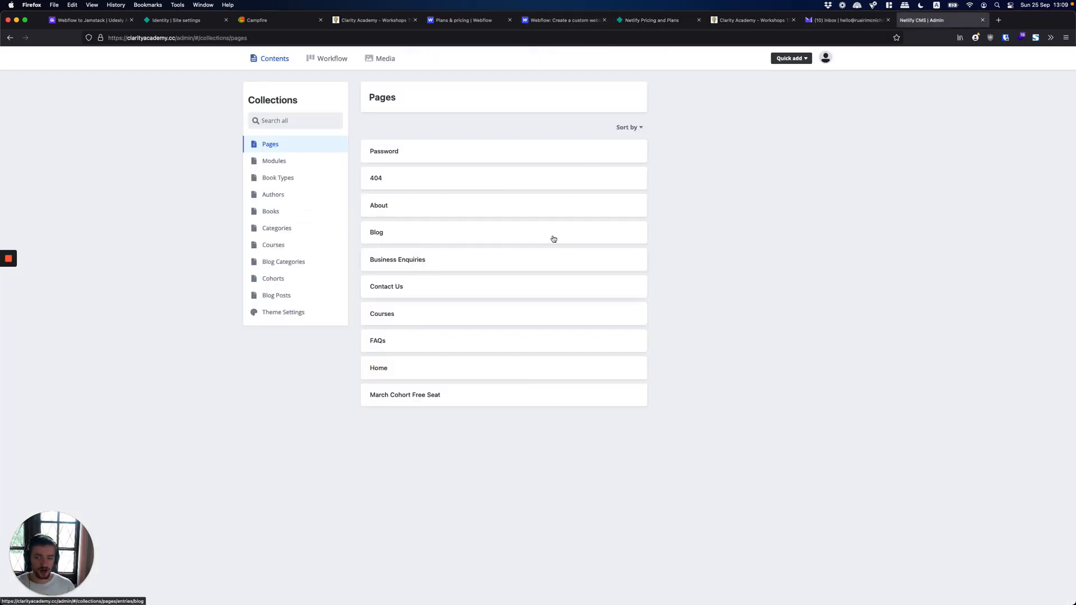
mouse_move(277, 228)
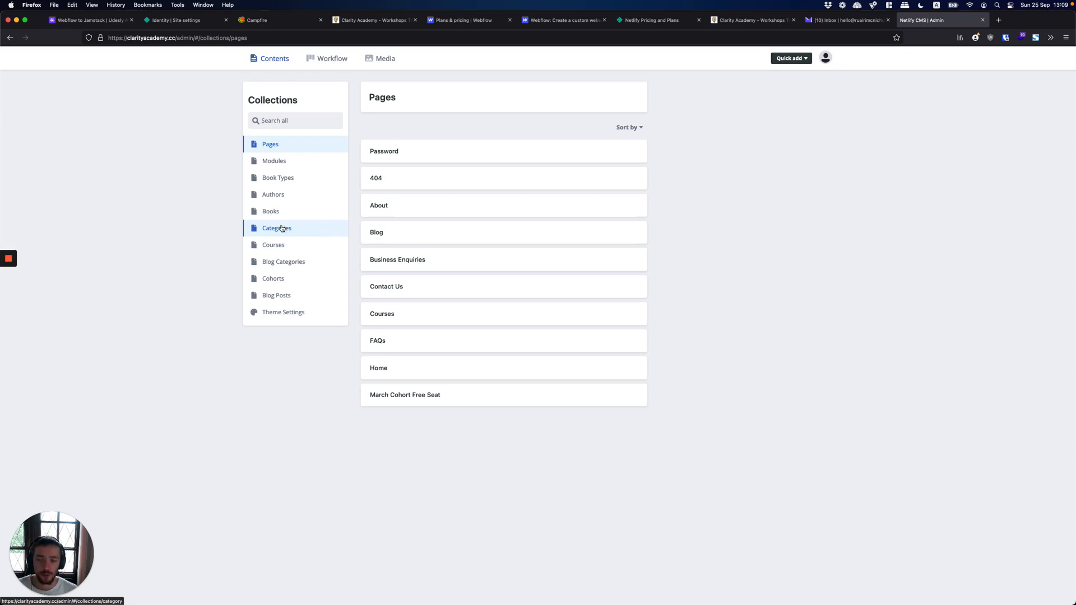
mouse_move(274, 194)
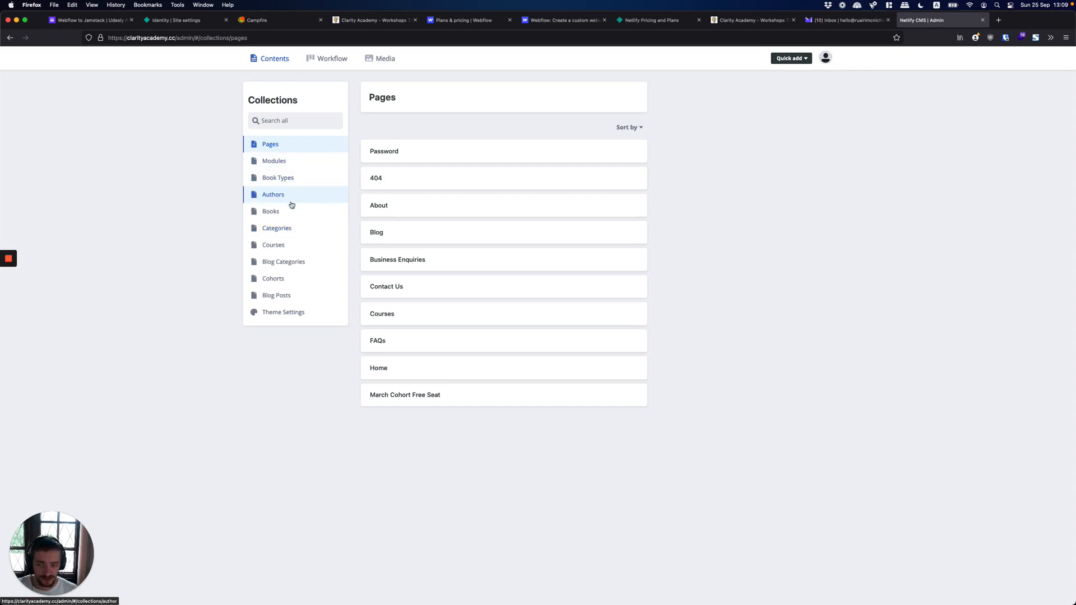
Browse the Books, Courses and Cohorts collections, finding Books and Courses empty.
click(270, 211)
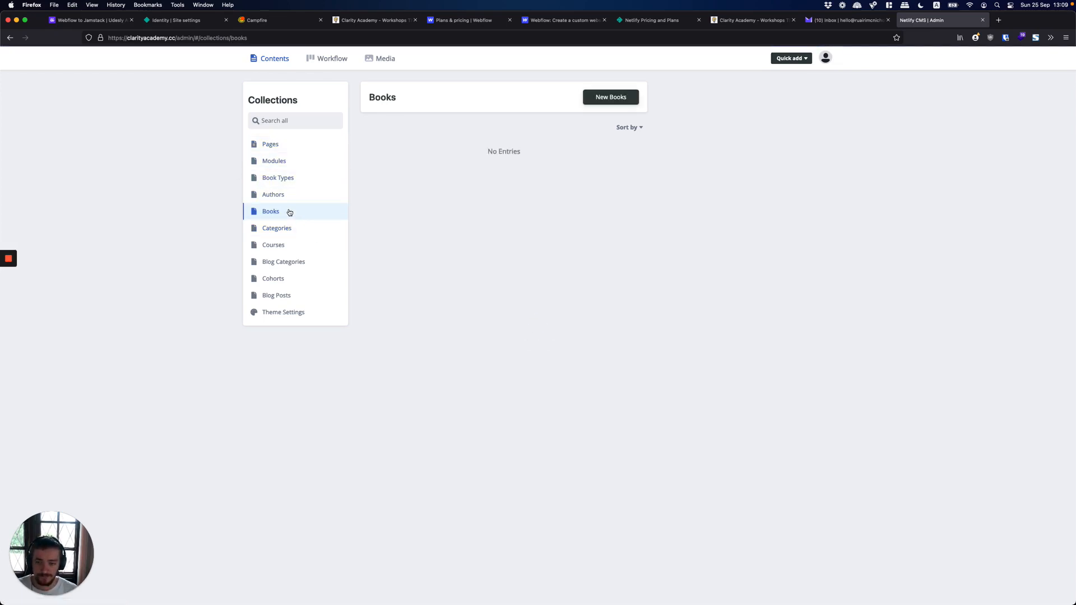
click(274, 246)
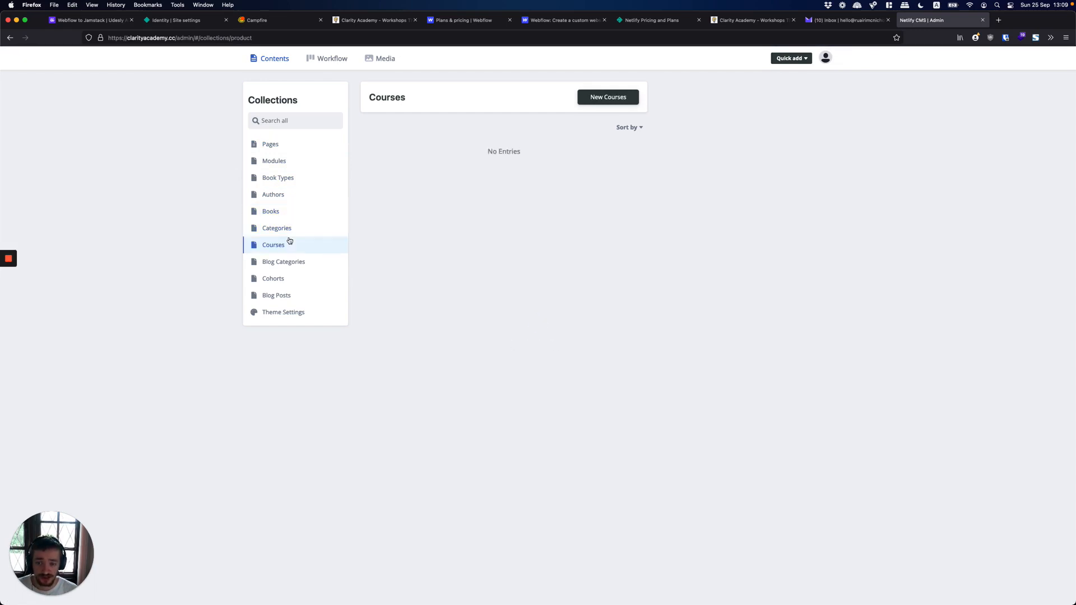
click(273, 278)
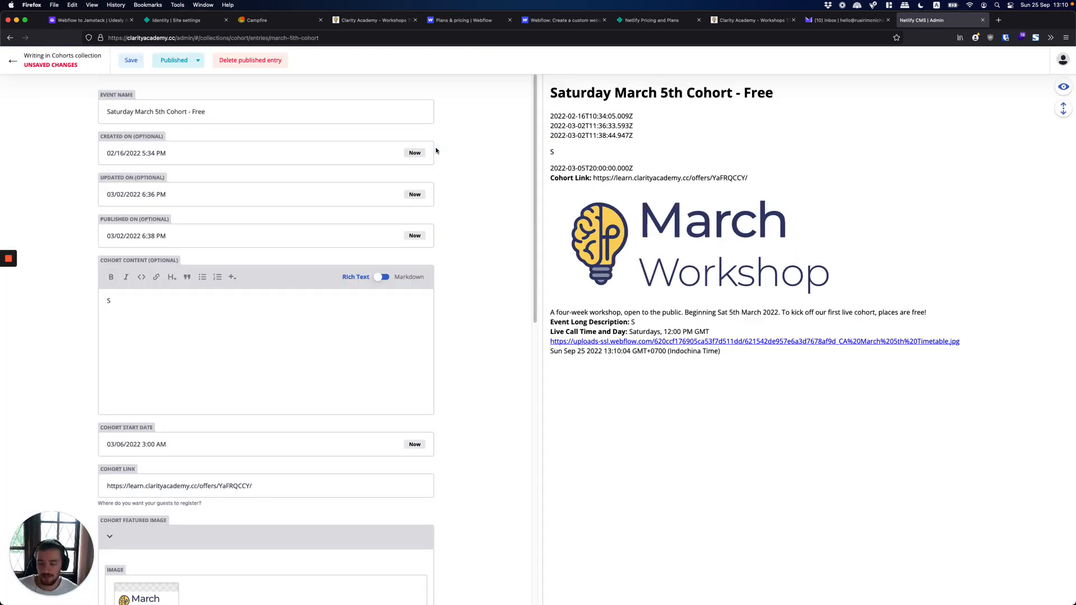
mouse_move(574, 142)
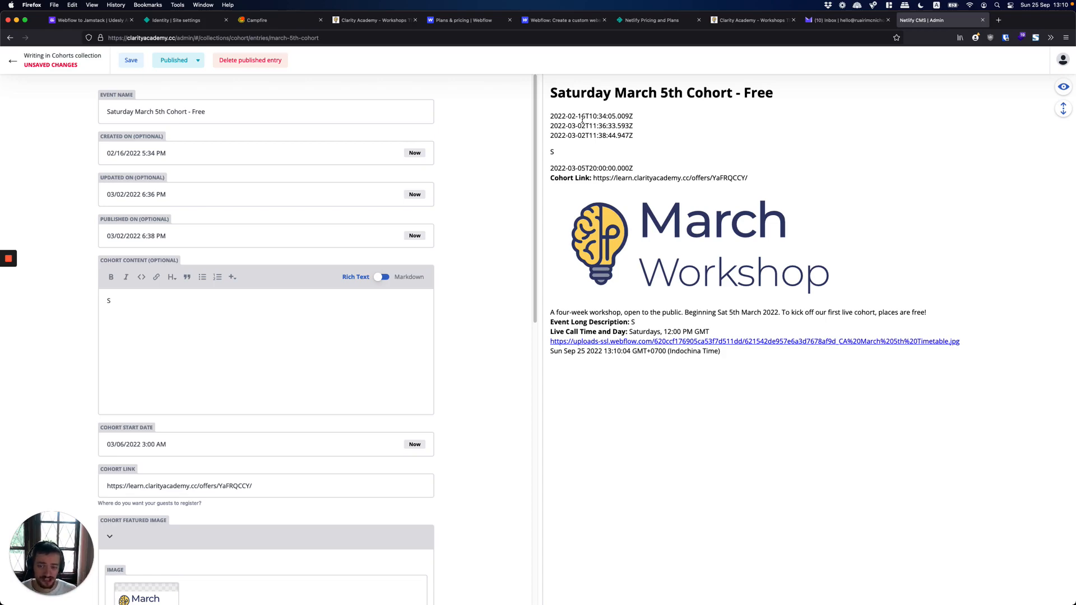
Review the Saturday March 5th Cohort entry's fields and its Published options (Unpublish, Duplicate).
scroll(down, 3)
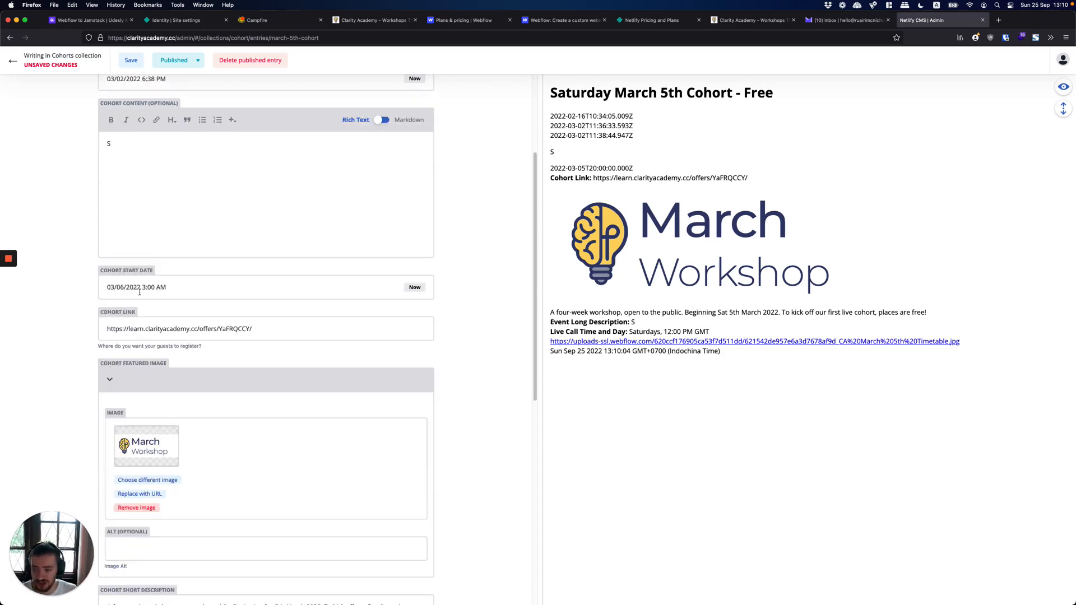
scroll(down, 3)
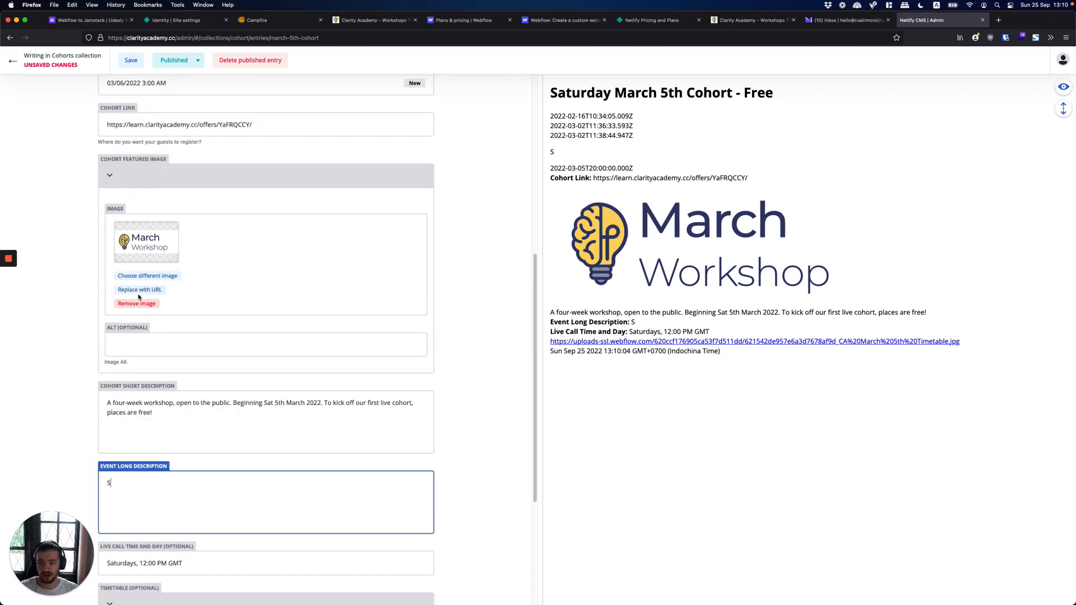
scroll(down, 3)
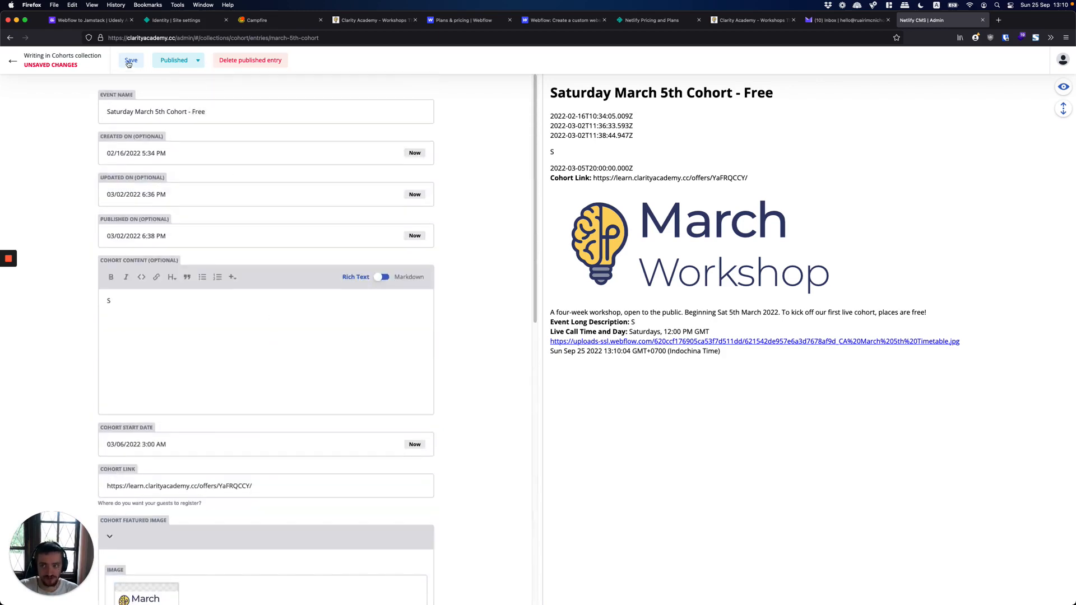
click(174, 60)
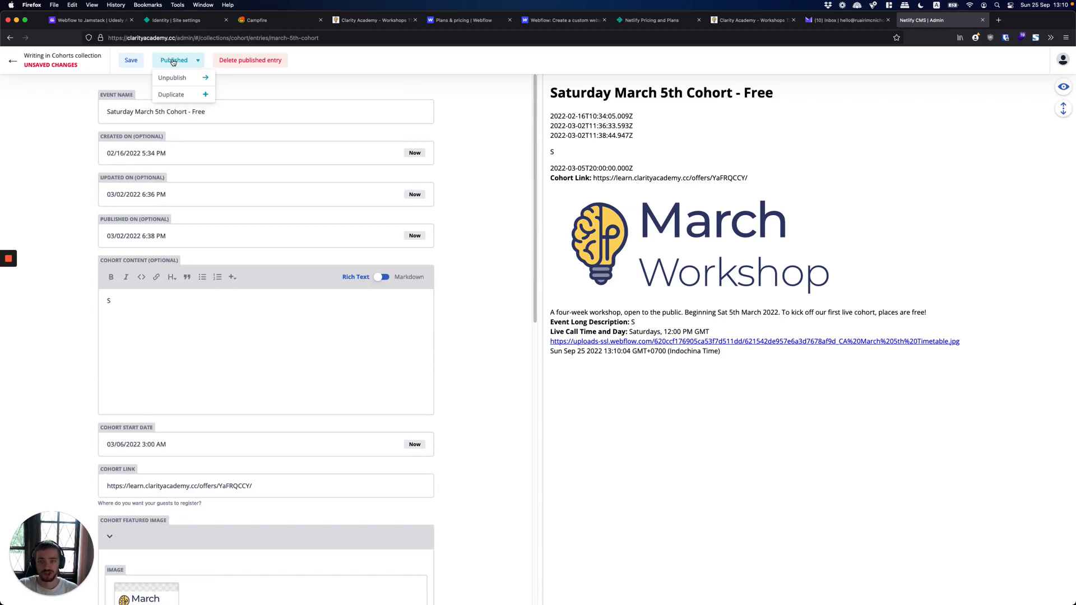
mouse_move(302, 44)
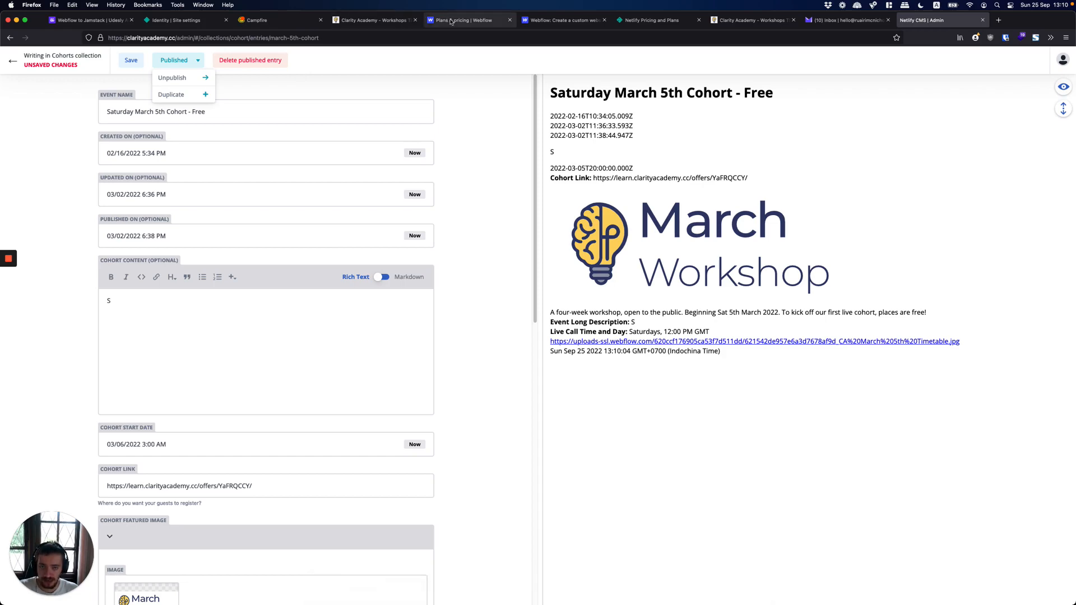
click(467, 19)
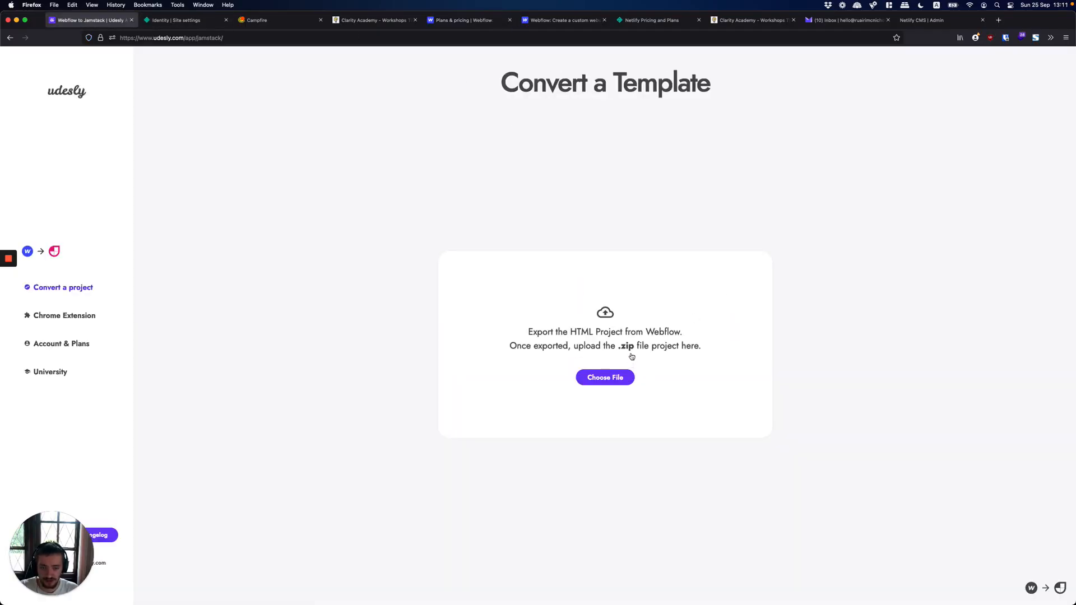
click(604, 378)
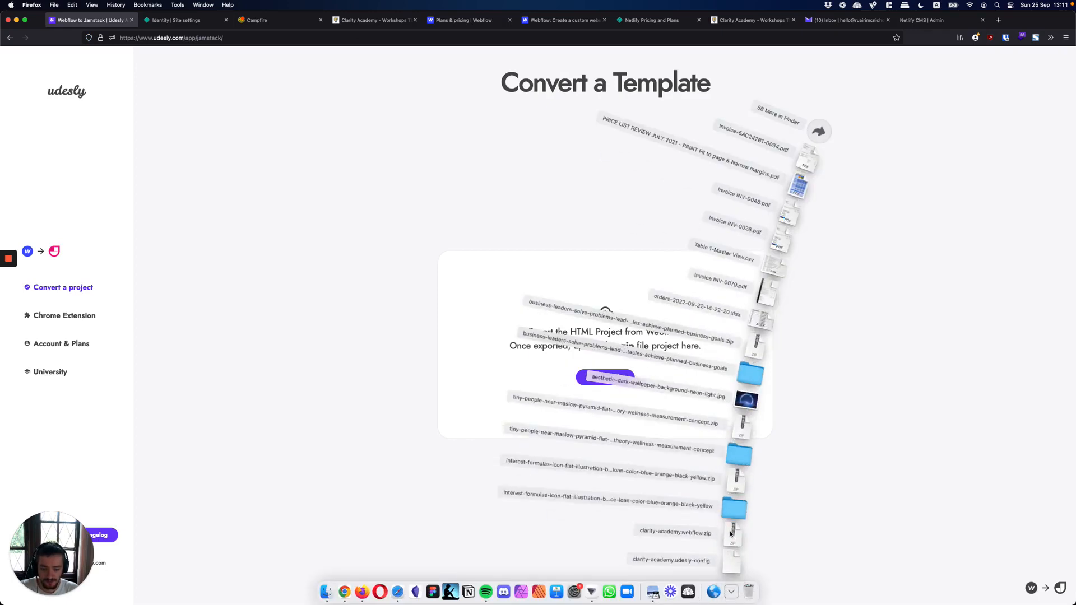
mouse_move(397, 362)
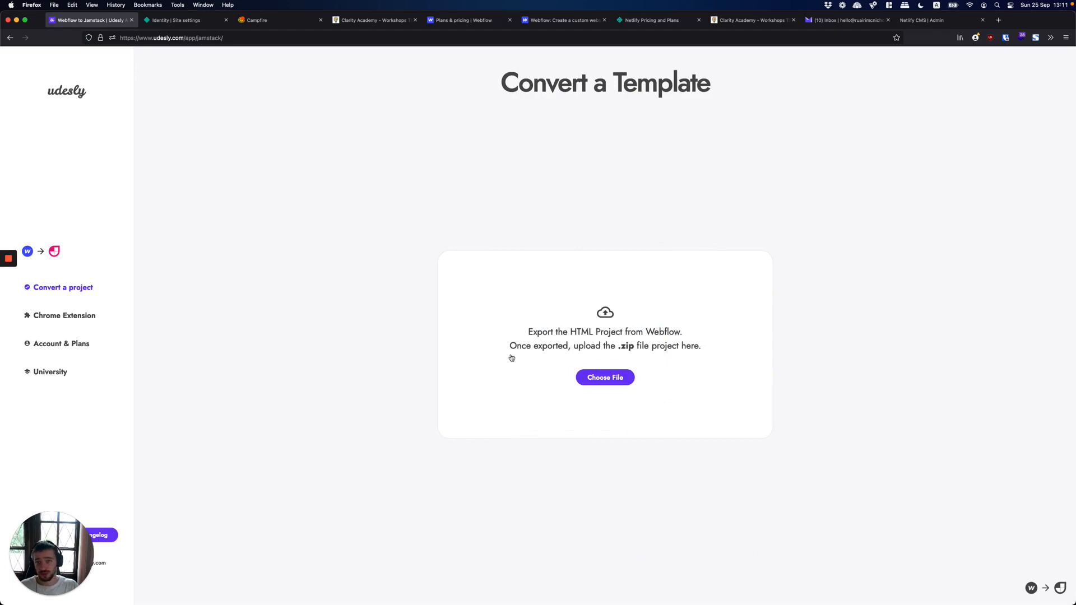
click(175, 20)
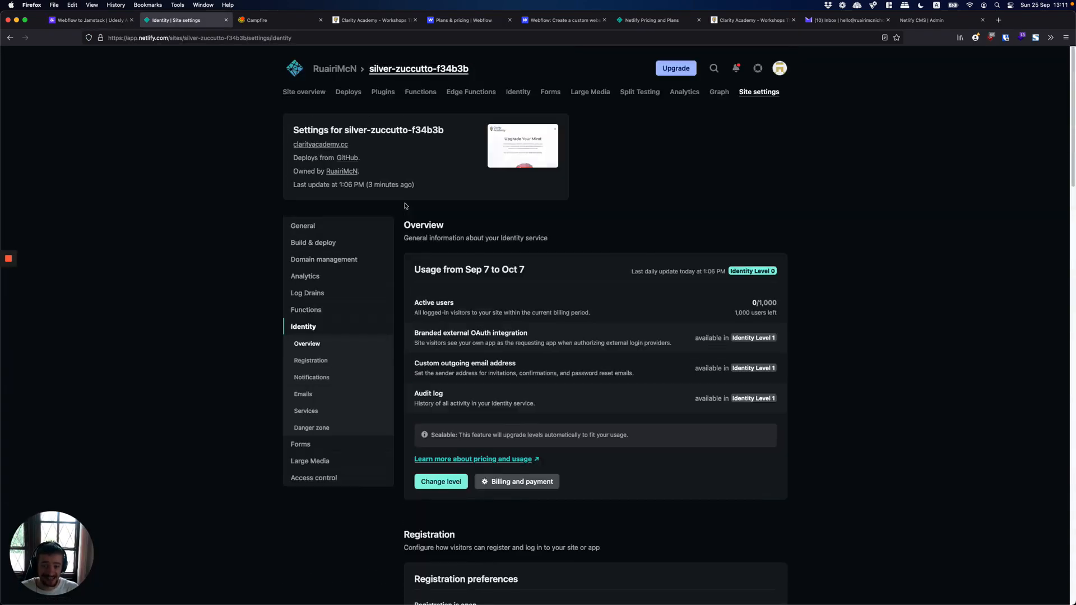
View the silver-zuccutto site's deploy history from the clarity-academy repository.
click(347, 91)
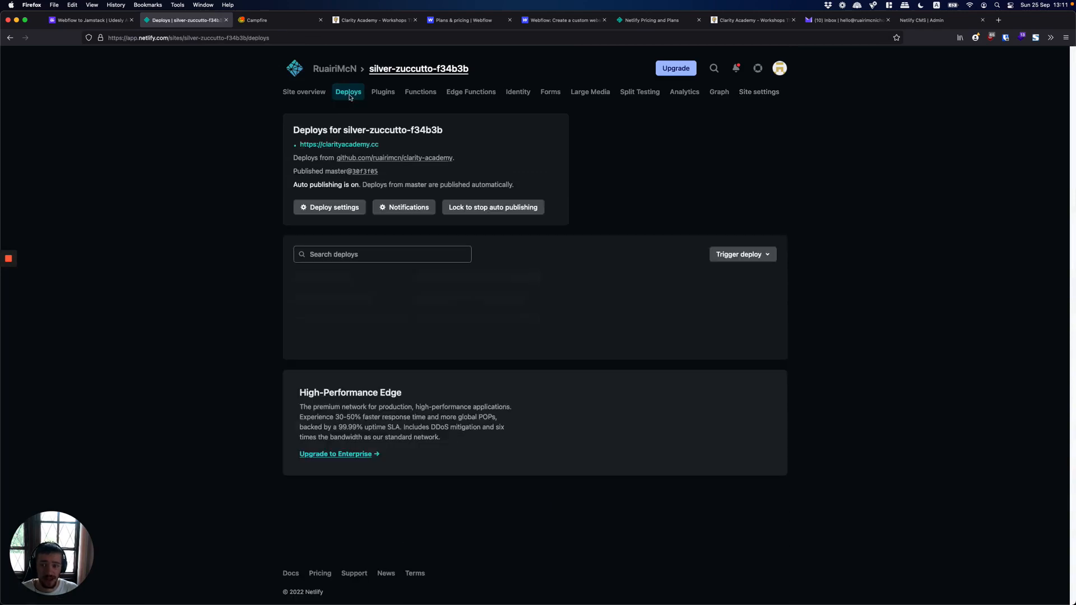